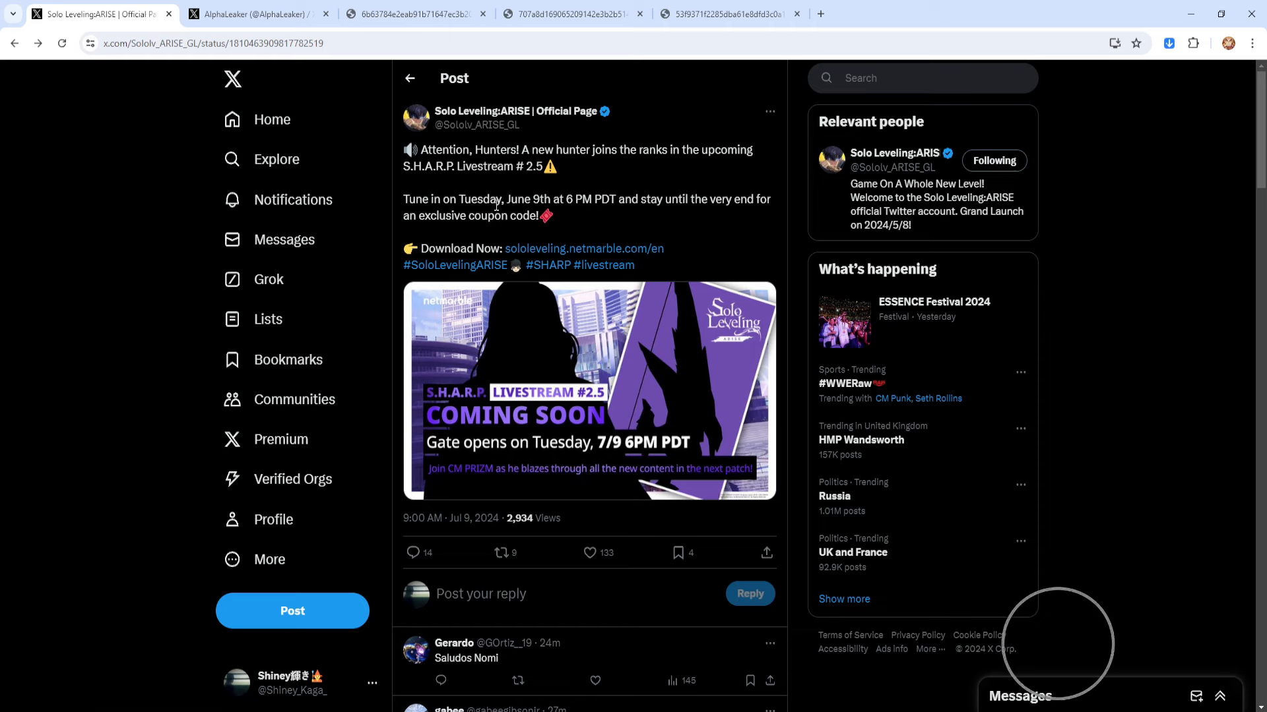
# View the official post's Livestream #2.5 'Coming Soon' teaser image full-size
pyautogui.doubleClick(479, 199)
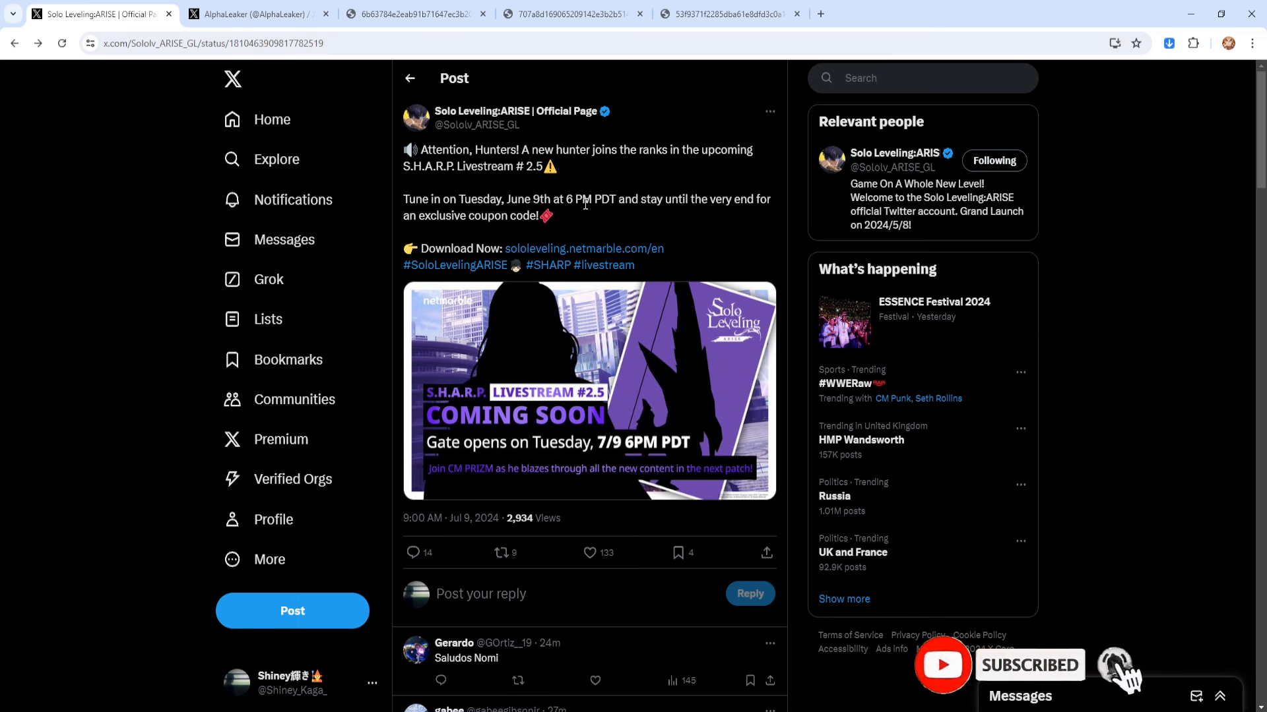
pyautogui.moveTo(605, 331)
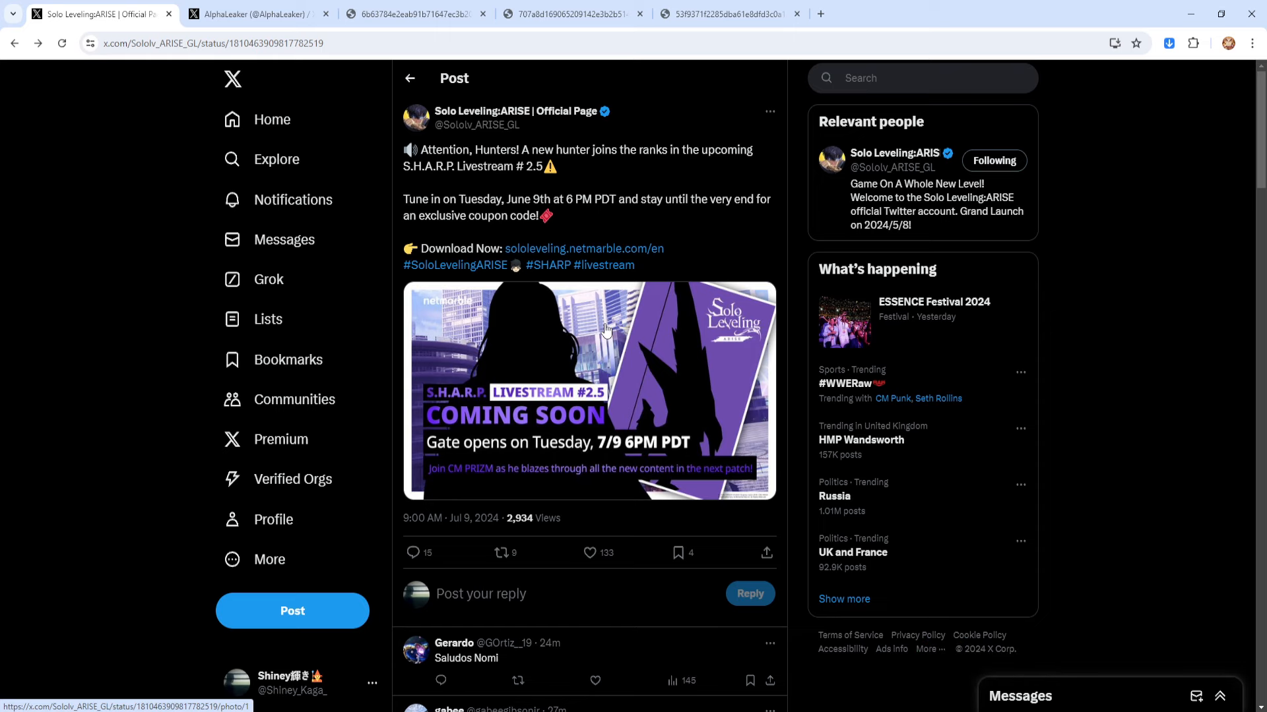
pyautogui.moveTo(594, 354)
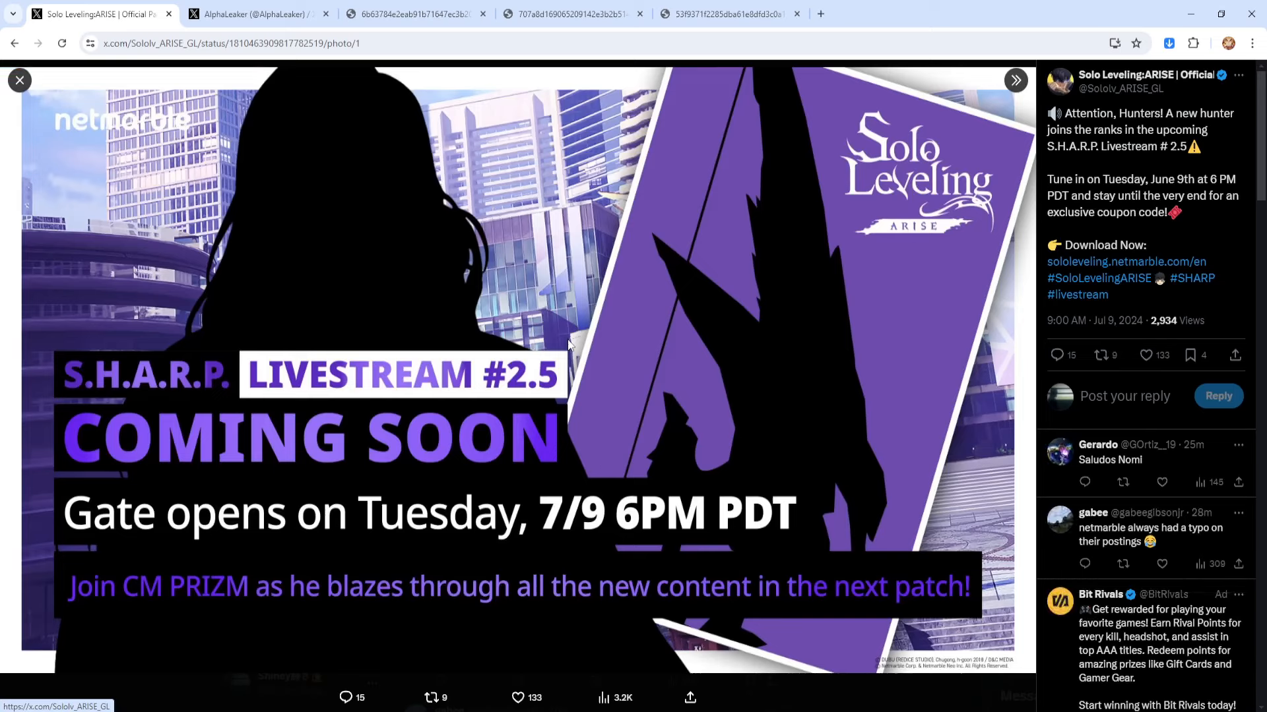
pyautogui.moveTo(351, 224)
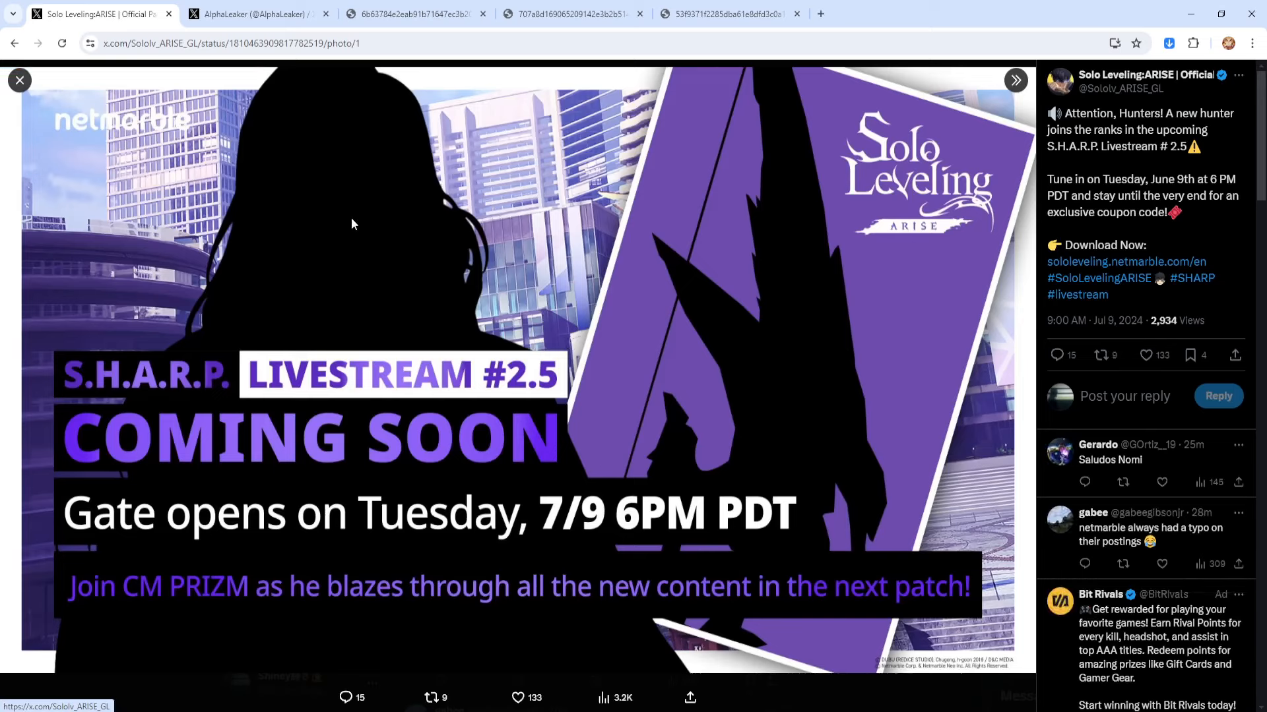
pyautogui.moveTo(338, 287)
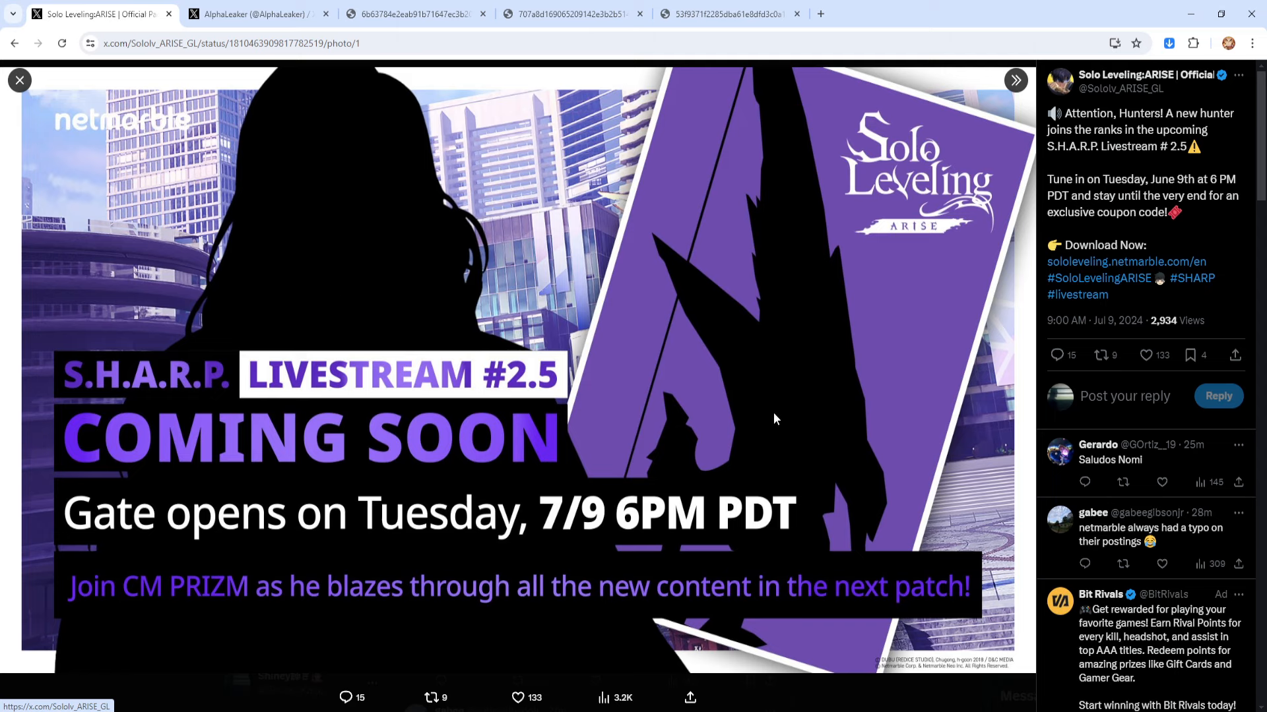
pyautogui.moveTo(750, 540)
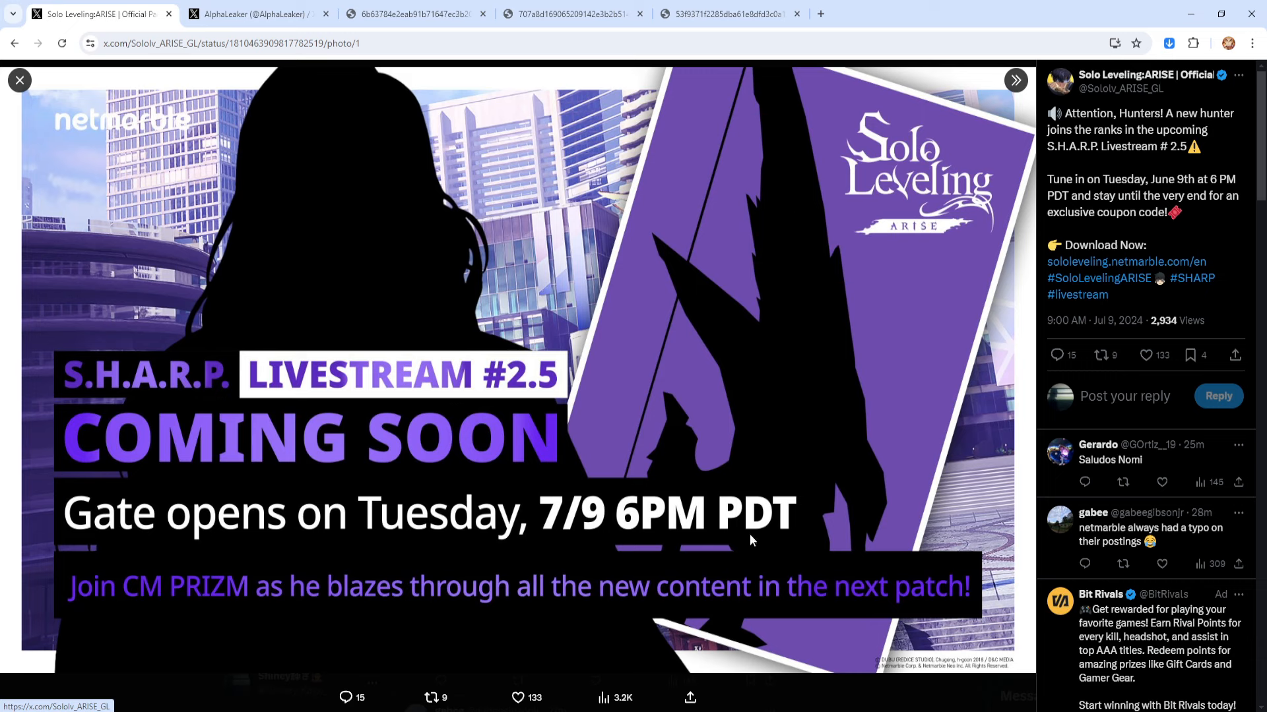
pyautogui.moveTo(752, 540)
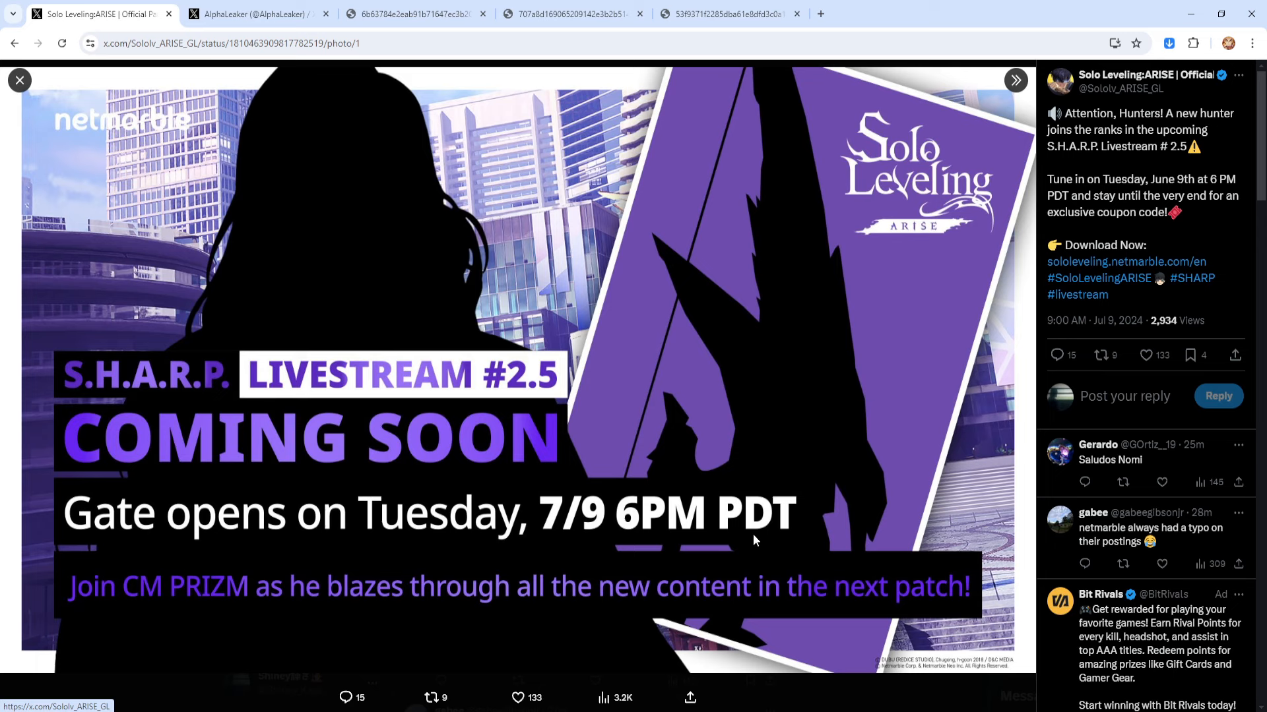
pyautogui.moveTo(732, 540)
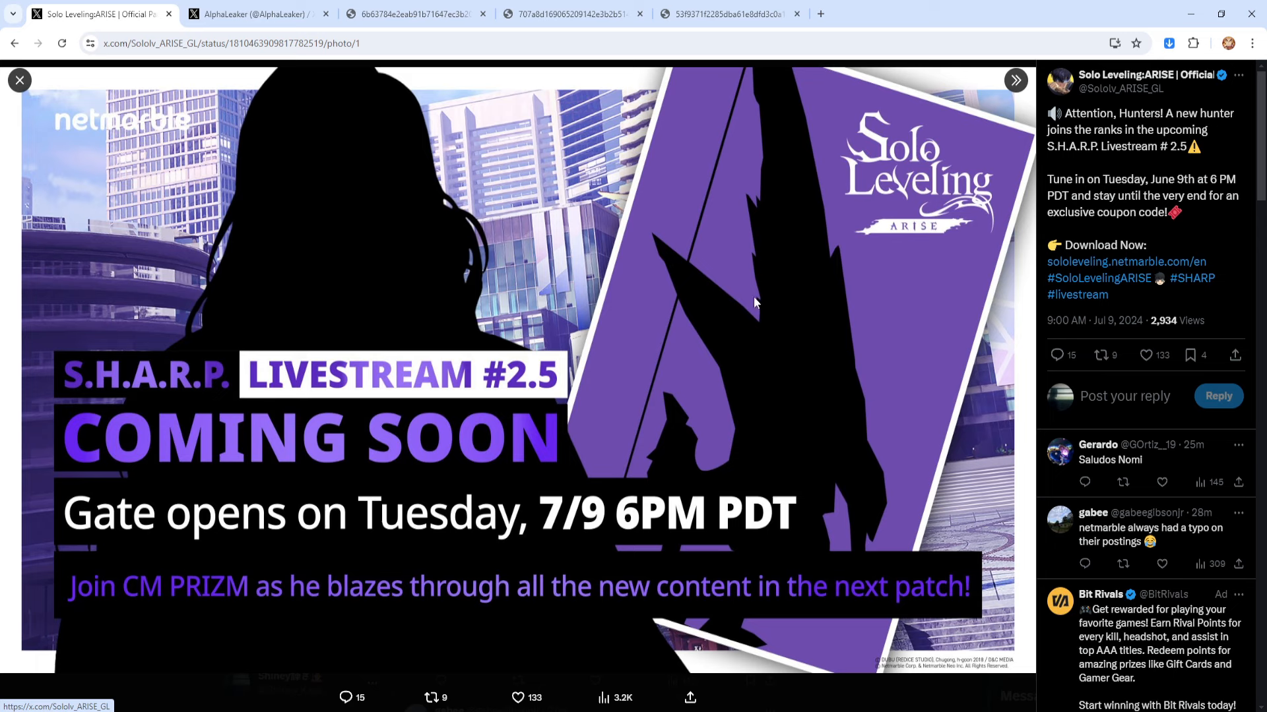
pyautogui.moveTo(305, 434)
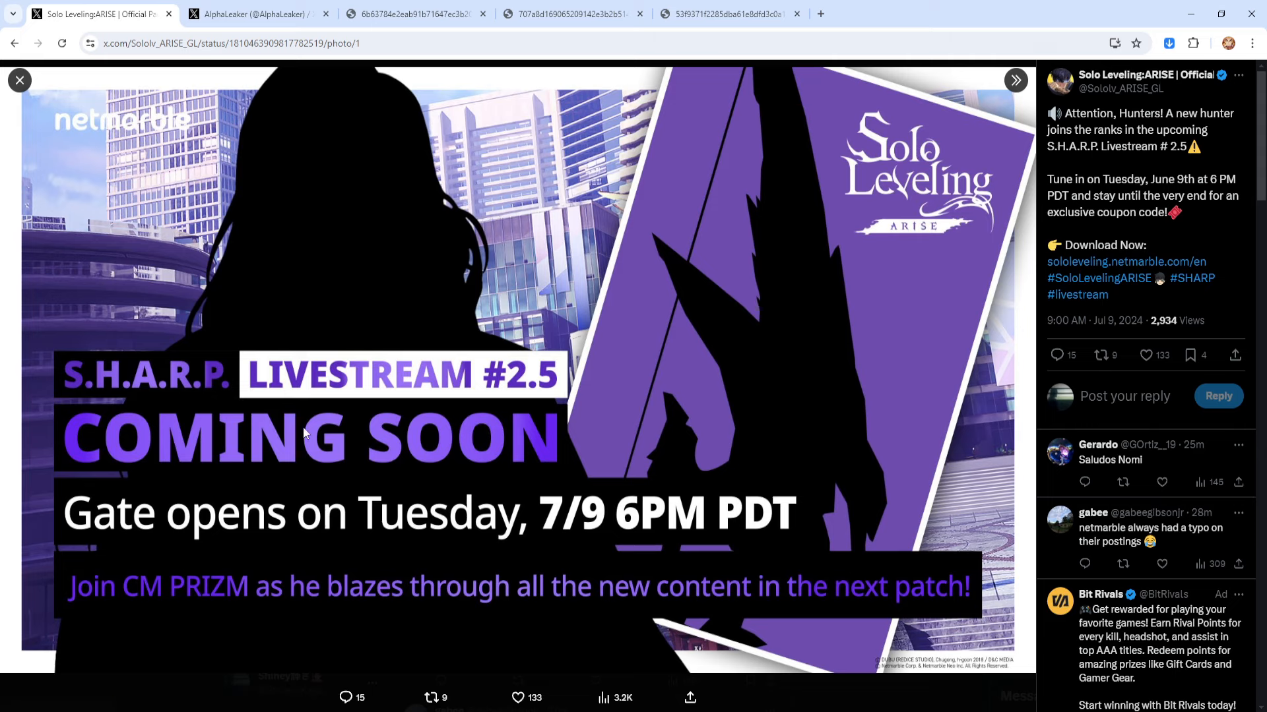
pyautogui.moveTo(297, 603)
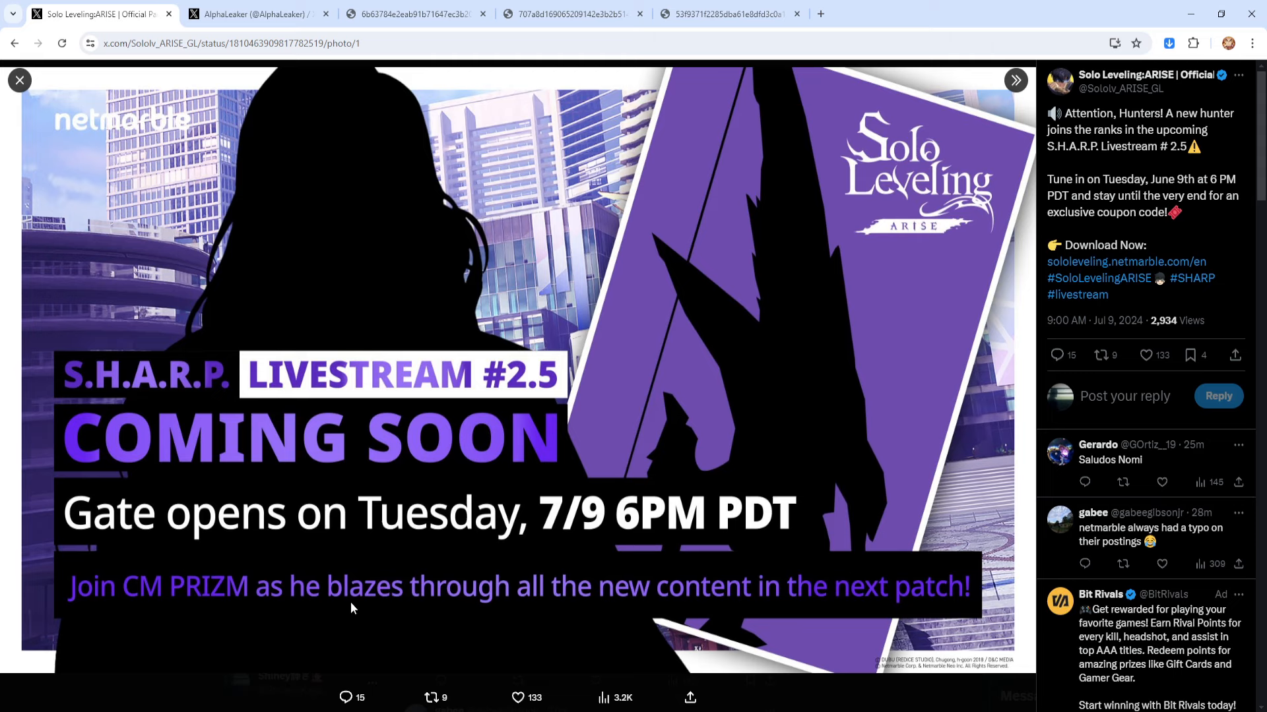
pyautogui.moveTo(646, 607)
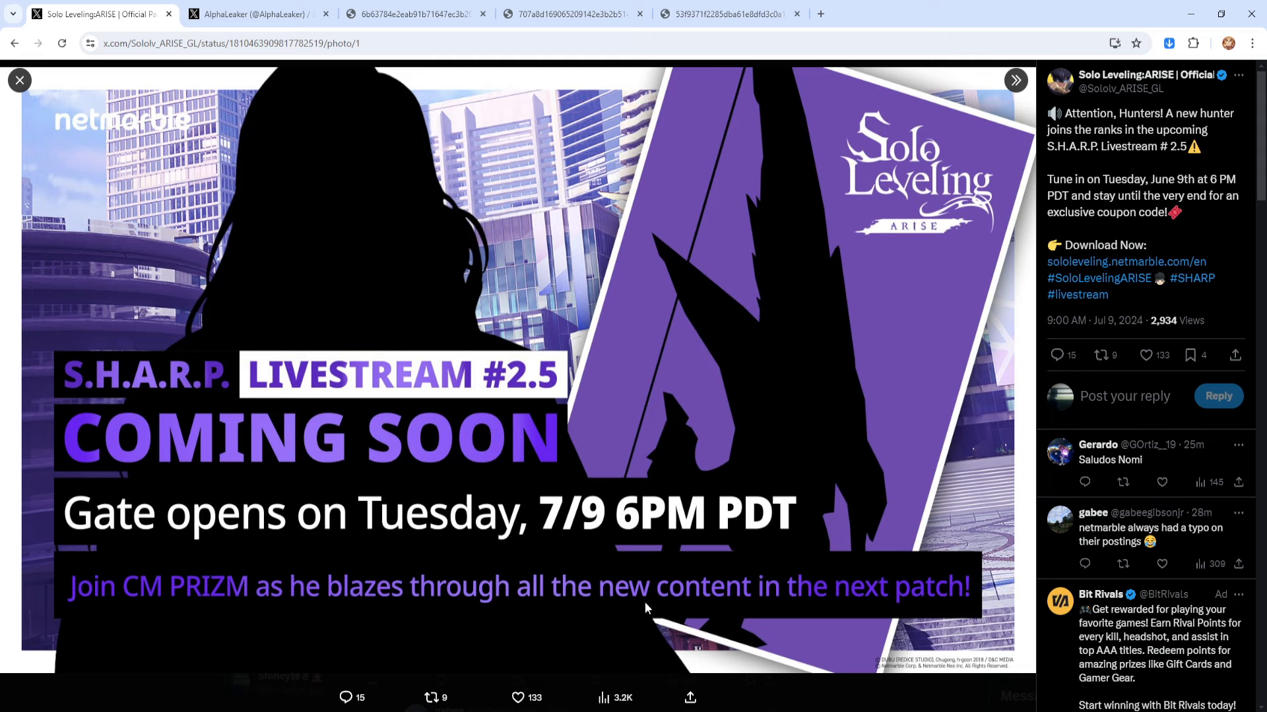
pyautogui.moveTo(354, 603)
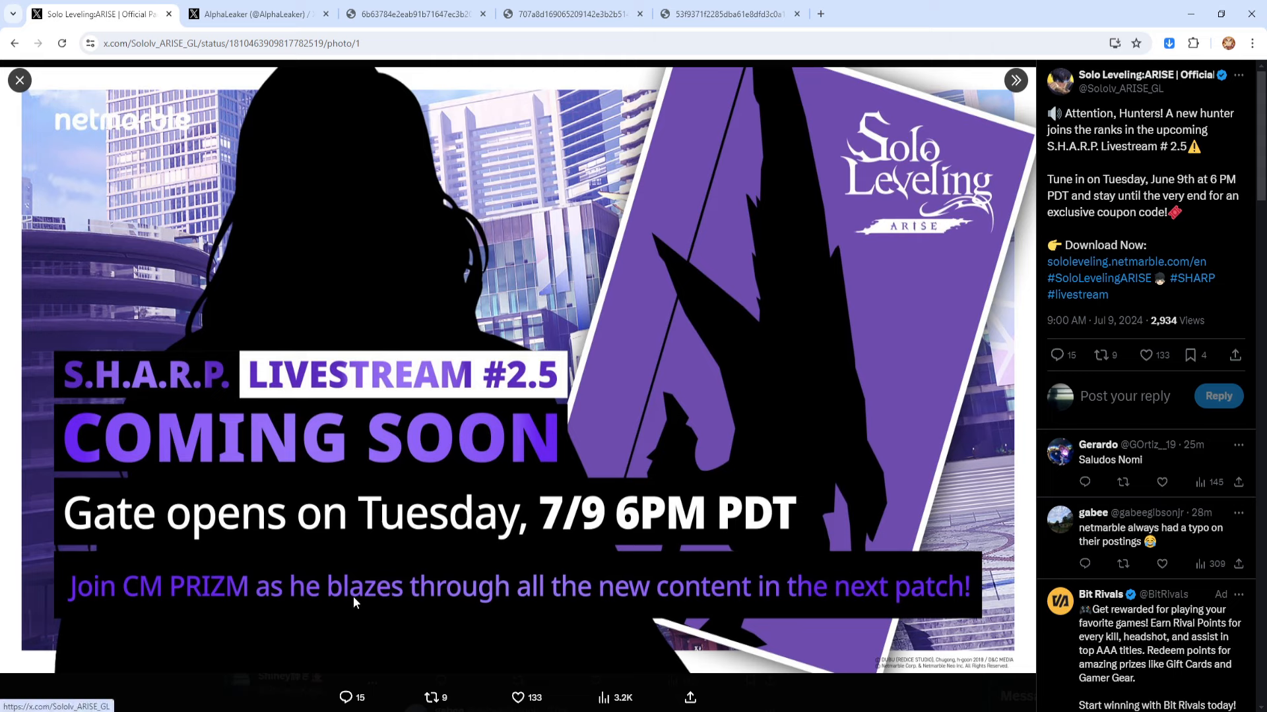
pyautogui.moveTo(348, 611)
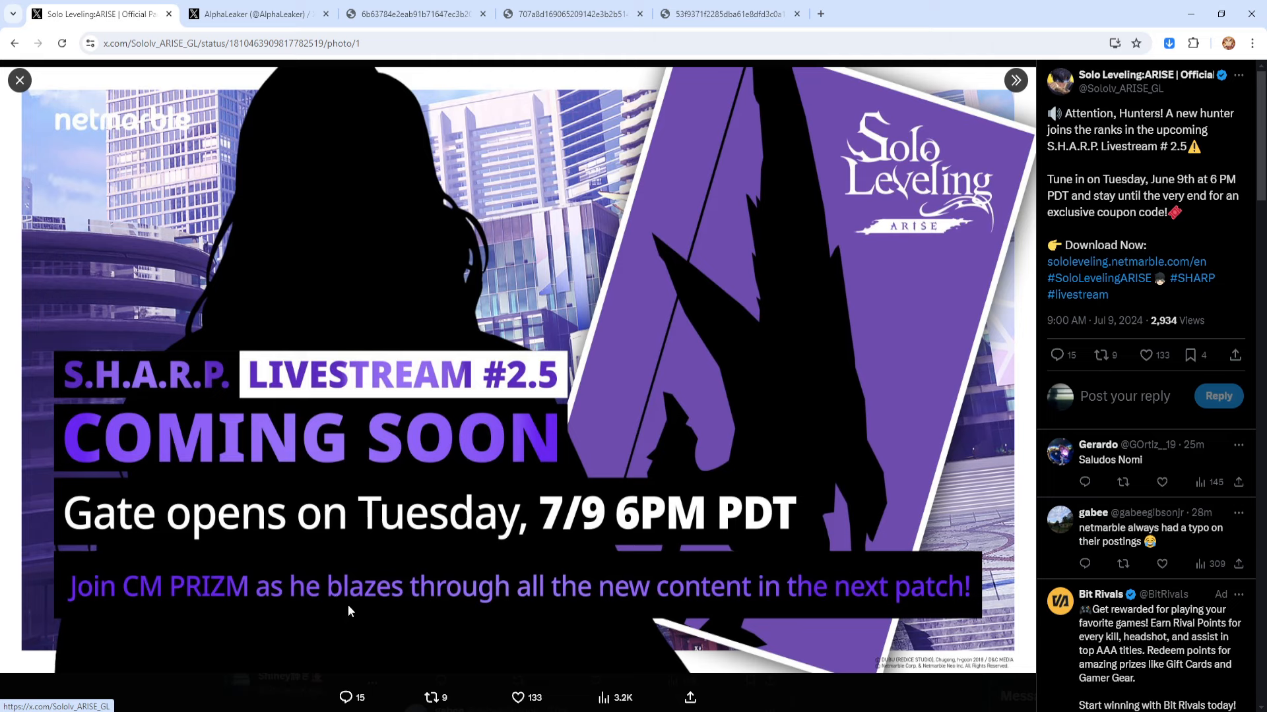
pyautogui.moveTo(361, 477)
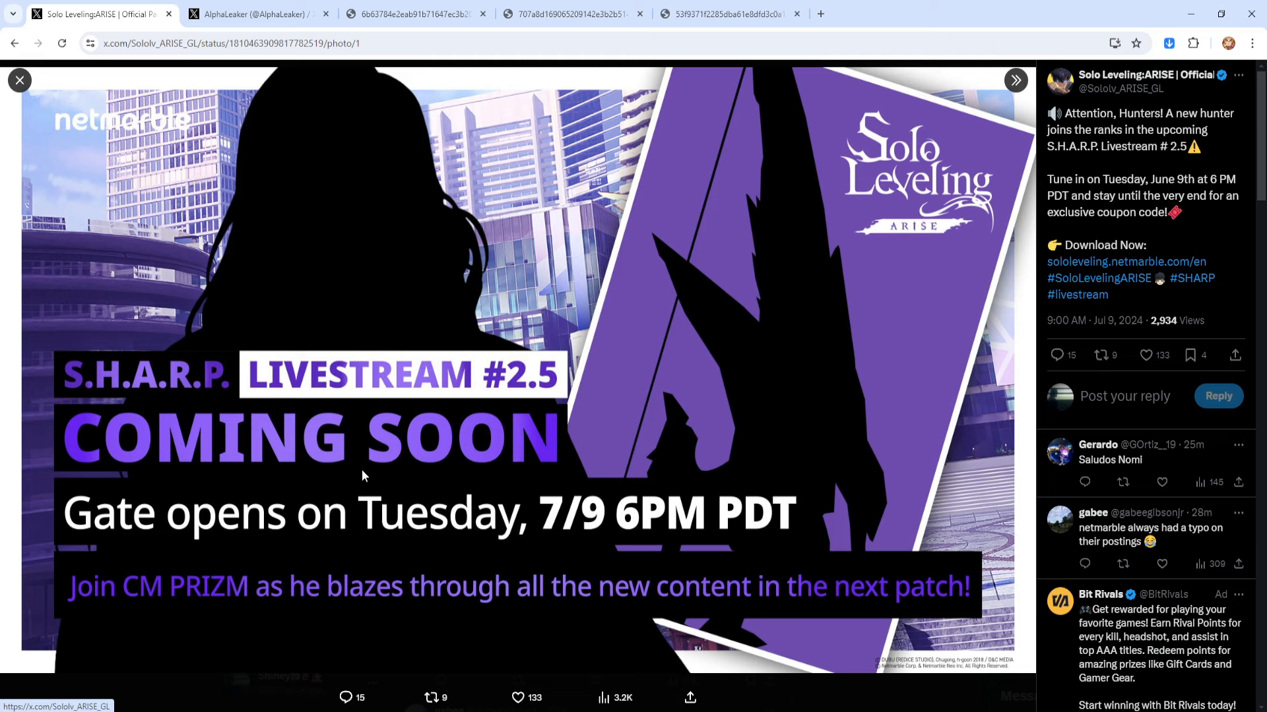
pyautogui.moveTo(744, 375)
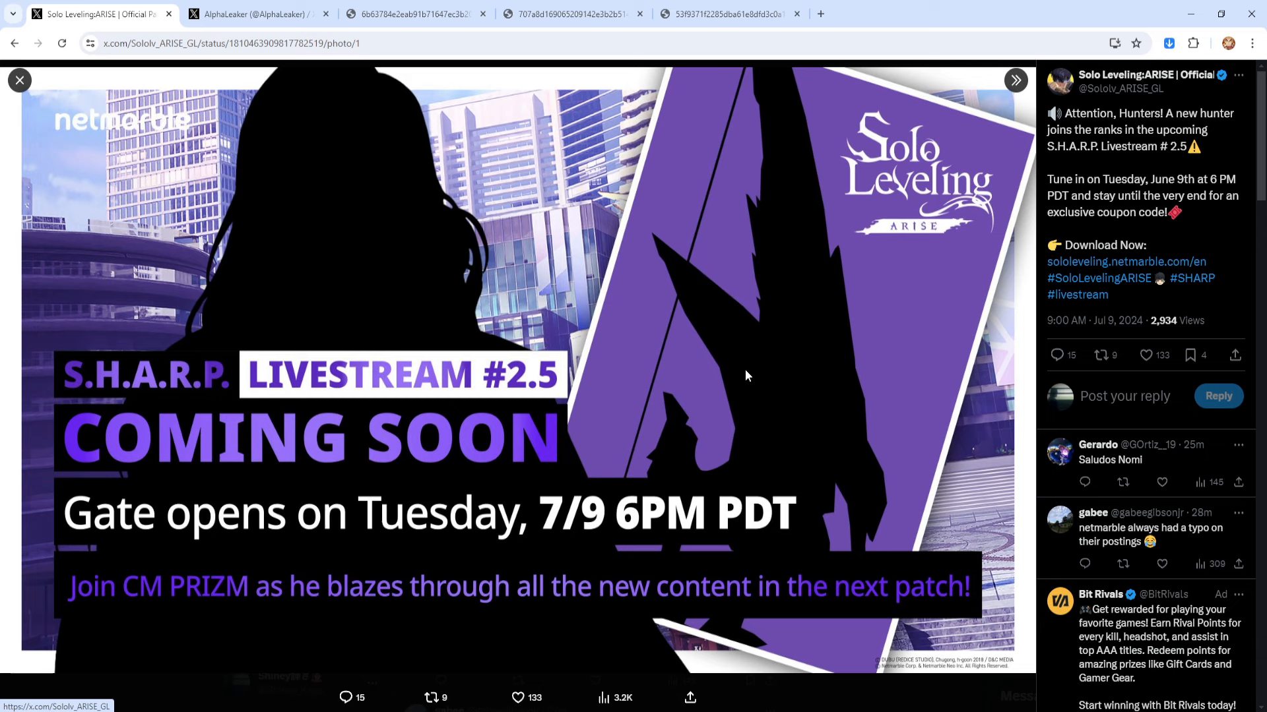
pyautogui.moveTo(789, 269)
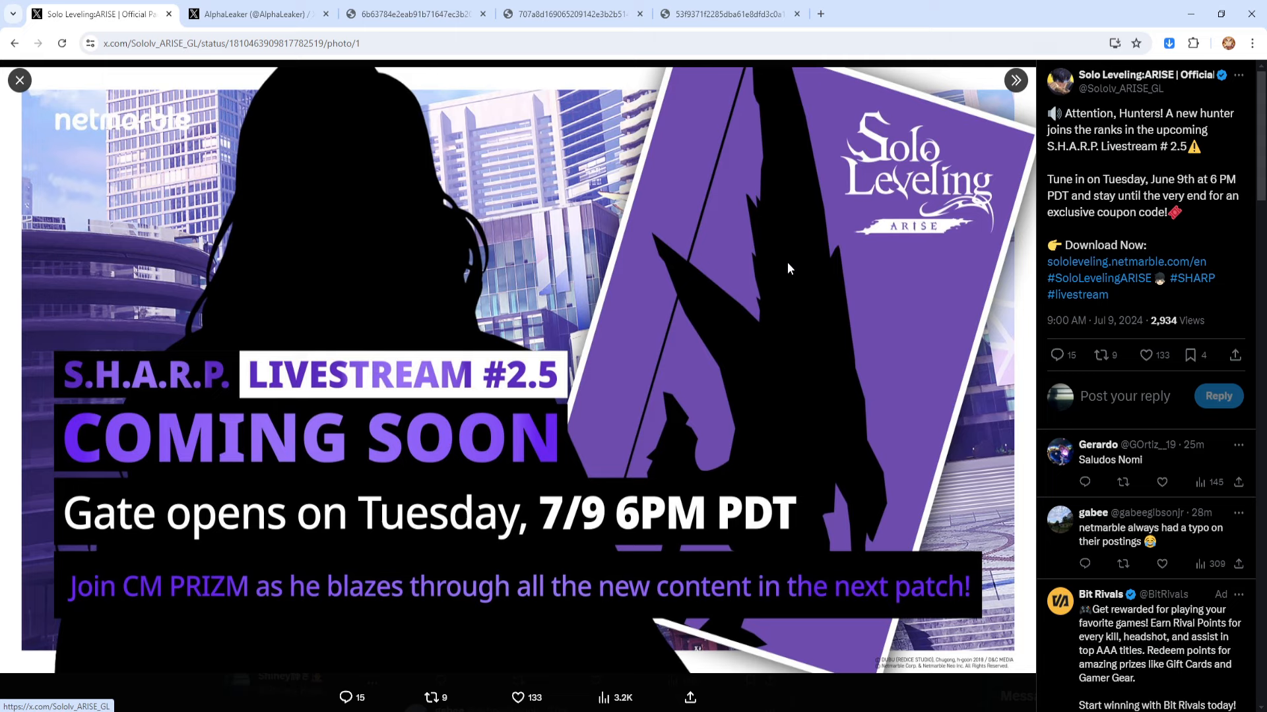
pyautogui.moveTo(731, 411)
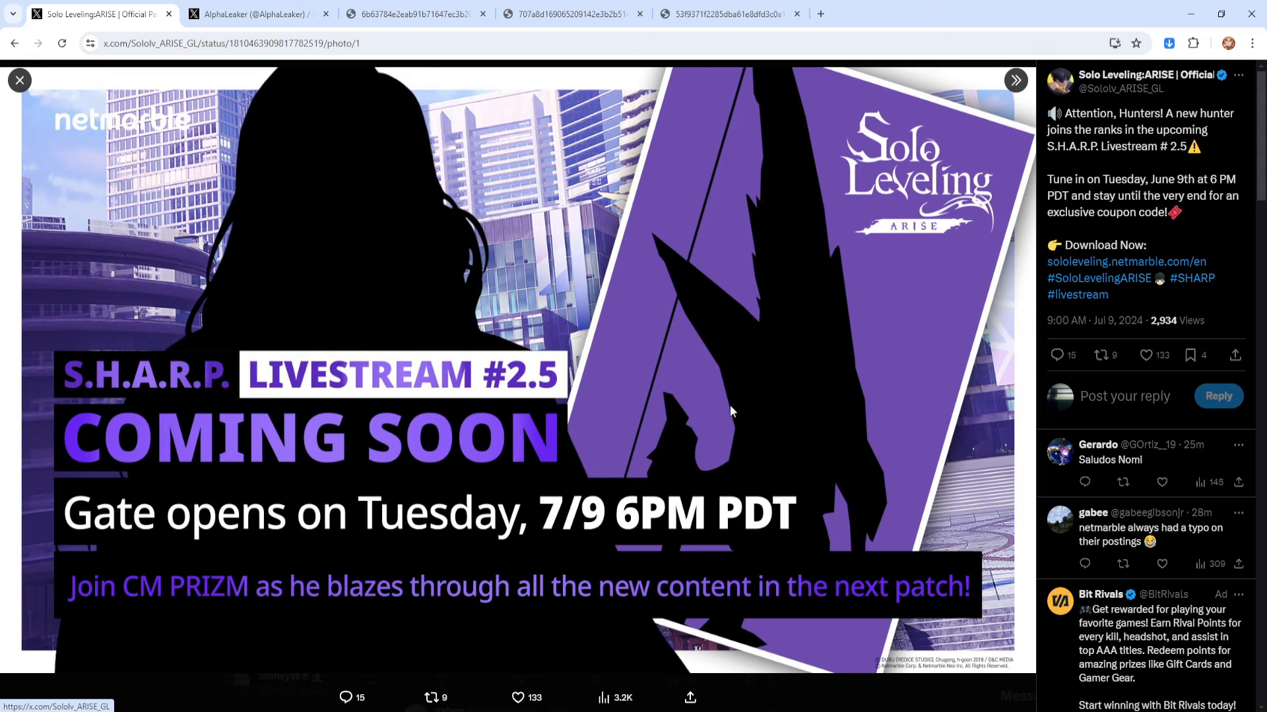
pyautogui.moveTo(410, 349)
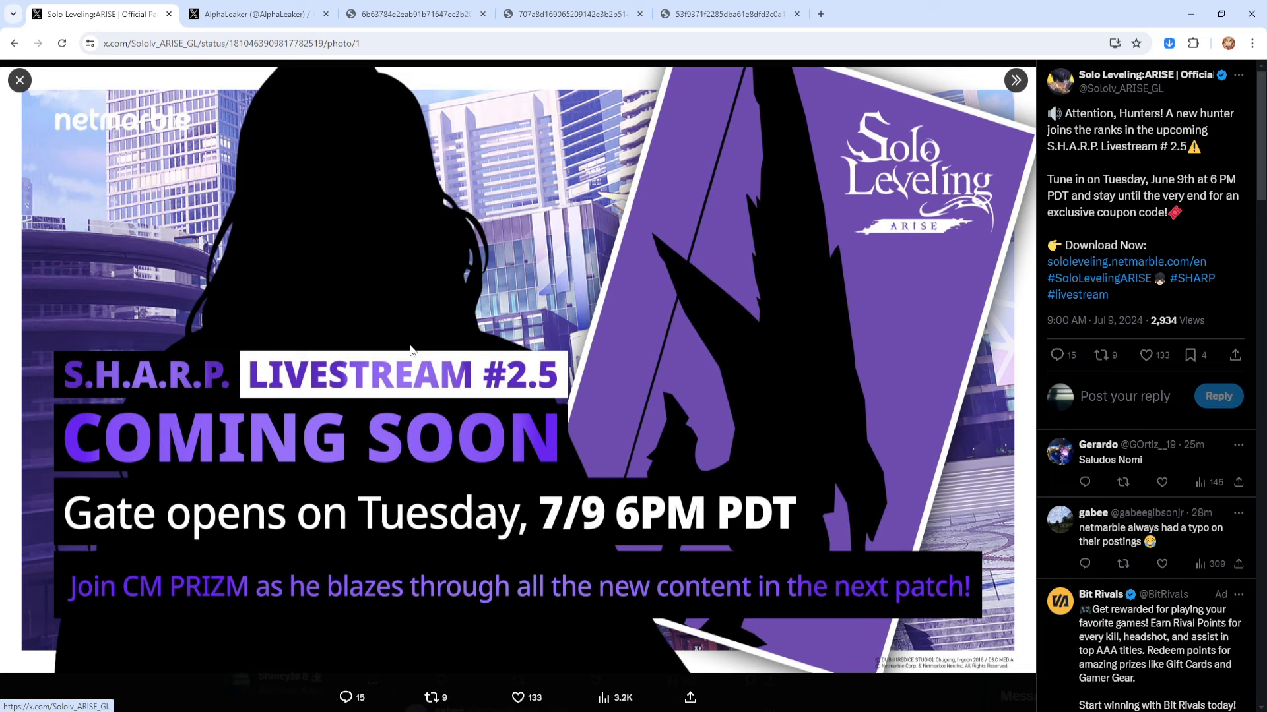
pyautogui.click(257, 13)
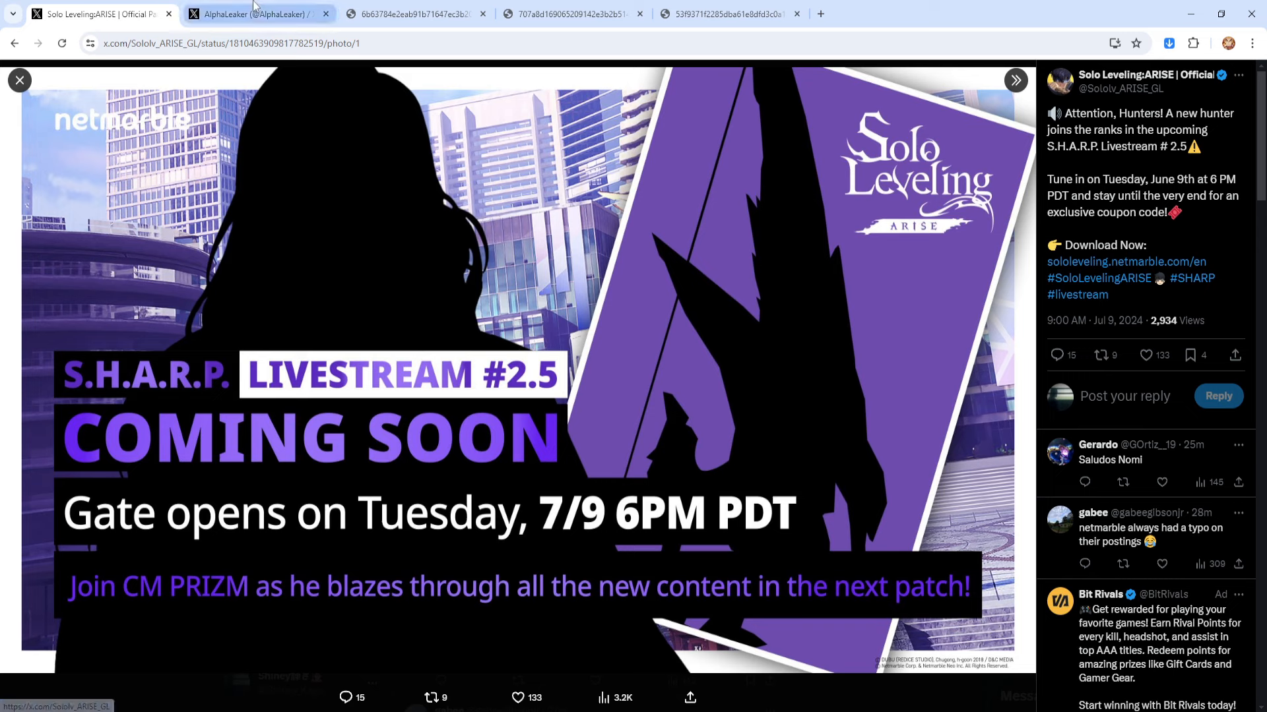
# Go to AlphaLeaker's profile and watch the Phoenix Soul relic video full-screen
pyautogui.click(258, 13)
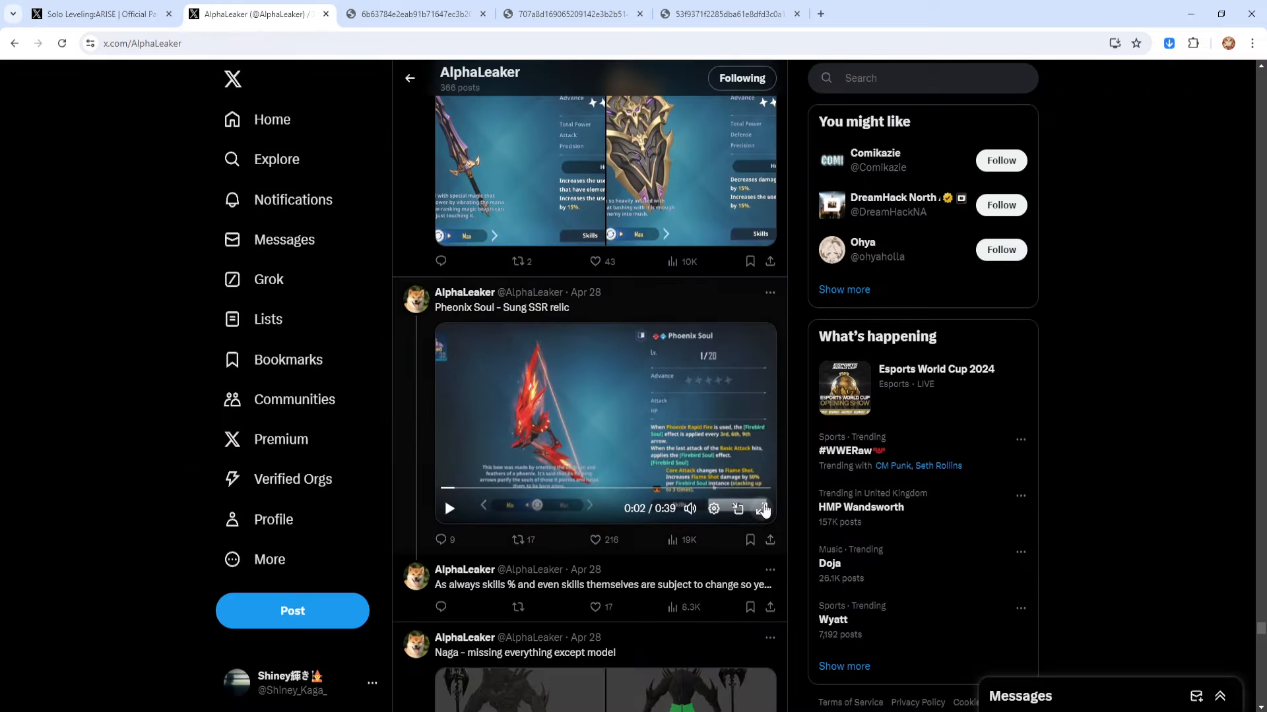
pyautogui.click(763, 509)
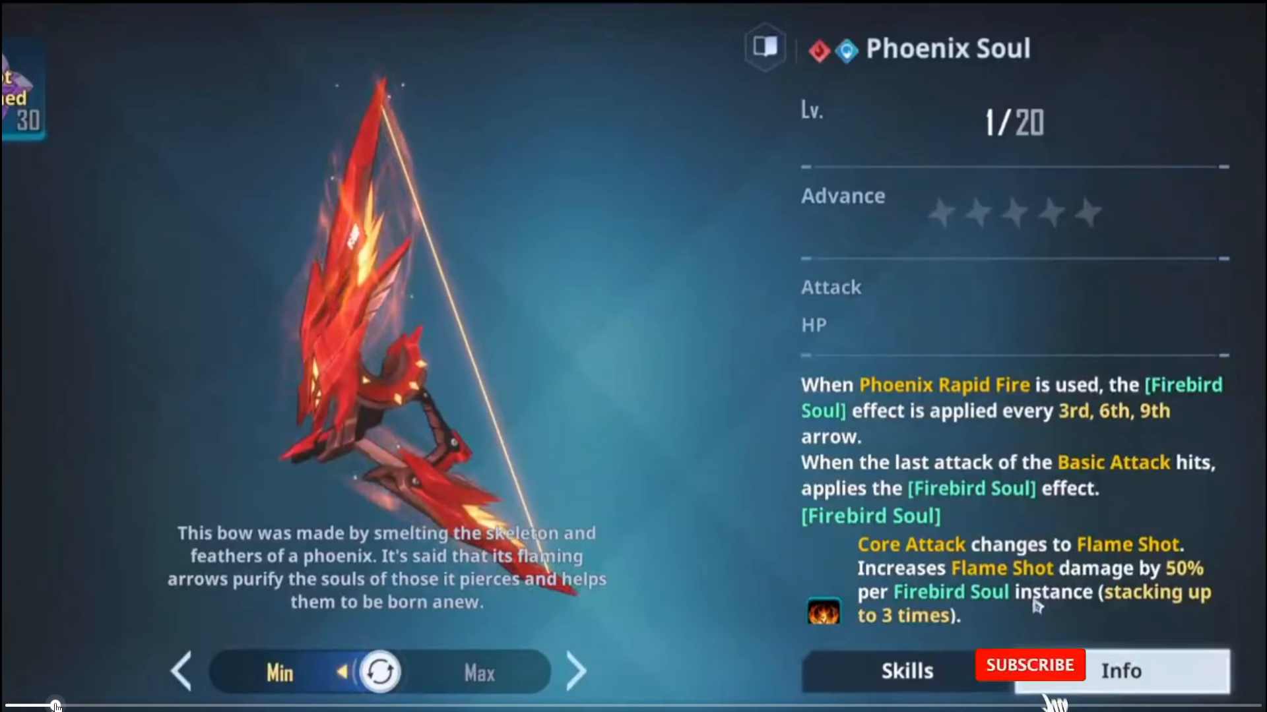
# Control the full-screen Phoenix Soul video while its Firebird Soul and Flame Shot info shows
pyautogui.click(1029, 665)
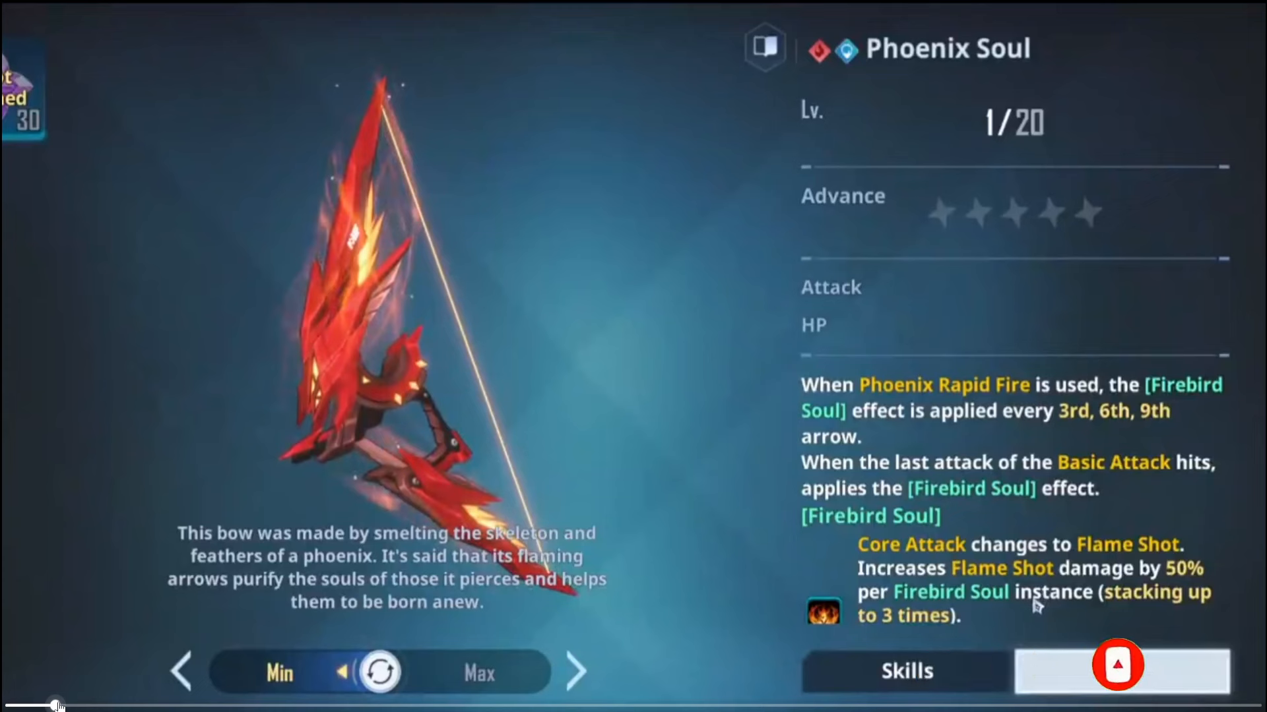
pyautogui.click(1120, 664)
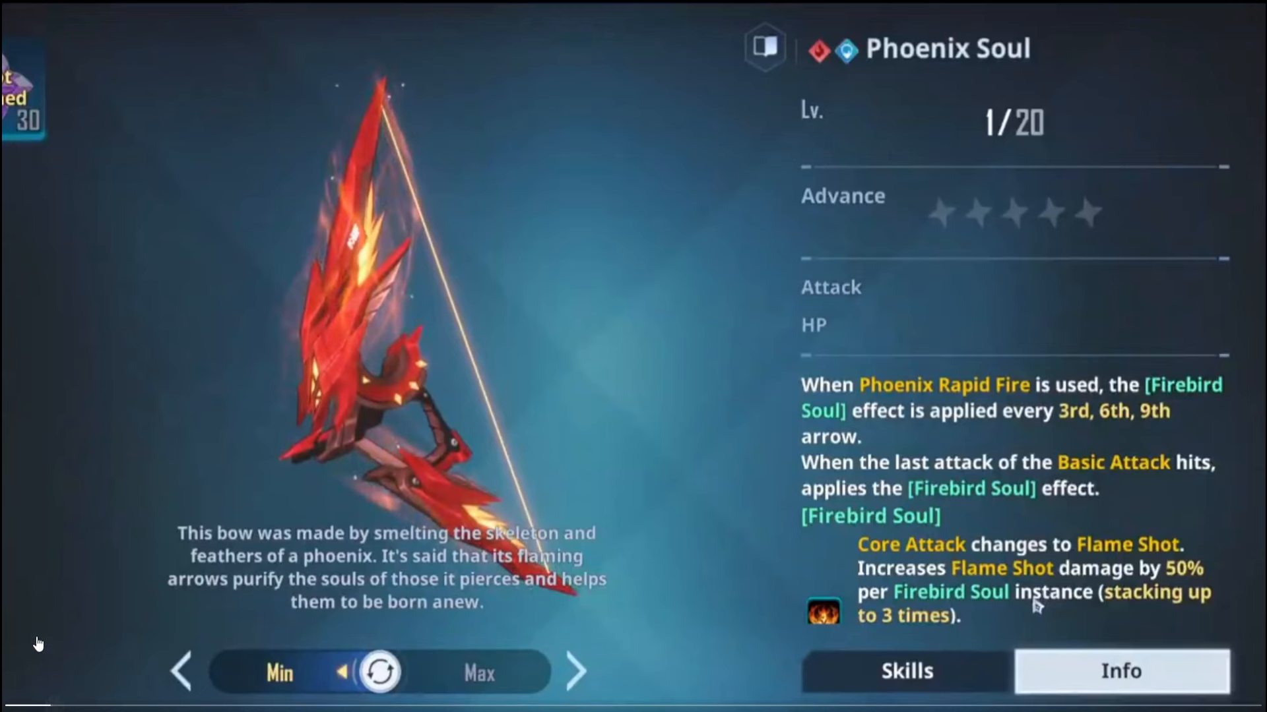
pyautogui.scroll(-3)
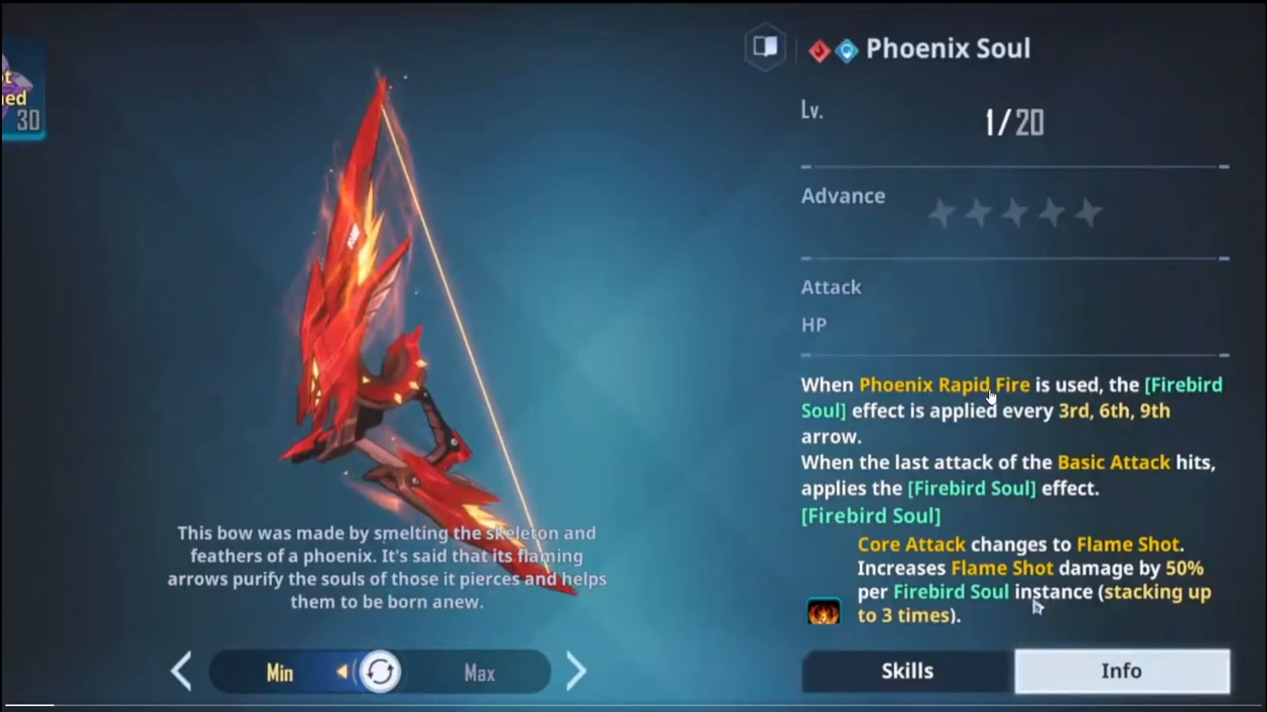
pyautogui.moveTo(930, 438)
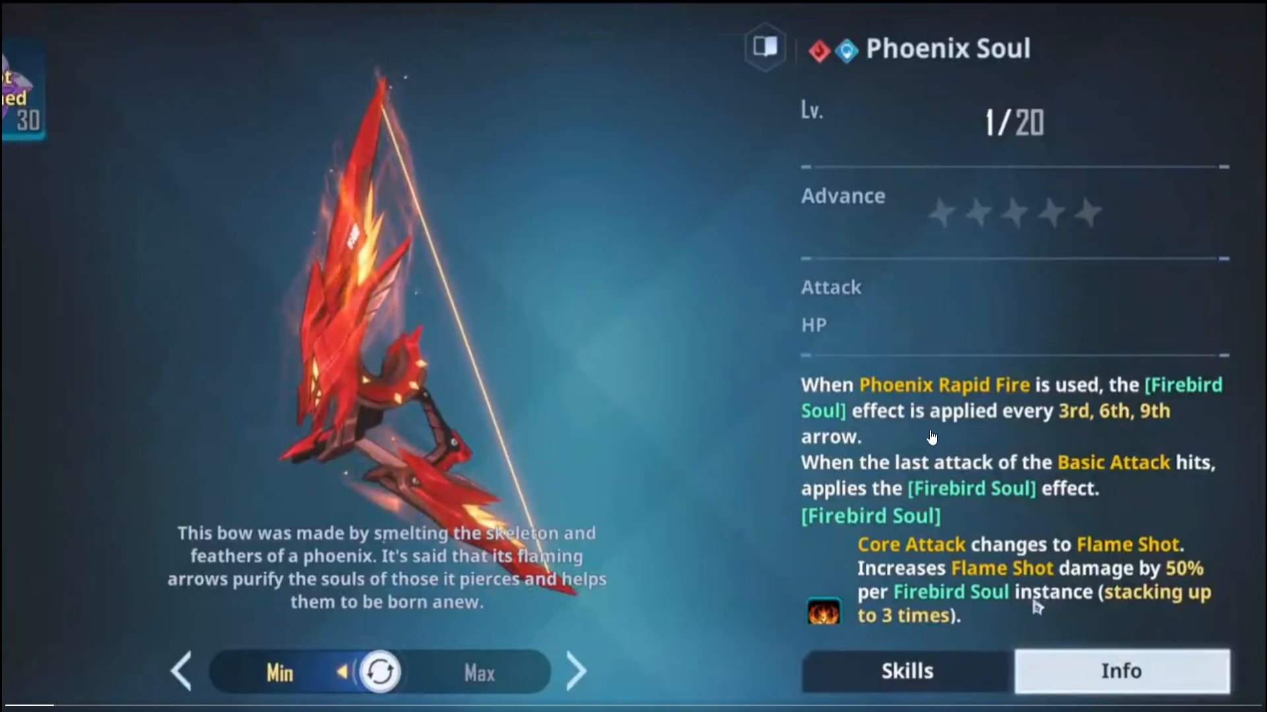
pyautogui.moveTo(962, 445)
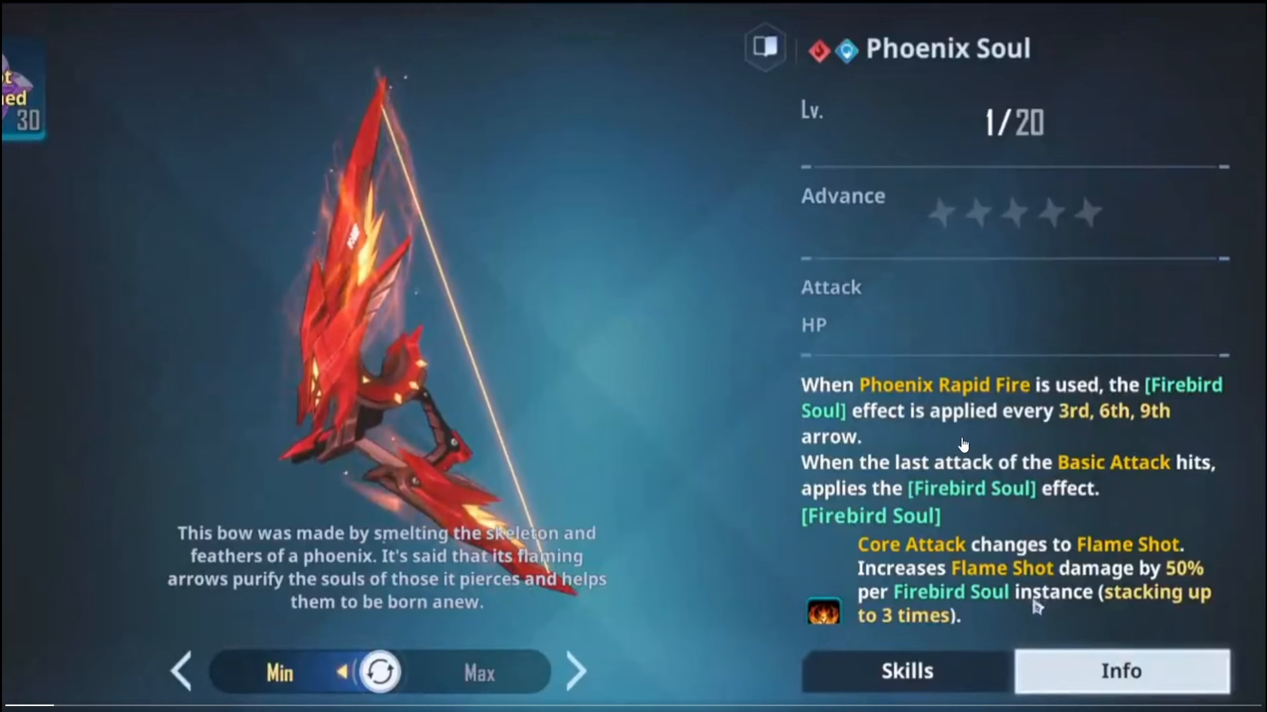
pyautogui.moveTo(1060, 480)
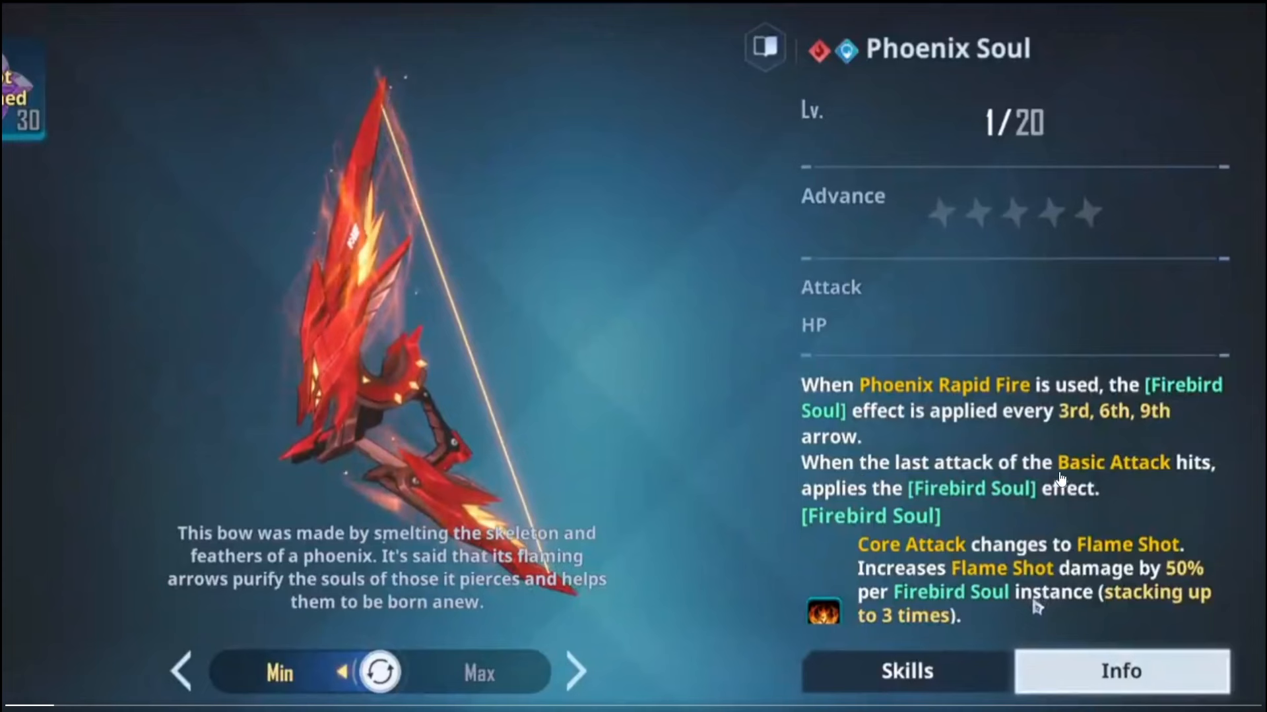
pyautogui.moveTo(1012, 503)
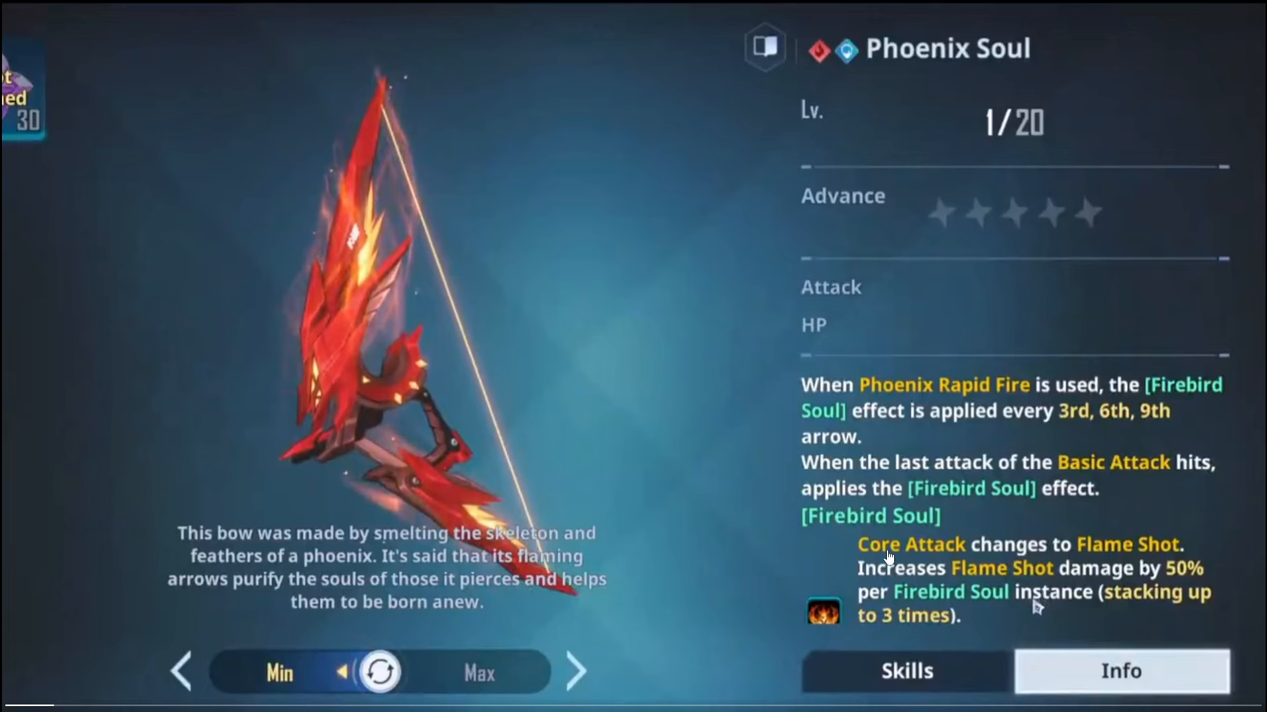
pyautogui.moveTo(982, 590)
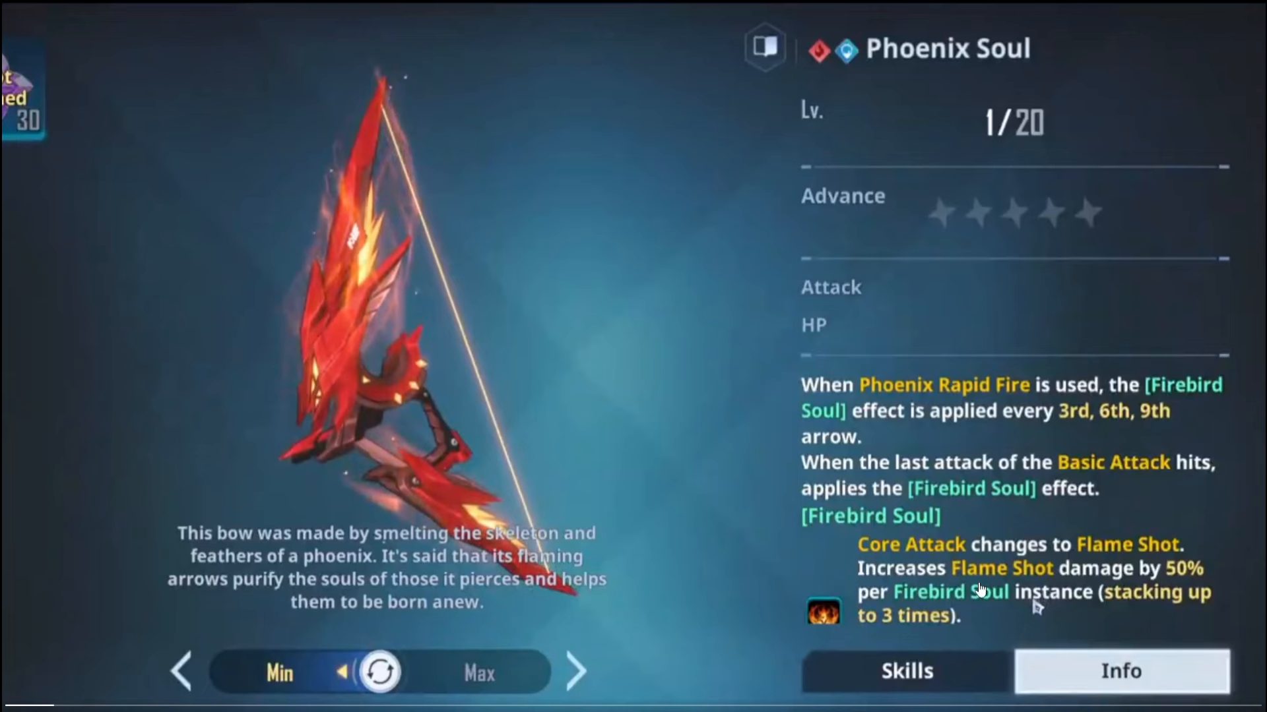
pyautogui.moveTo(934, 621)
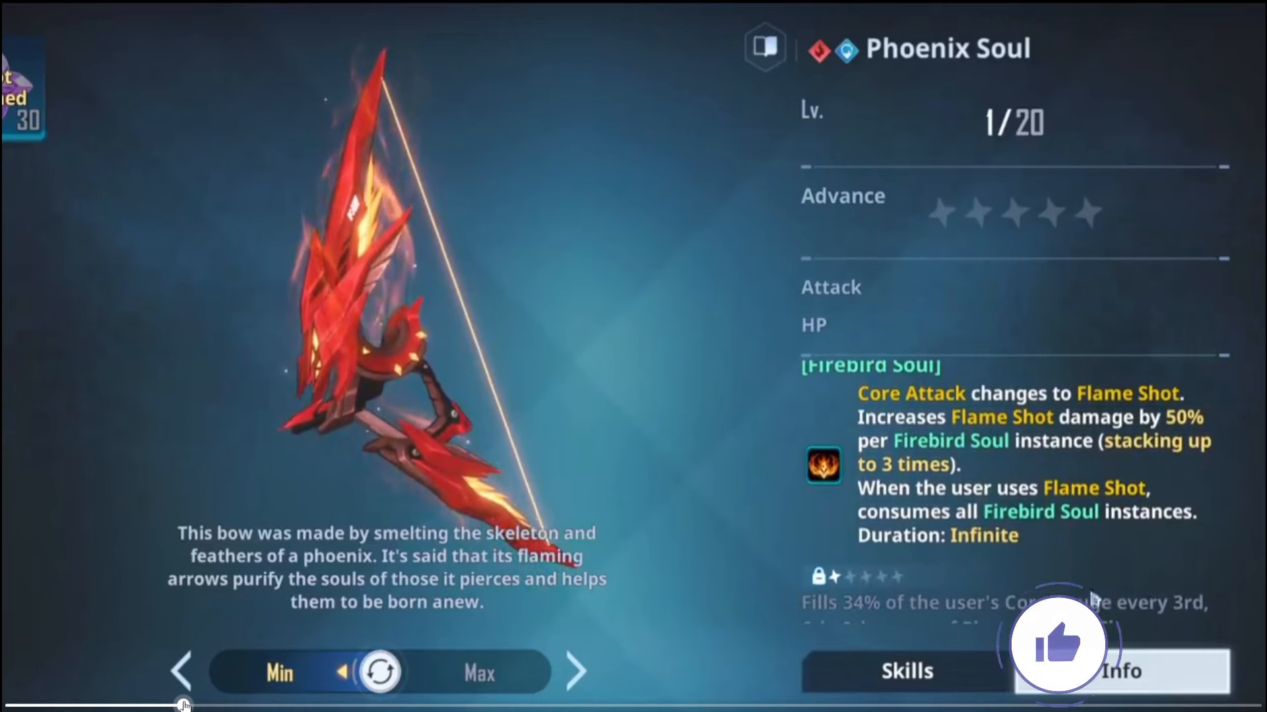
# Follow the video through the relic's three- and four-star effects and Phoenix Rapid Fire cooldown
pyautogui.scroll(-3)
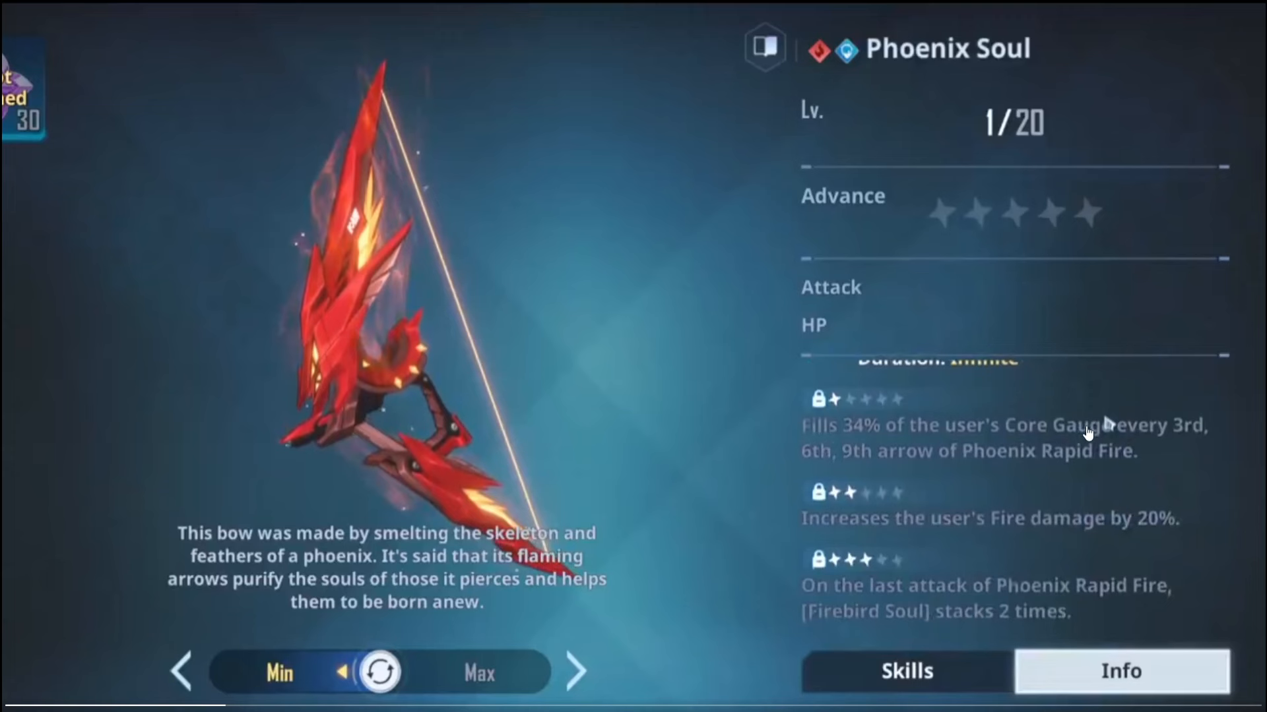
pyautogui.moveTo(923, 468)
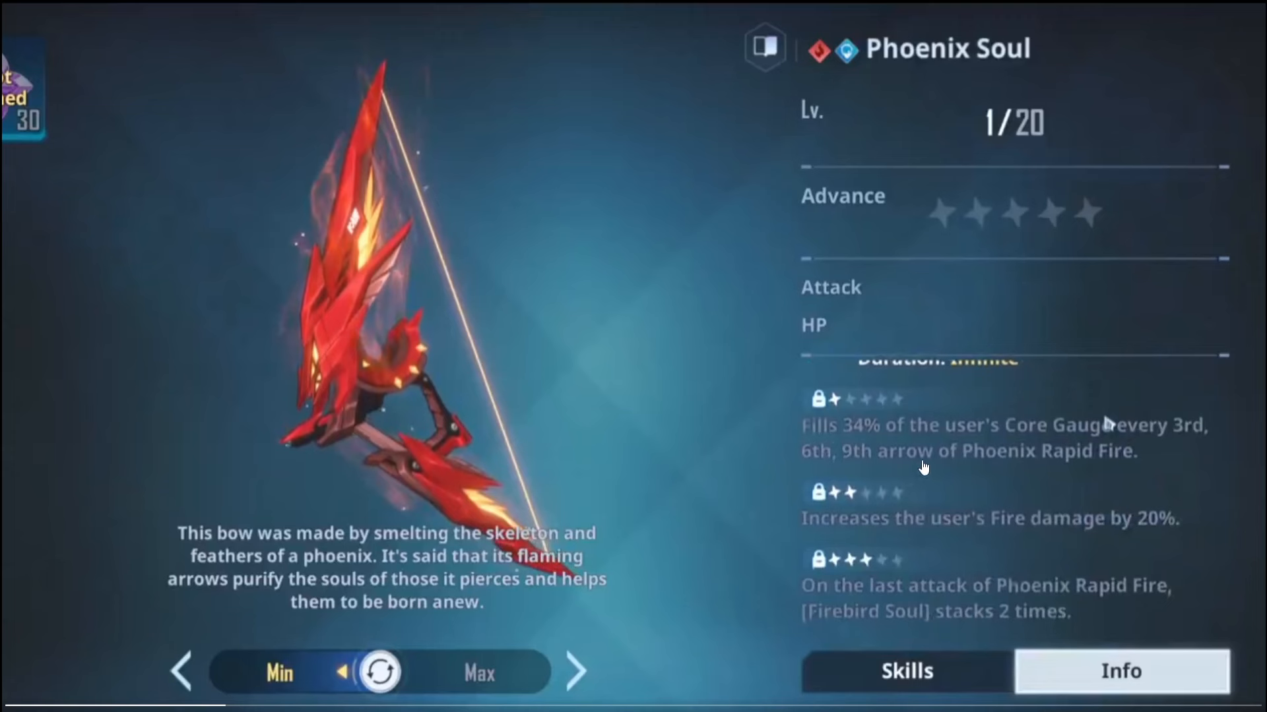
pyautogui.moveTo(930, 544)
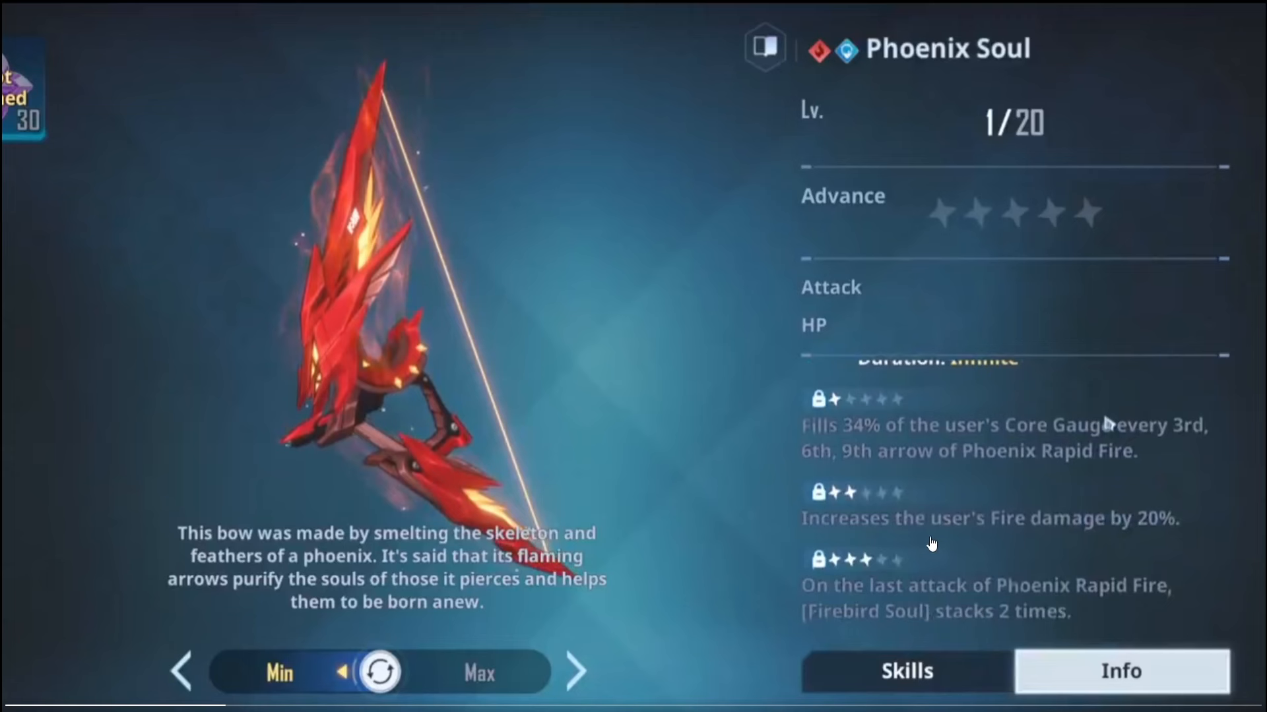
pyautogui.moveTo(853, 610)
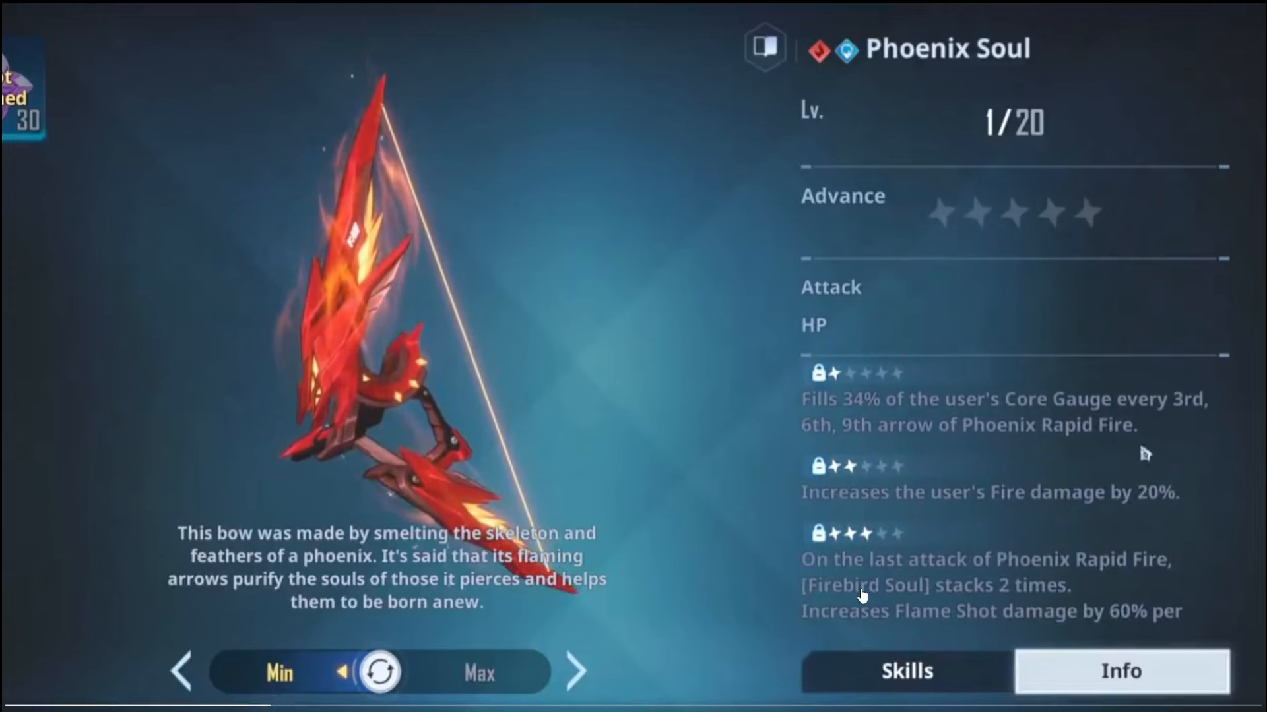
pyautogui.moveTo(898, 670)
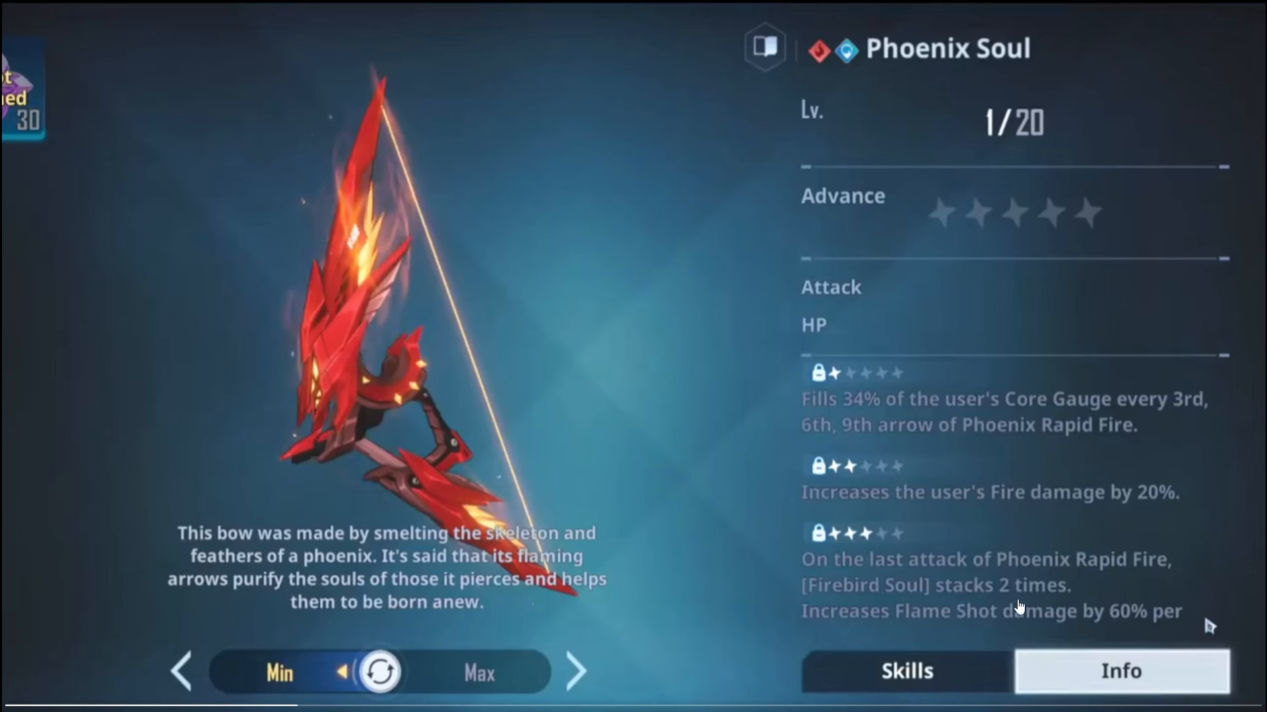
pyautogui.moveTo(945, 610)
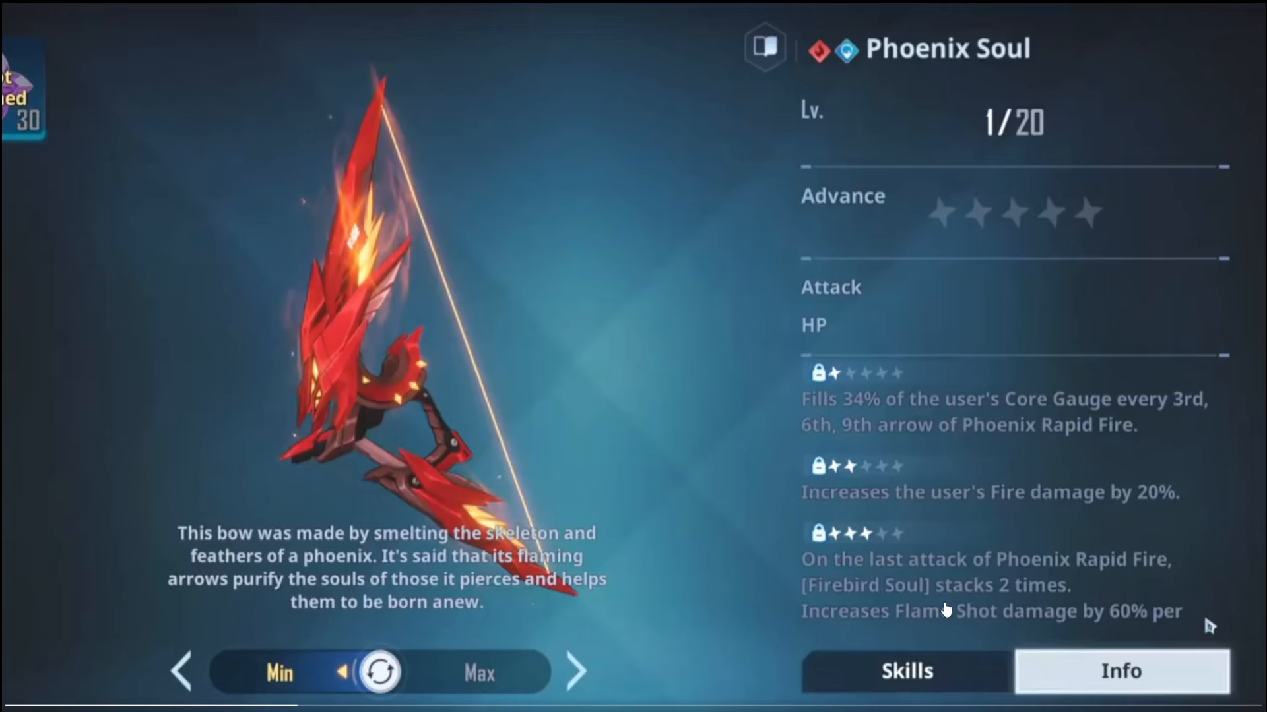
pyautogui.moveTo(999, 603)
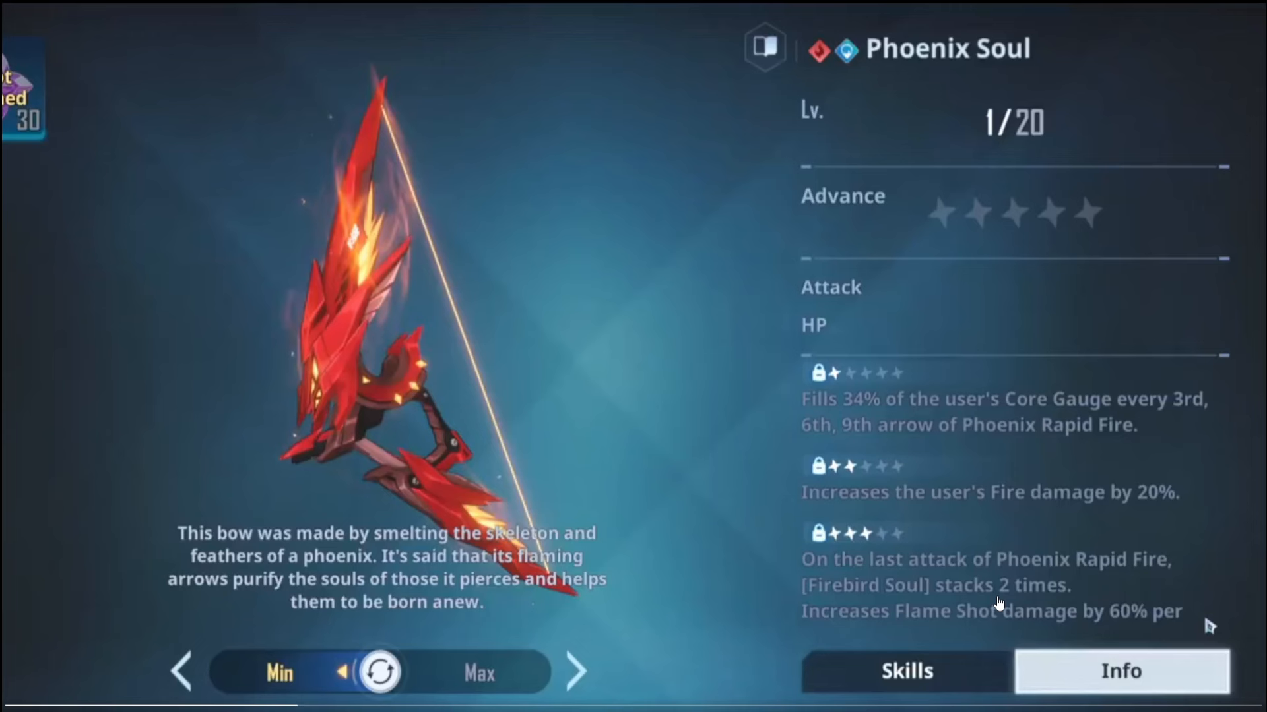
pyautogui.moveTo(915, 632)
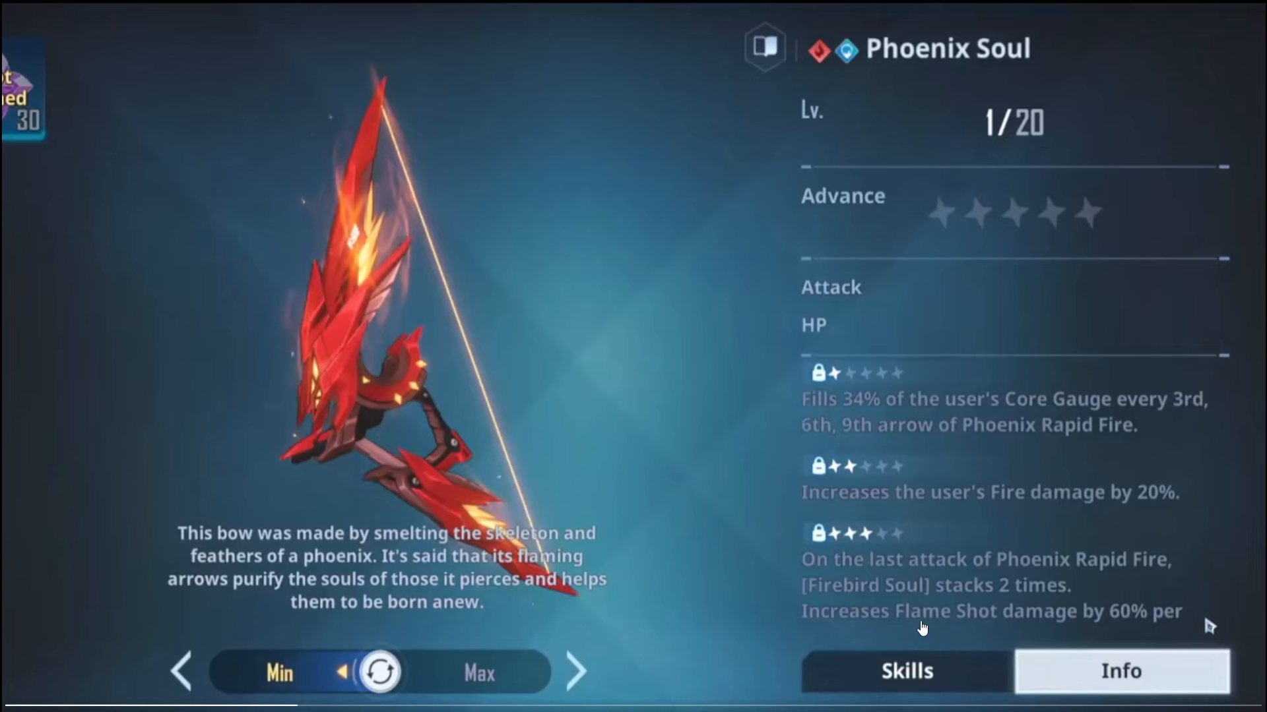
pyautogui.moveTo(423, 695)
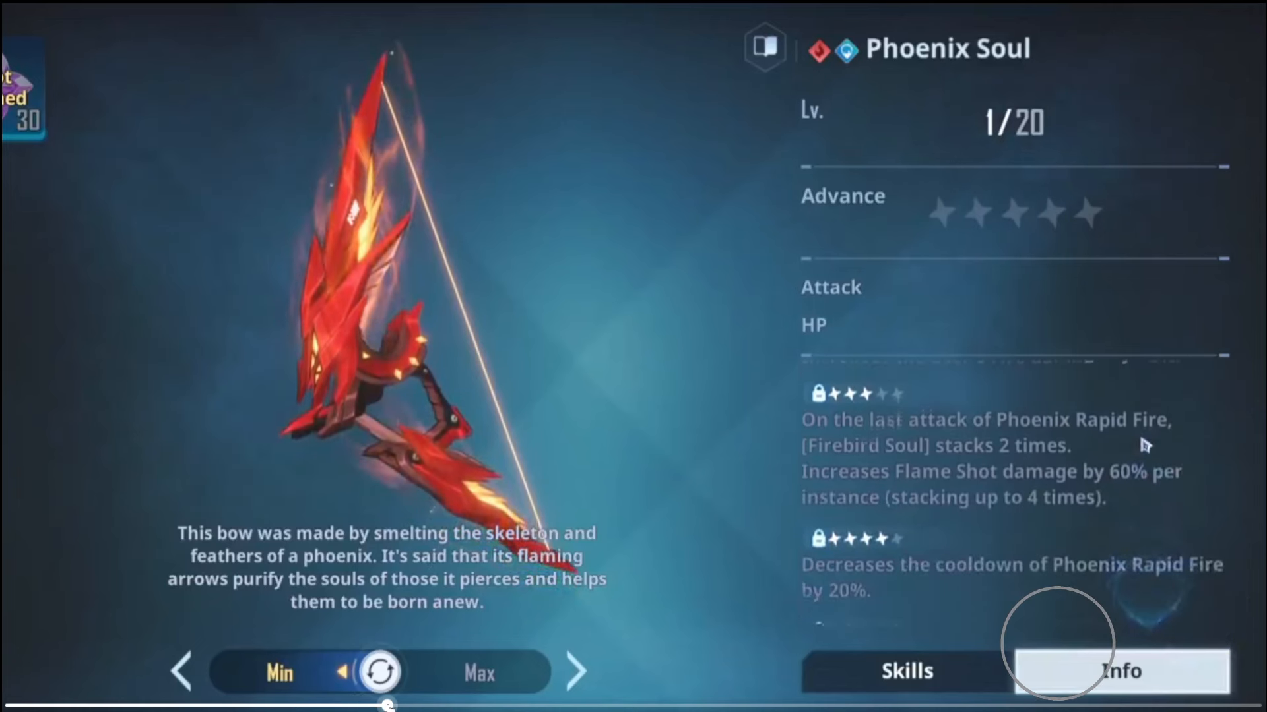
# Leave full-screen playback and return to the leaker's profile timeline
pyautogui.click(1122, 672)
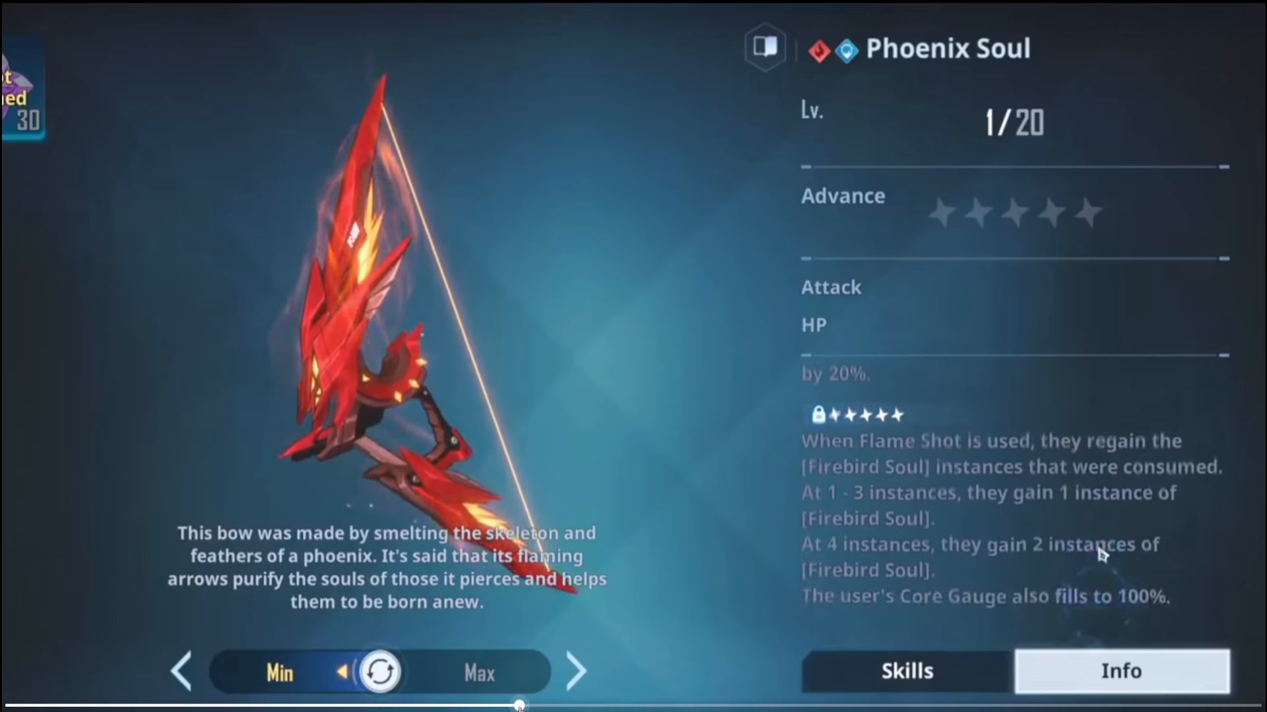
pyautogui.moveTo(872, 628)
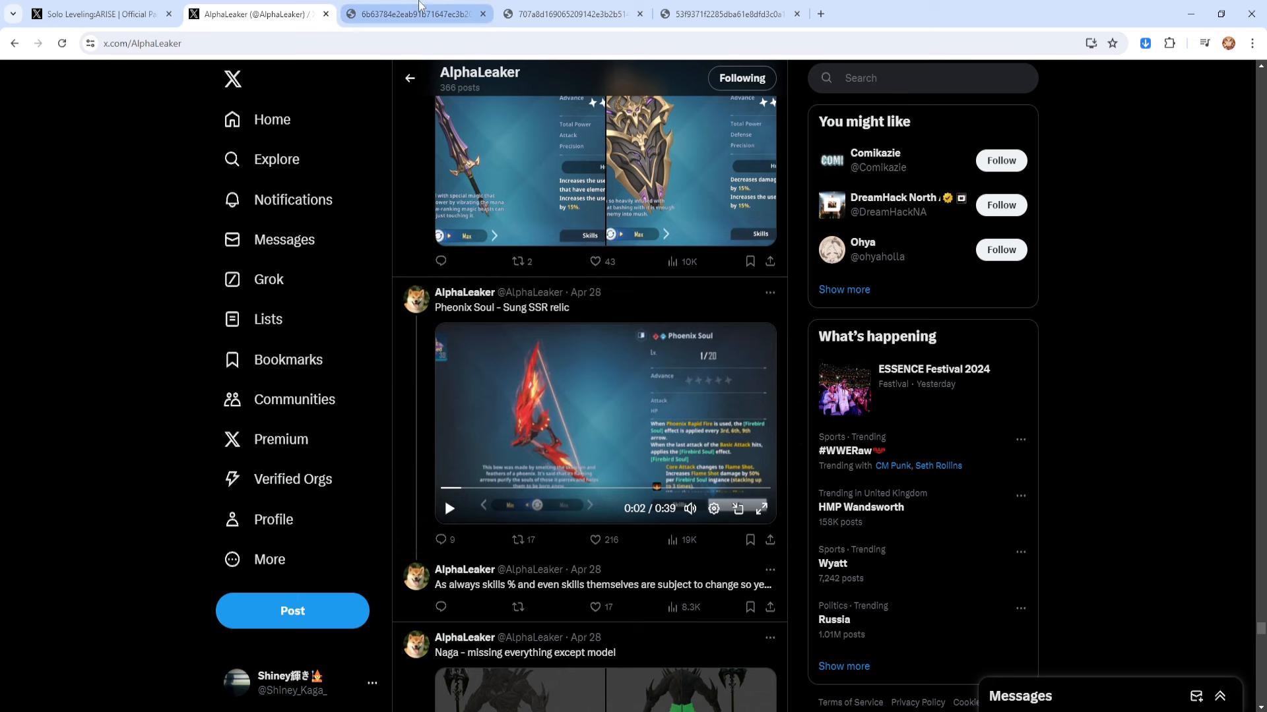
# View the downloaded image listing the hunter's Fire Support and Ultimate skill text
pyautogui.click(417, 13)
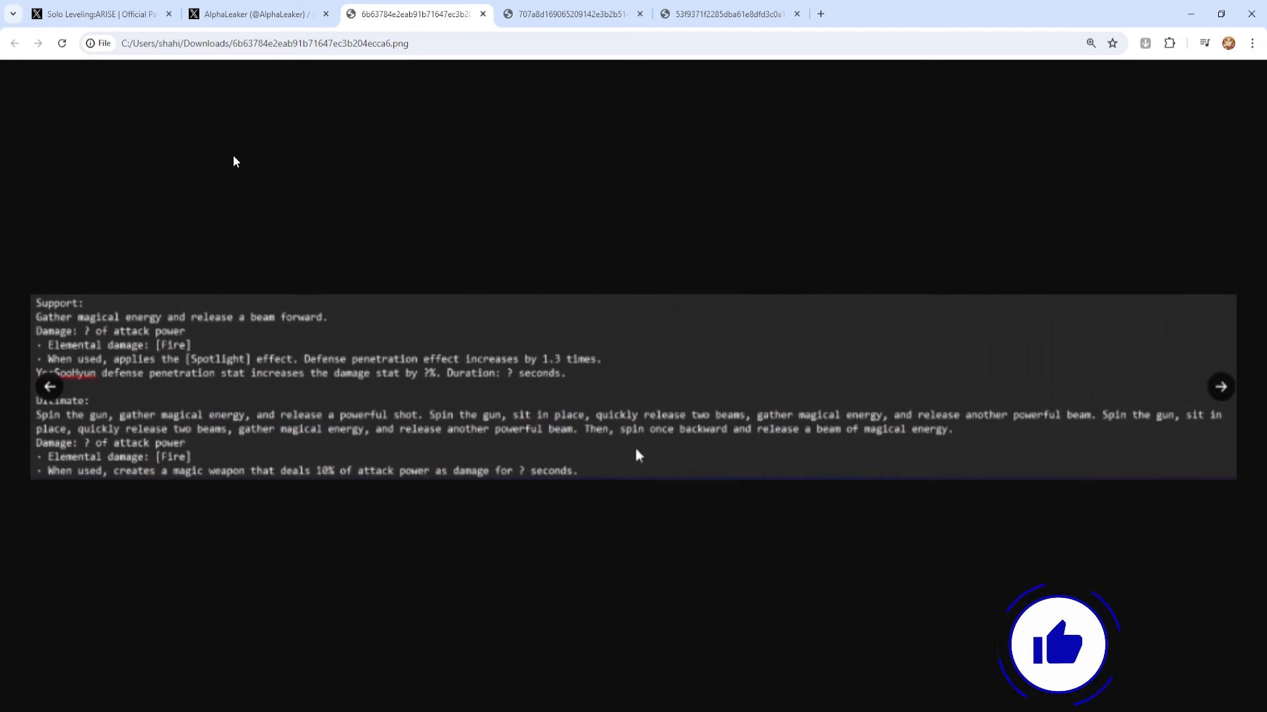
pyautogui.moveTo(285, 283)
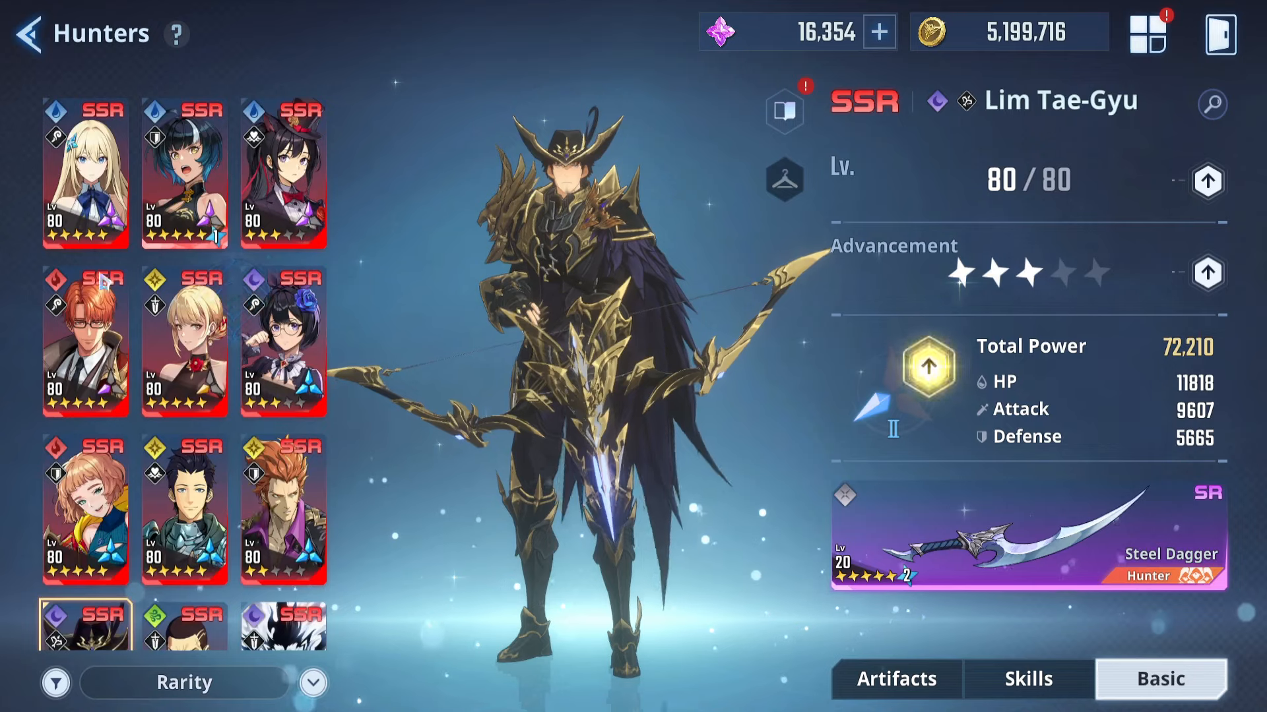
pyautogui.click(85, 170)
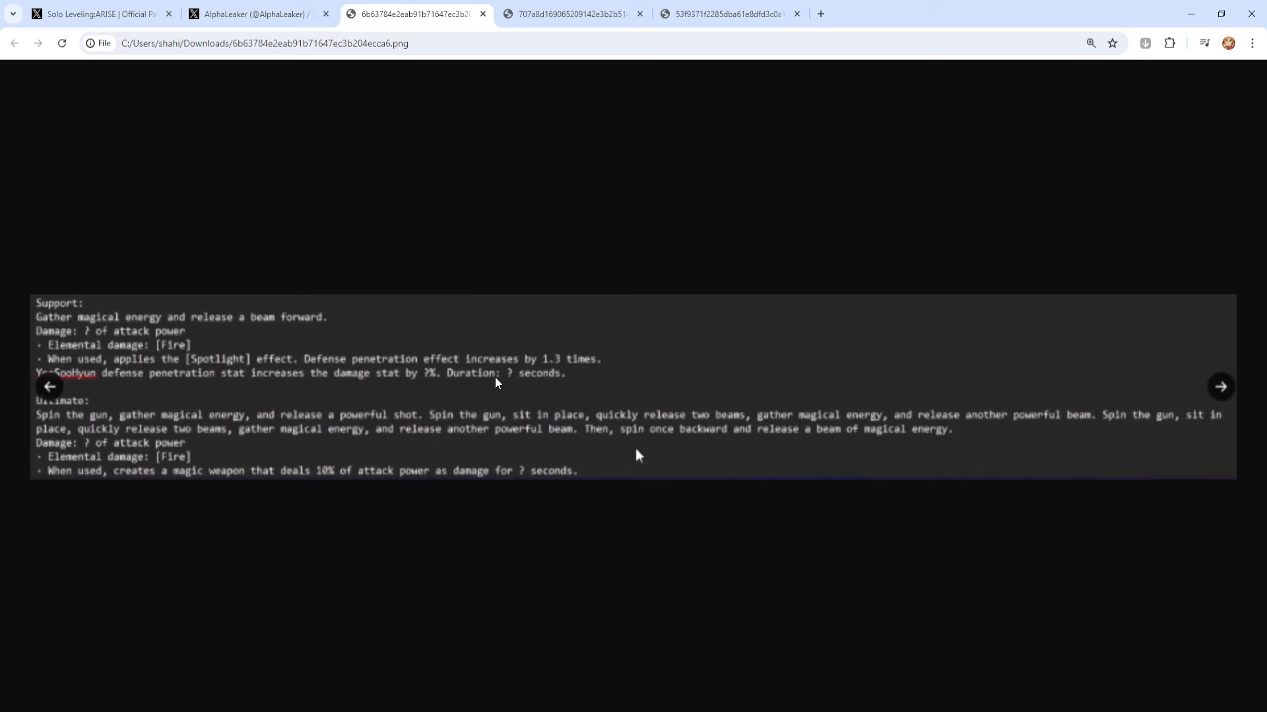
pyautogui.moveTo(157, 322)
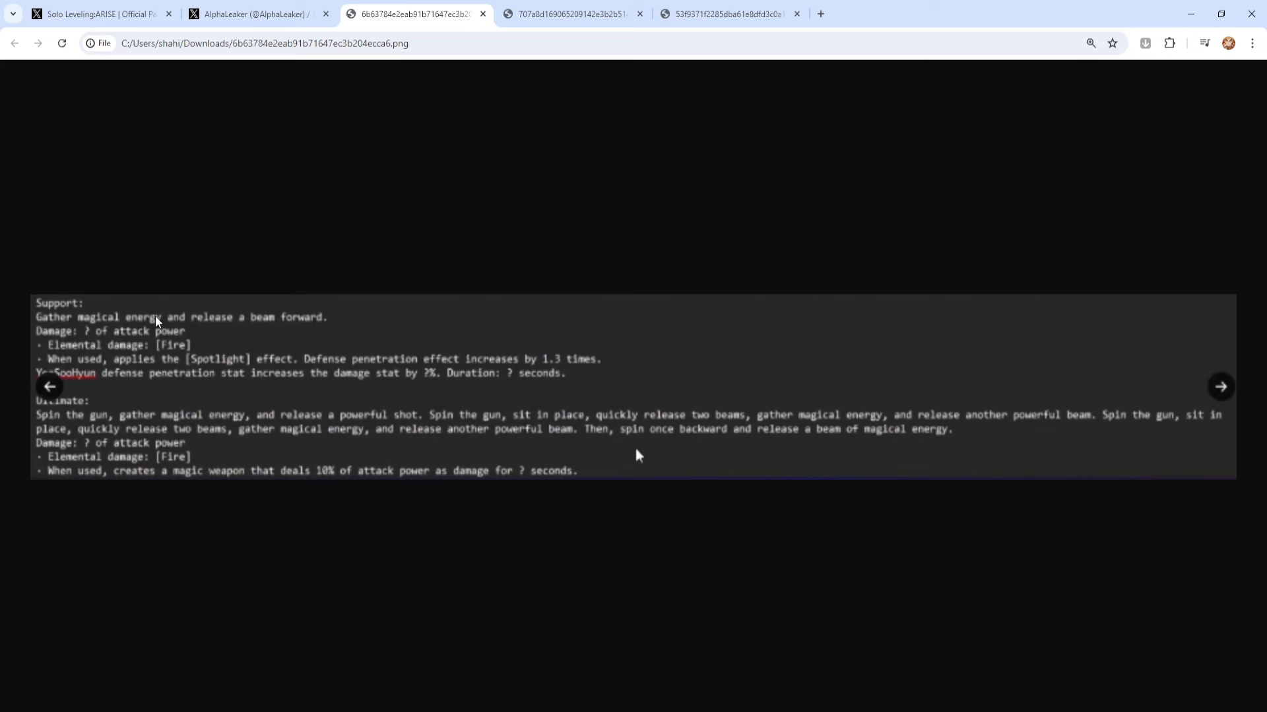
pyautogui.moveTo(70, 305)
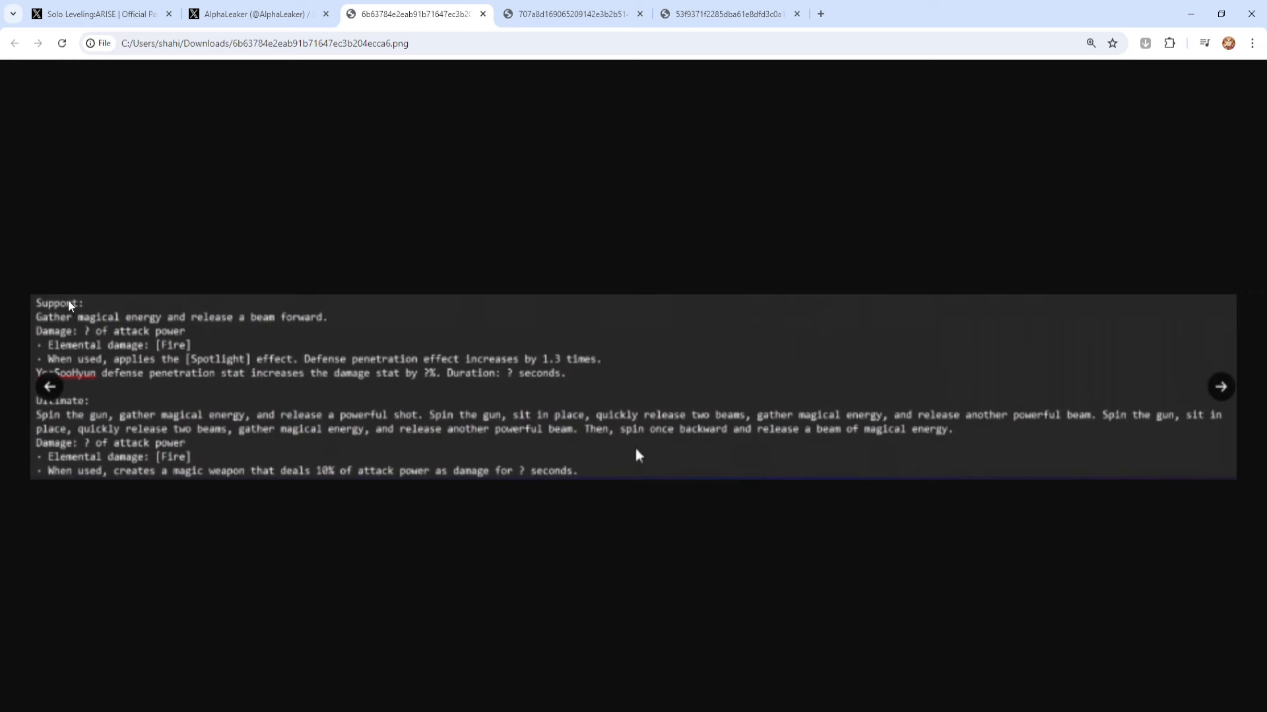
pyautogui.moveTo(107, 378)
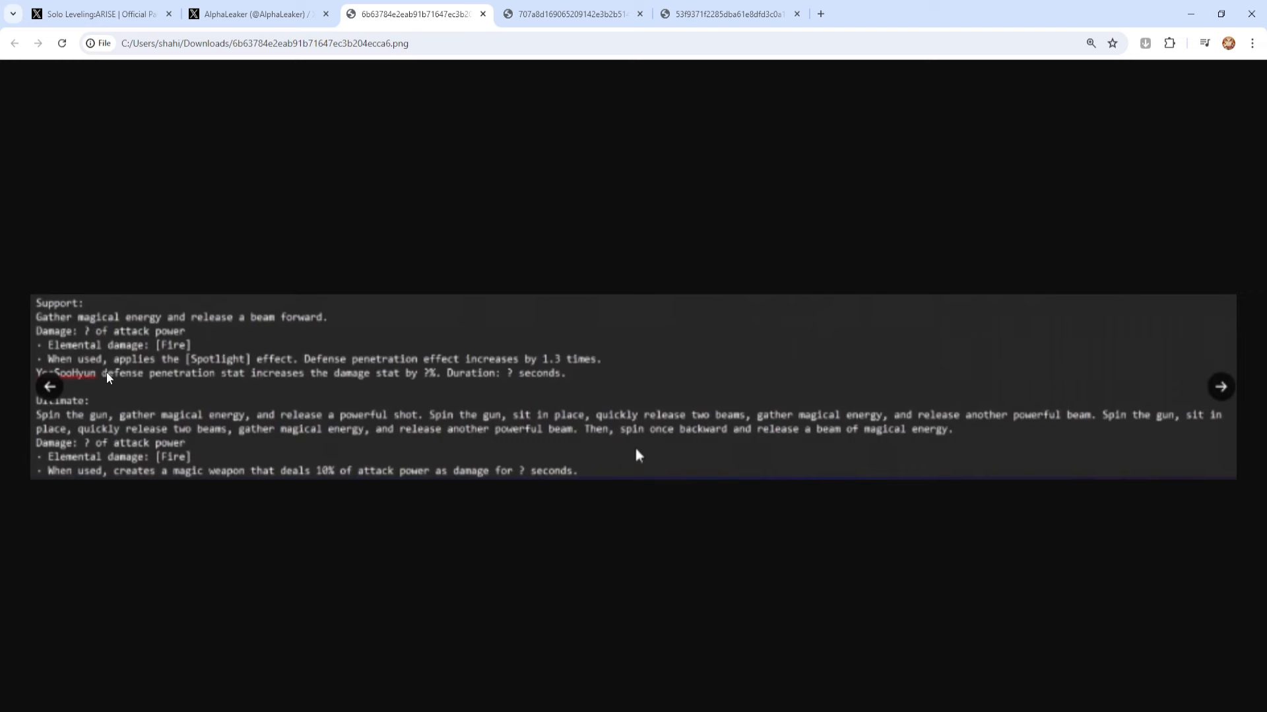
pyautogui.moveTo(370, 372)
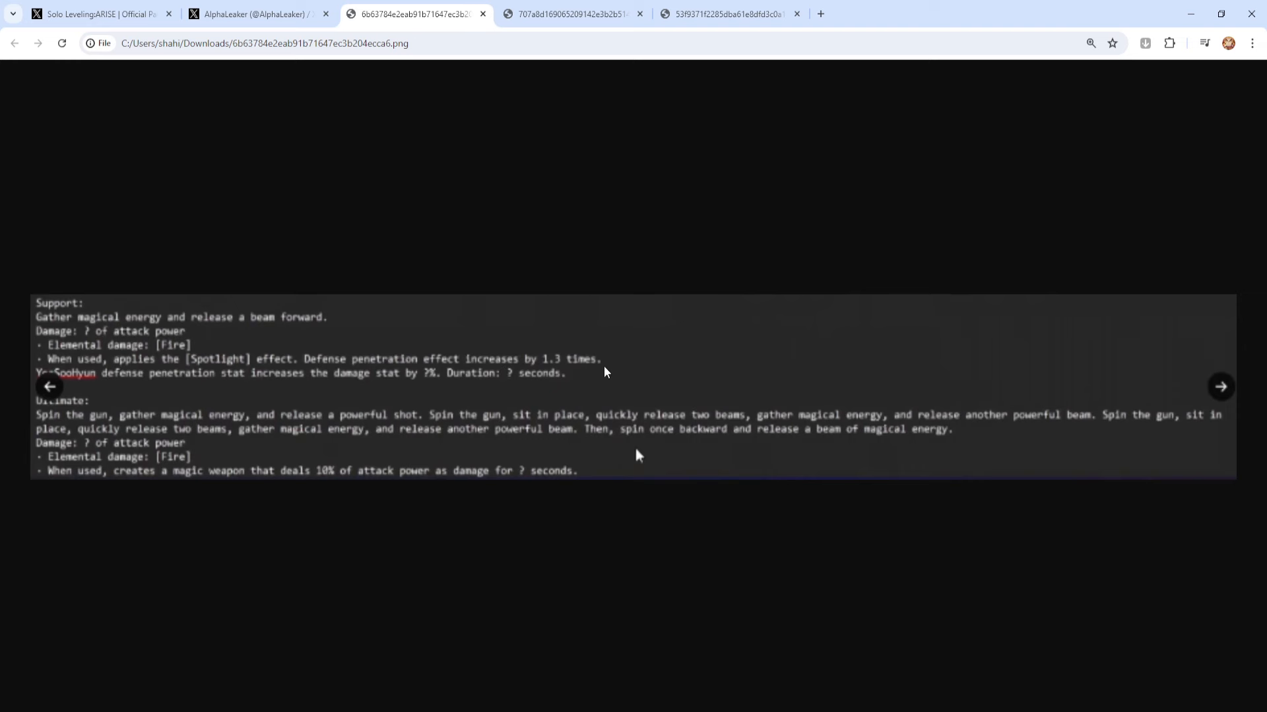
pyautogui.moveTo(230, 386)
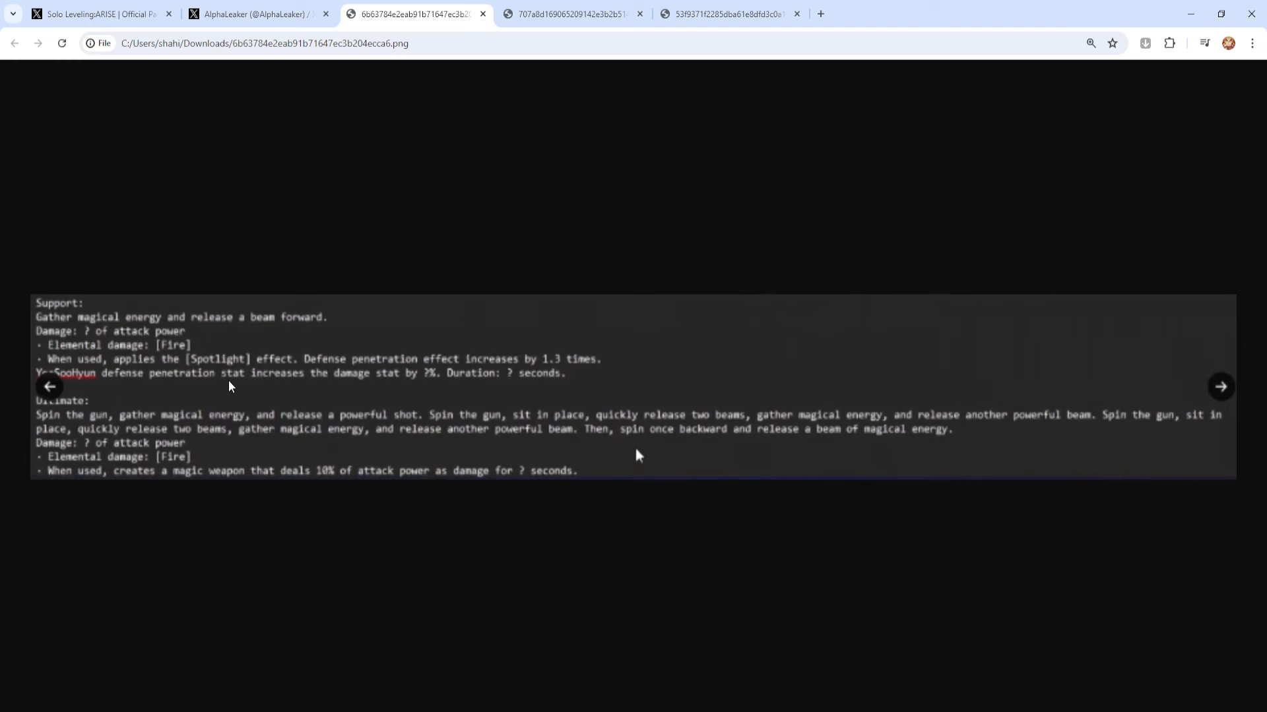
pyautogui.moveTo(422, 386)
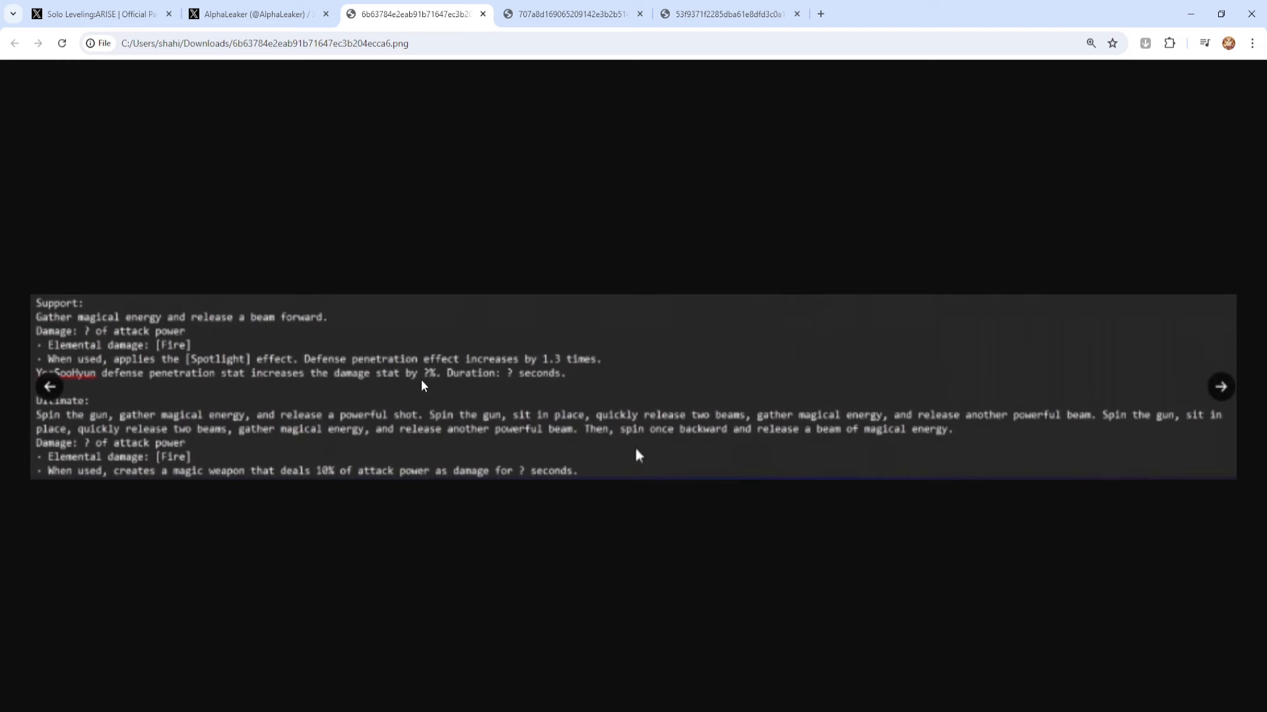
pyautogui.moveTo(474, 384)
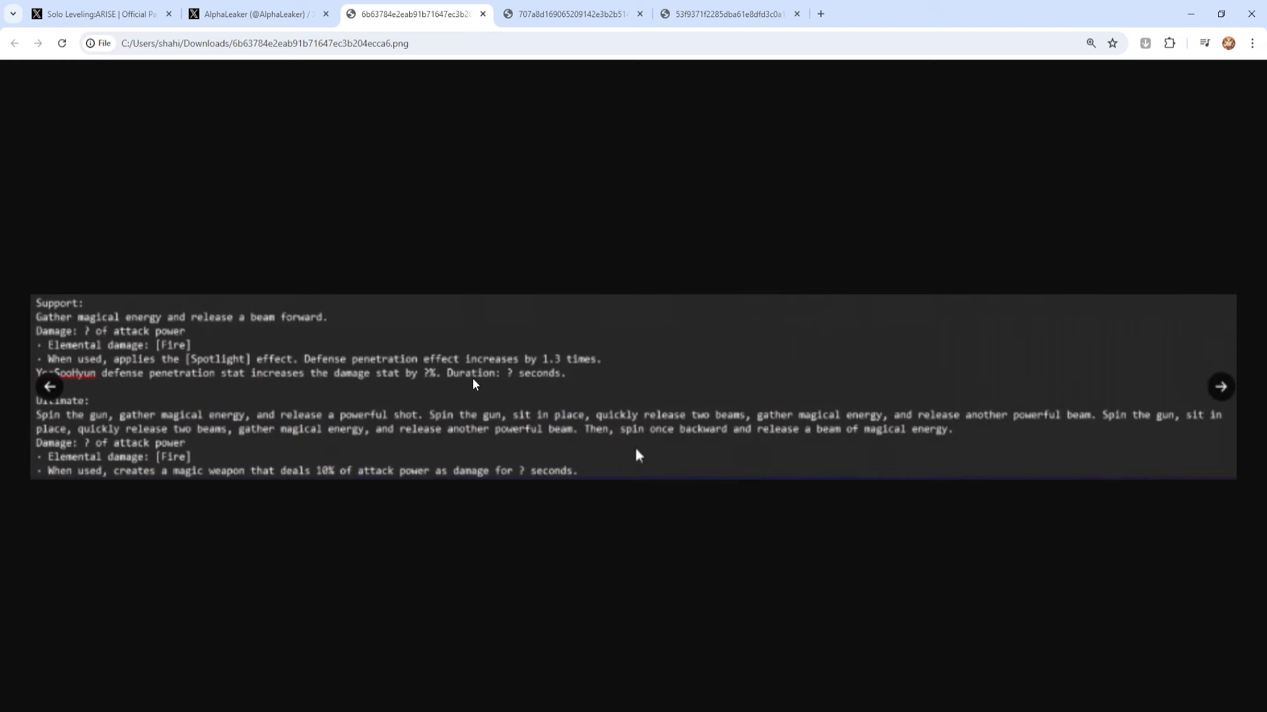
pyautogui.moveTo(184, 370)
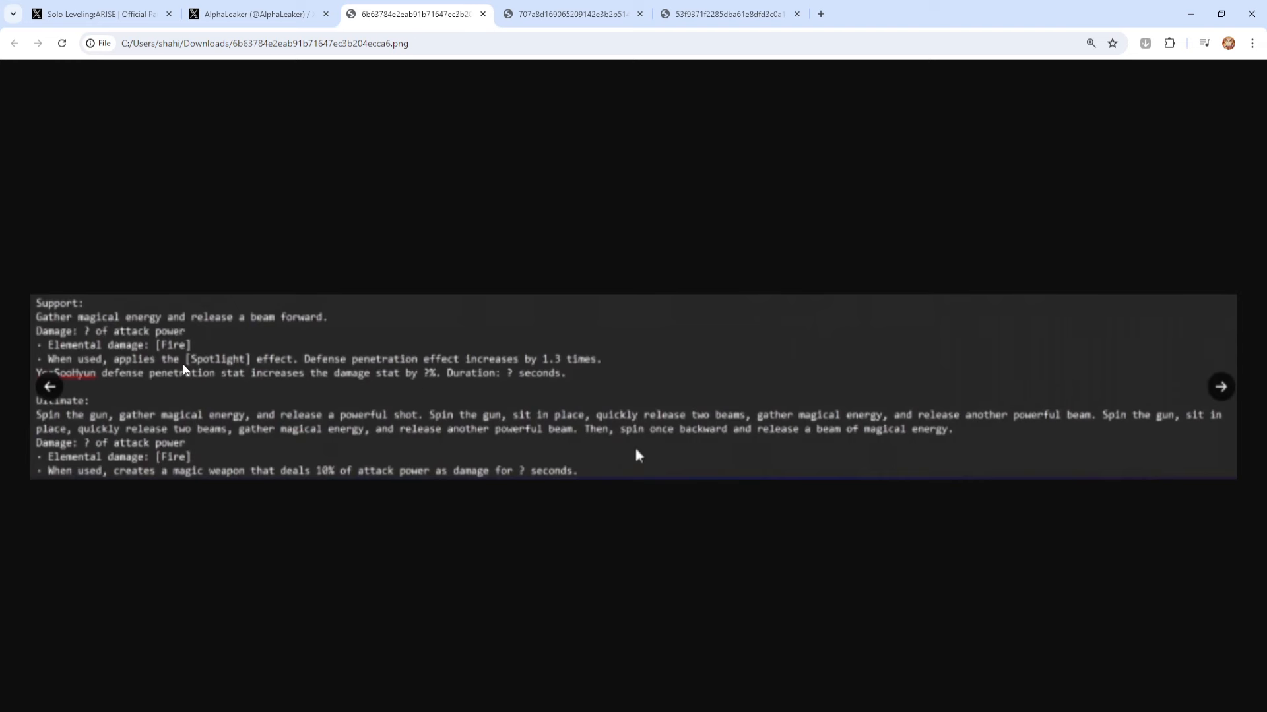
pyautogui.moveTo(285, 372)
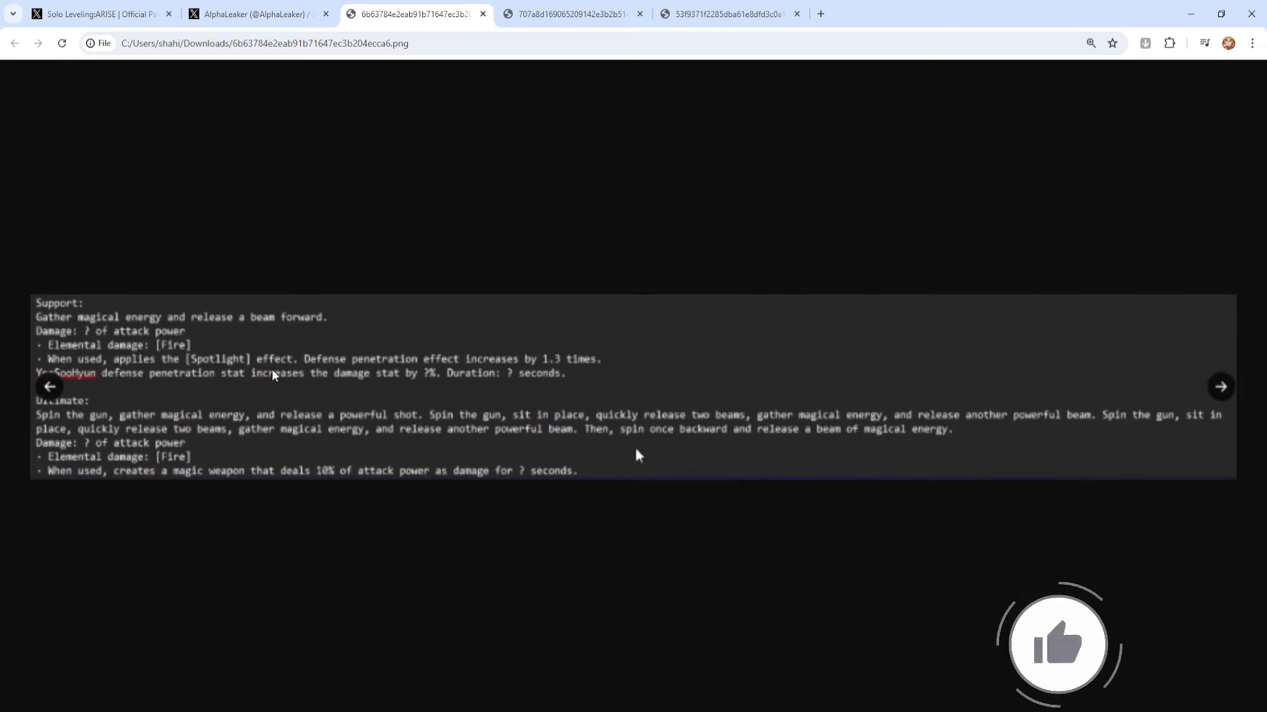
pyautogui.moveTo(63, 434)
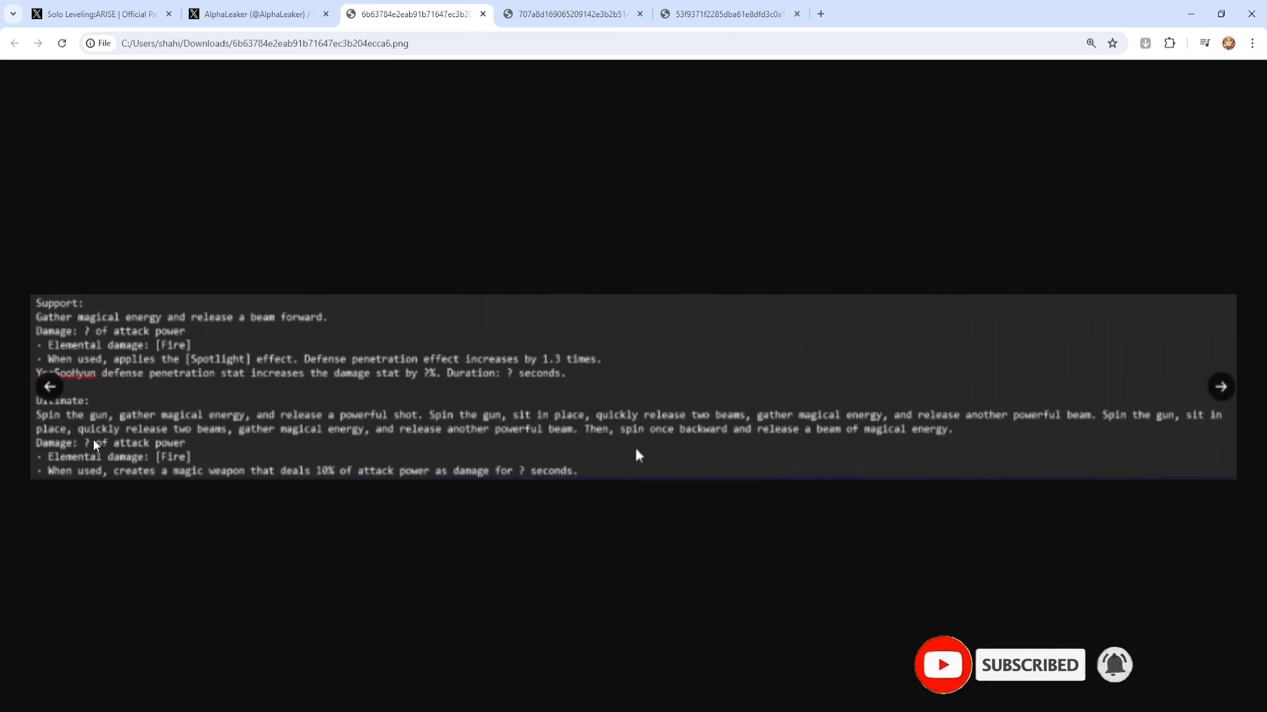
pyautogui.moveTo(159, 438)
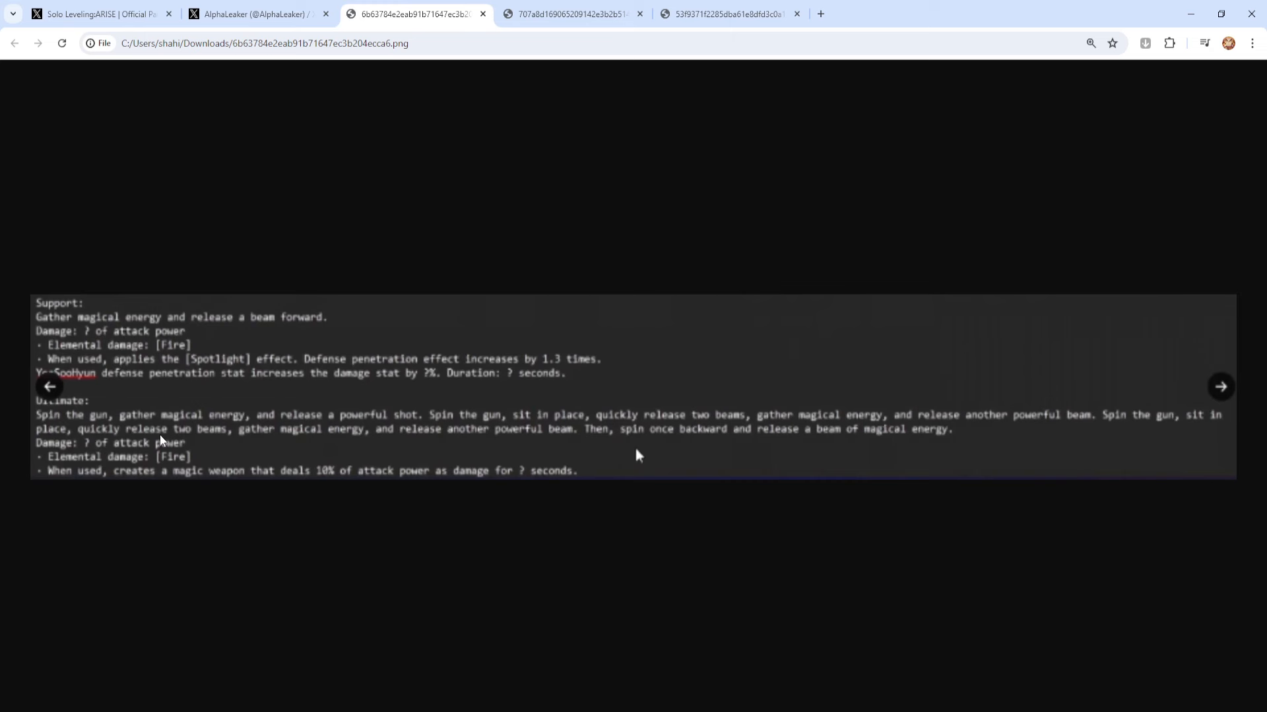
pyautogui.moveTo(167, 441)
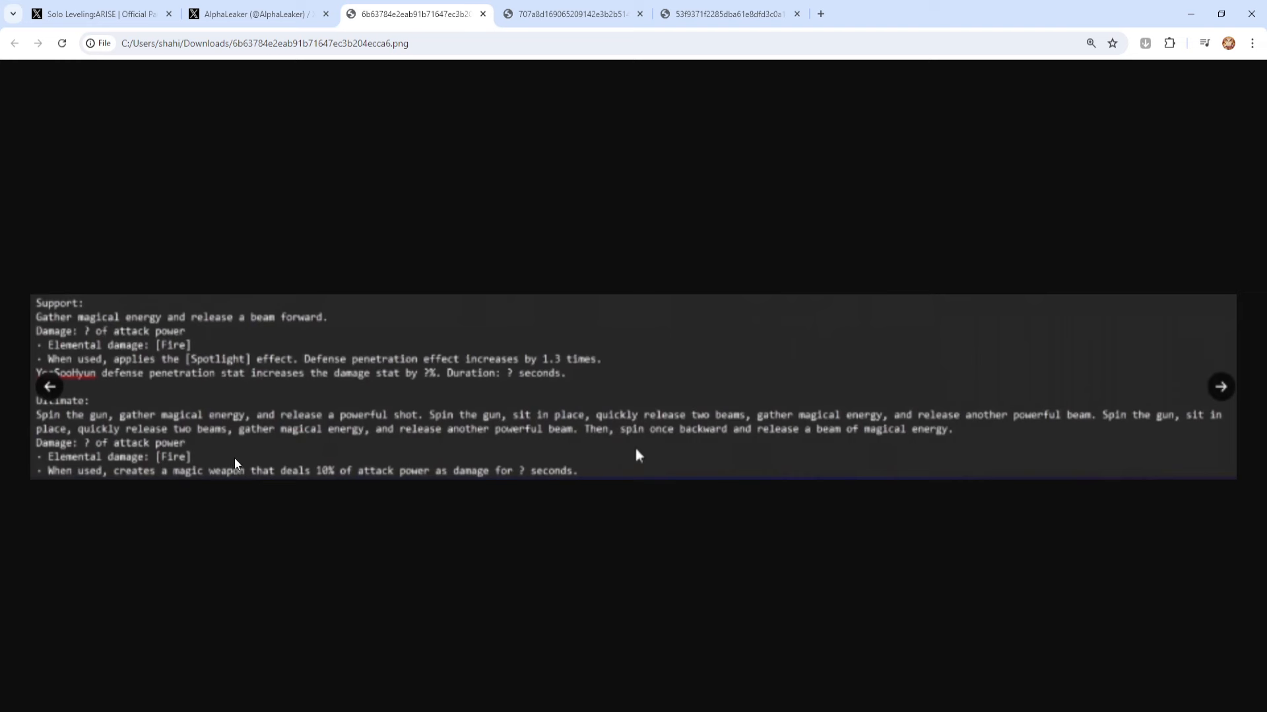
pyautogui.moveTo(218, 449)
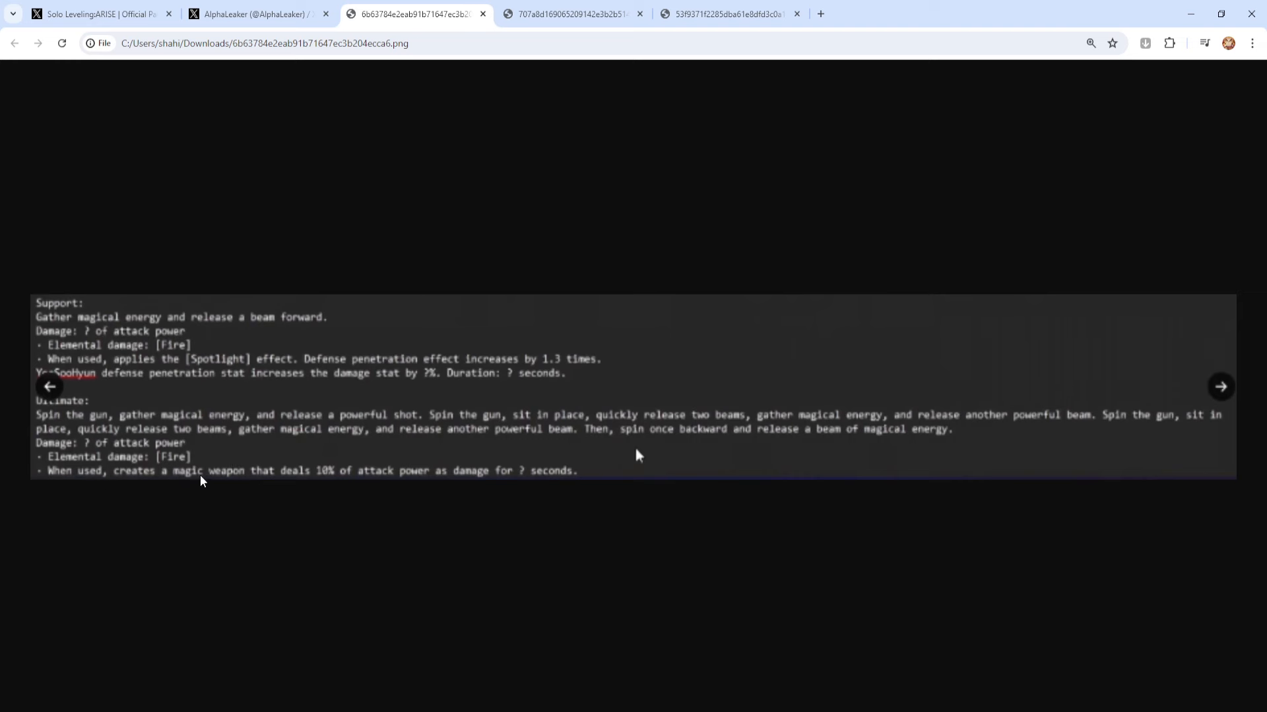
pyautogui.moveTo(359, 491)
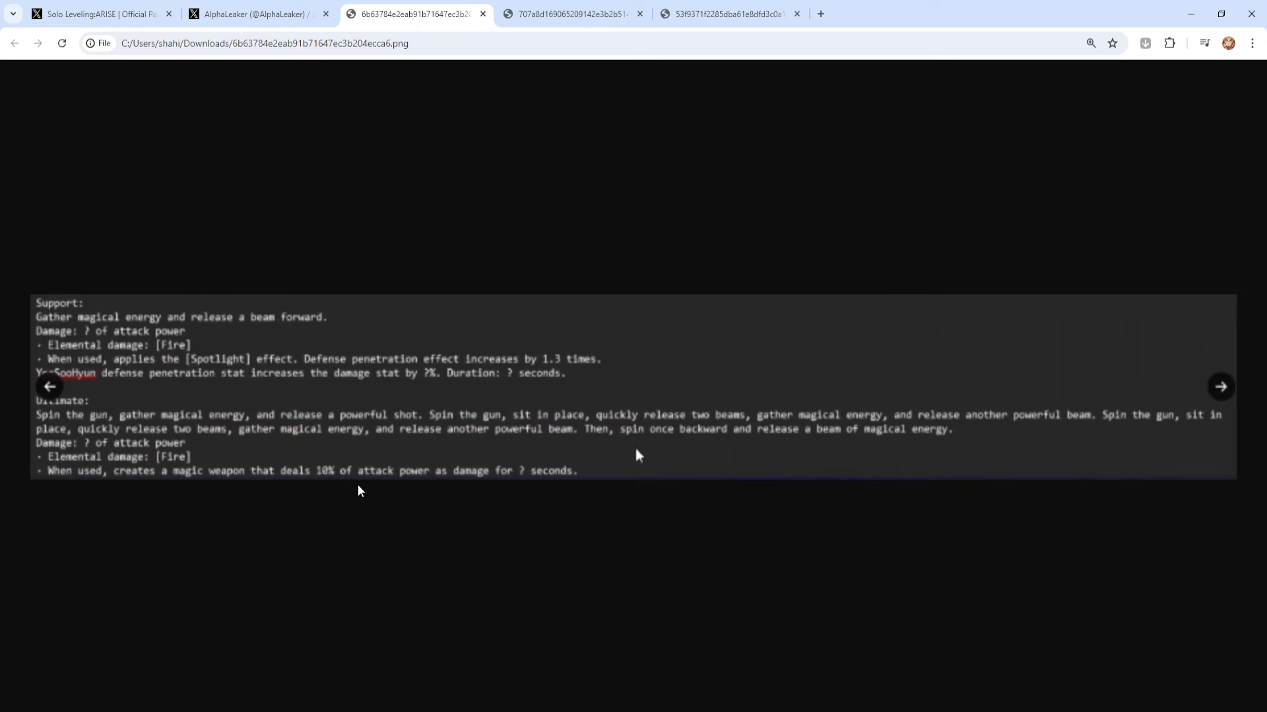
pyautogui.click(571, 13)
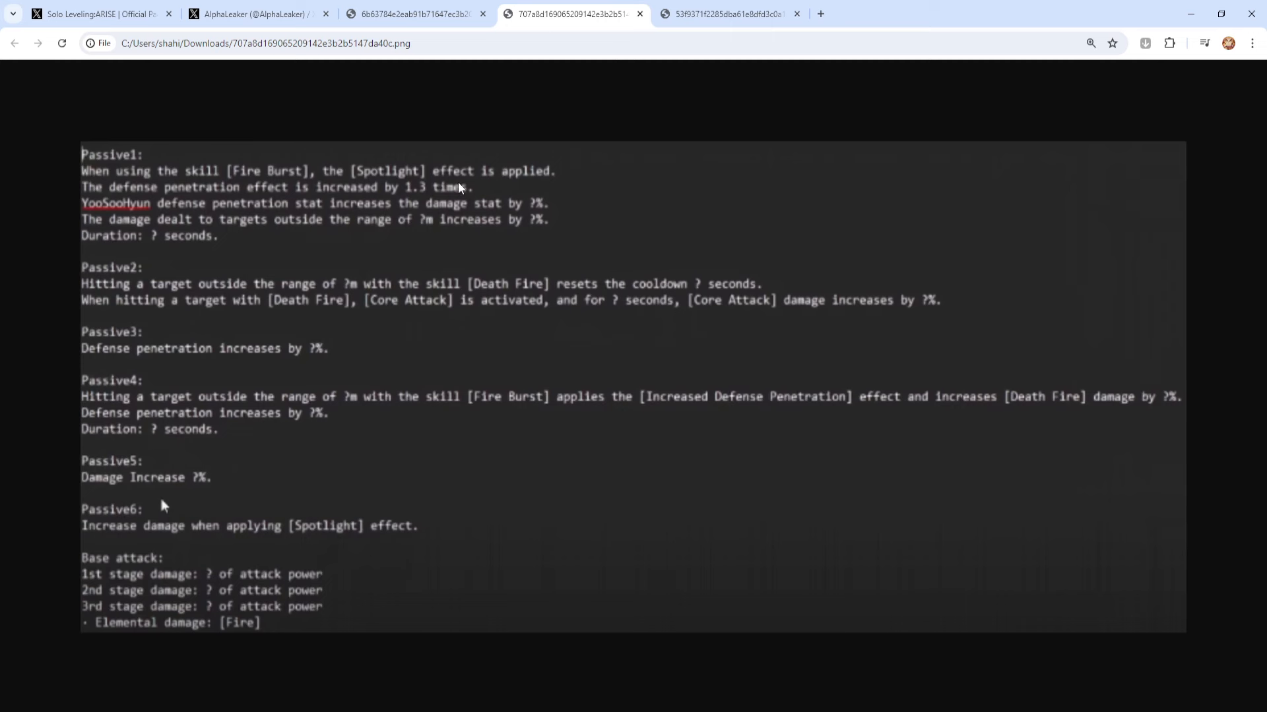
pyautogui.moveTo(296, 202)
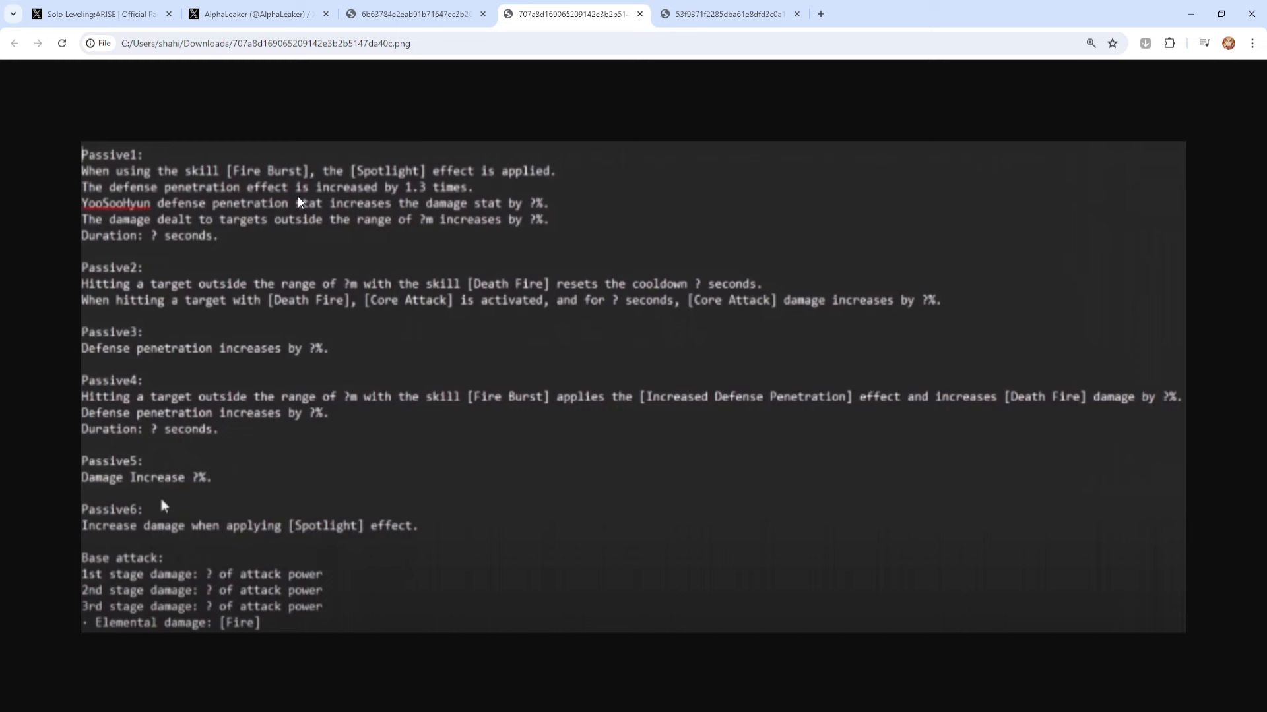
pyautogui.moveTo(221, 218)
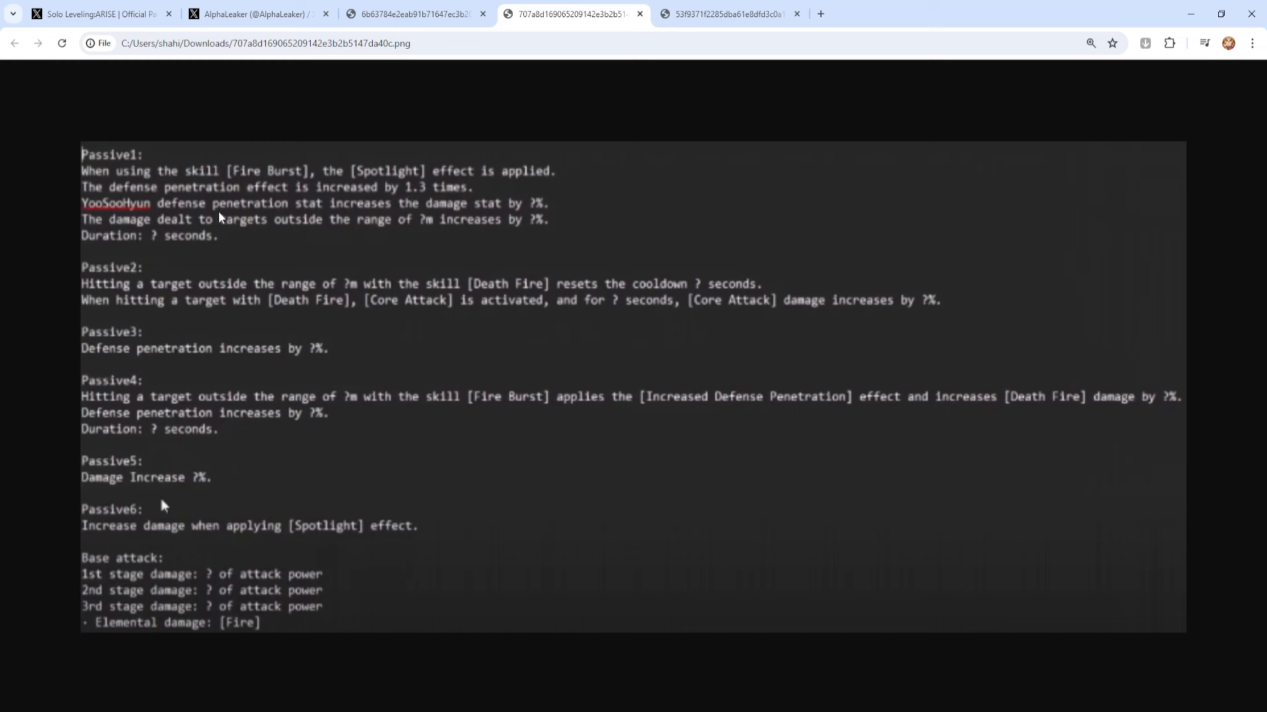
pyautogui.moveTo(411, 218)
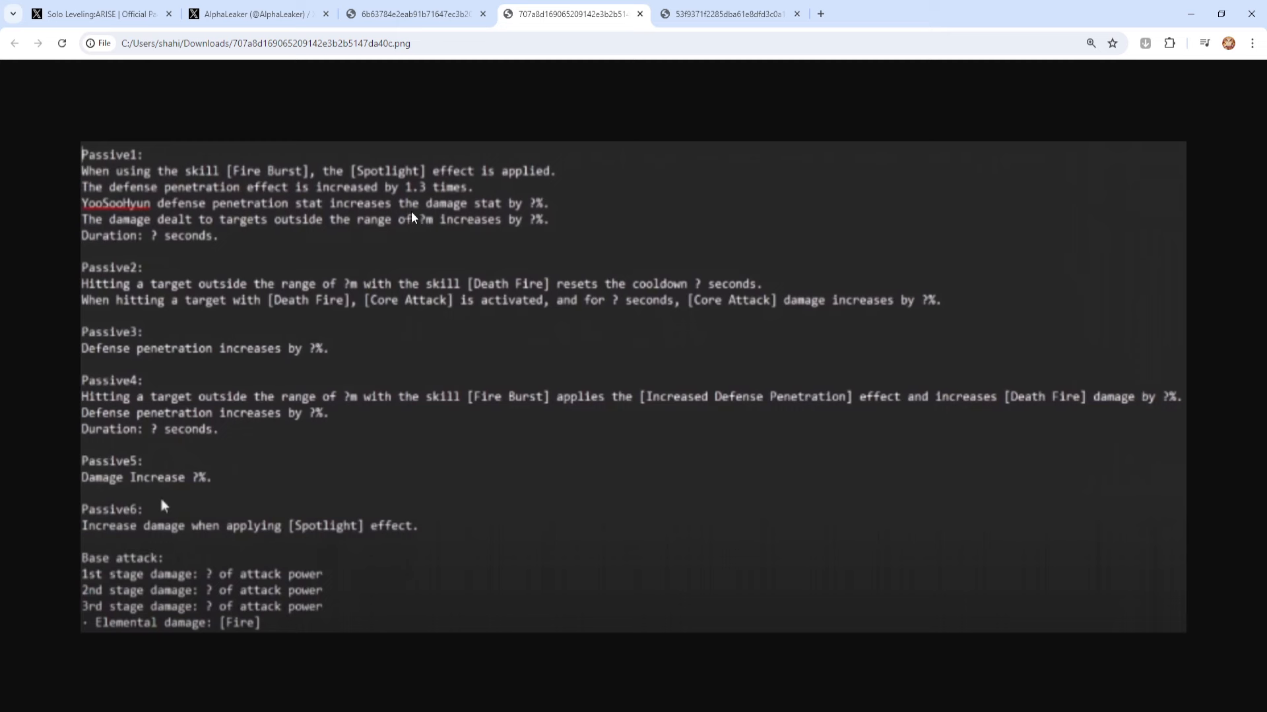
pyautogui.moveTo(499, 221)
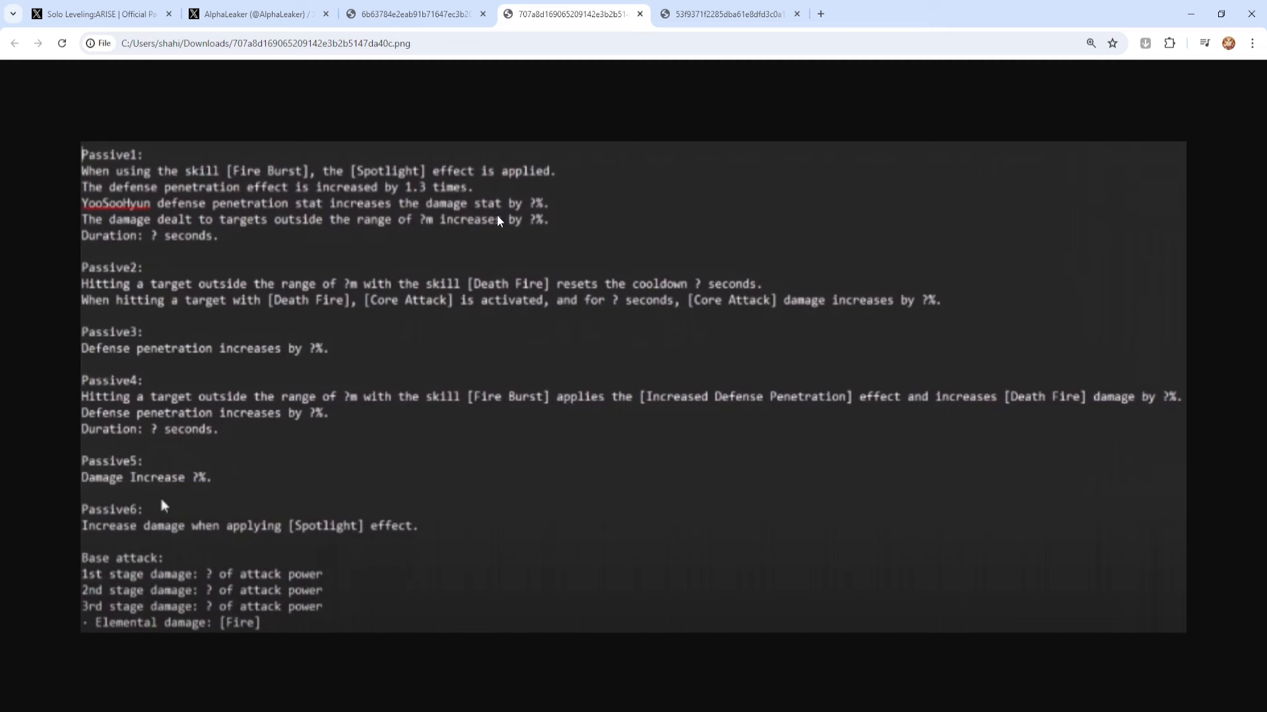
pyautogui.moveTo(315, 236)
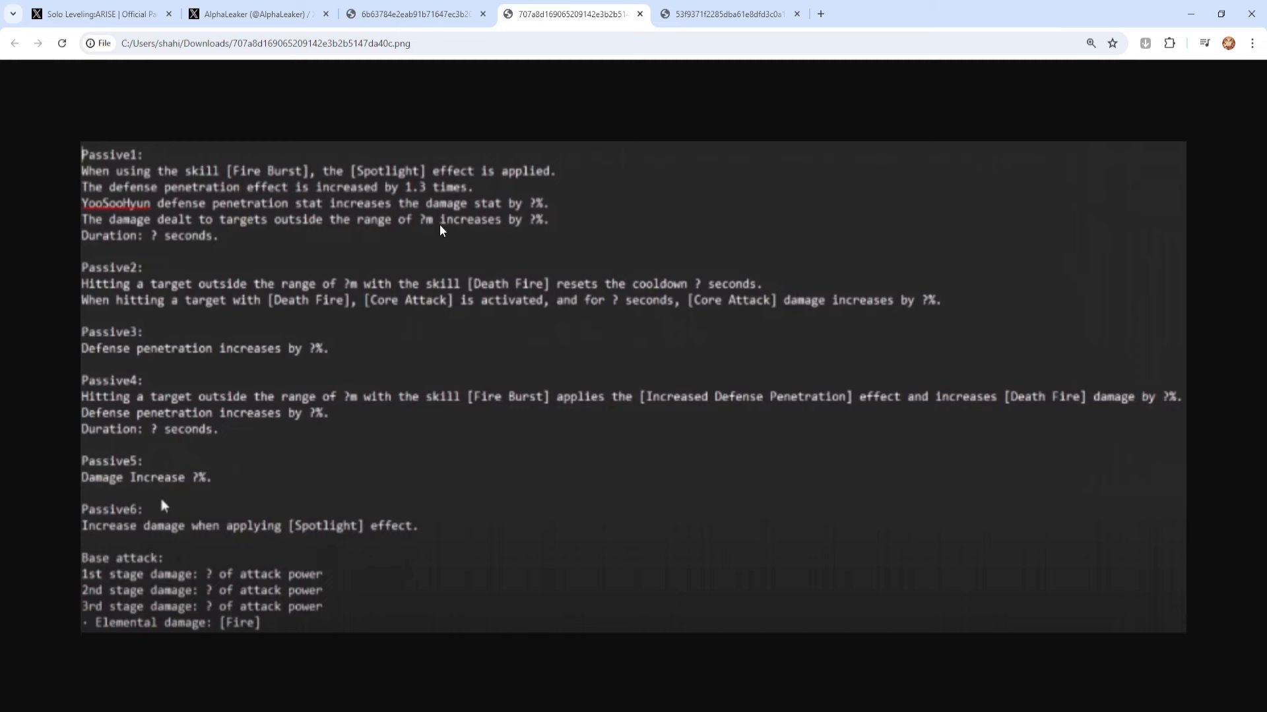
pyautogui.moveTo(517, 229)
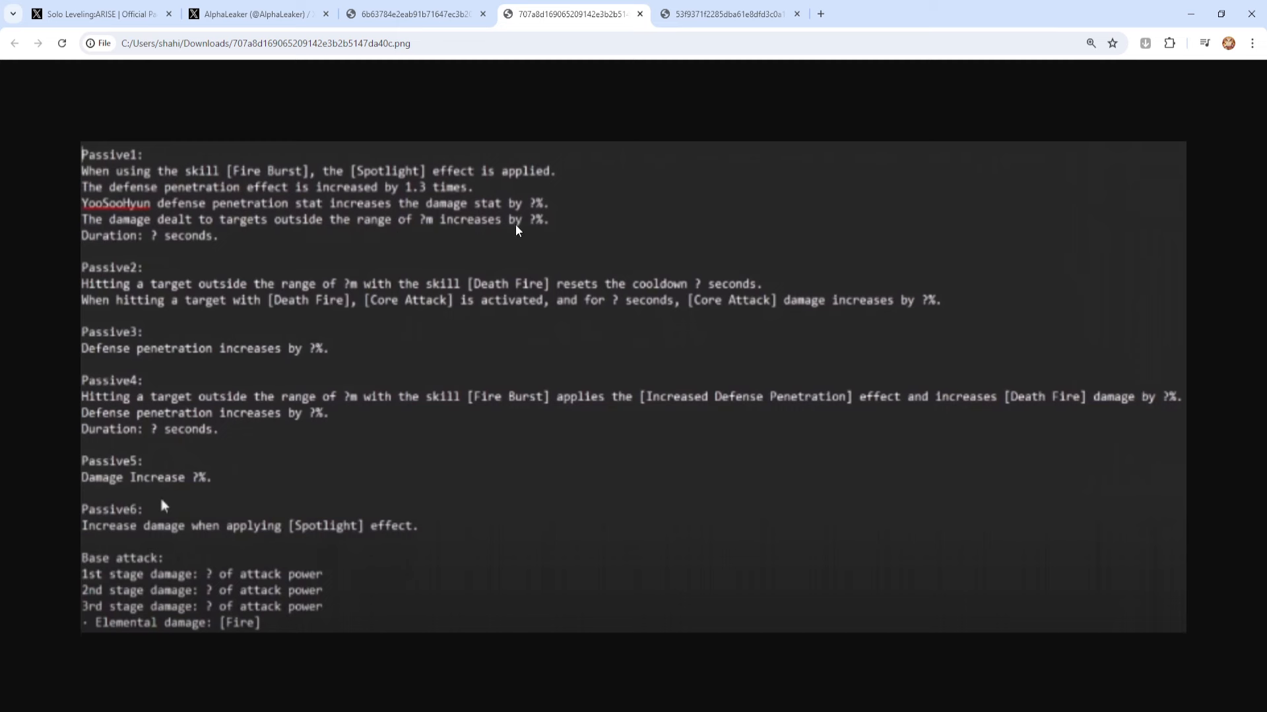
pyautogui.moveTo(161, 283)
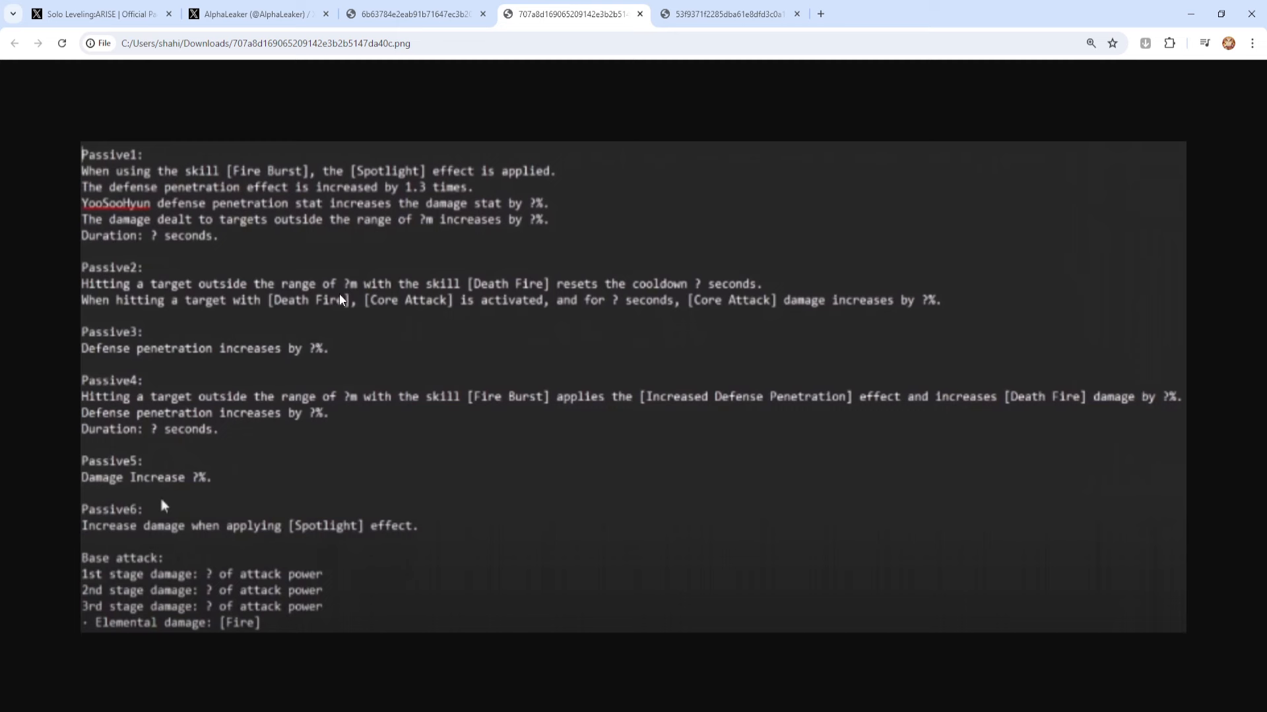
pyautogui.moveTo(416, 300)
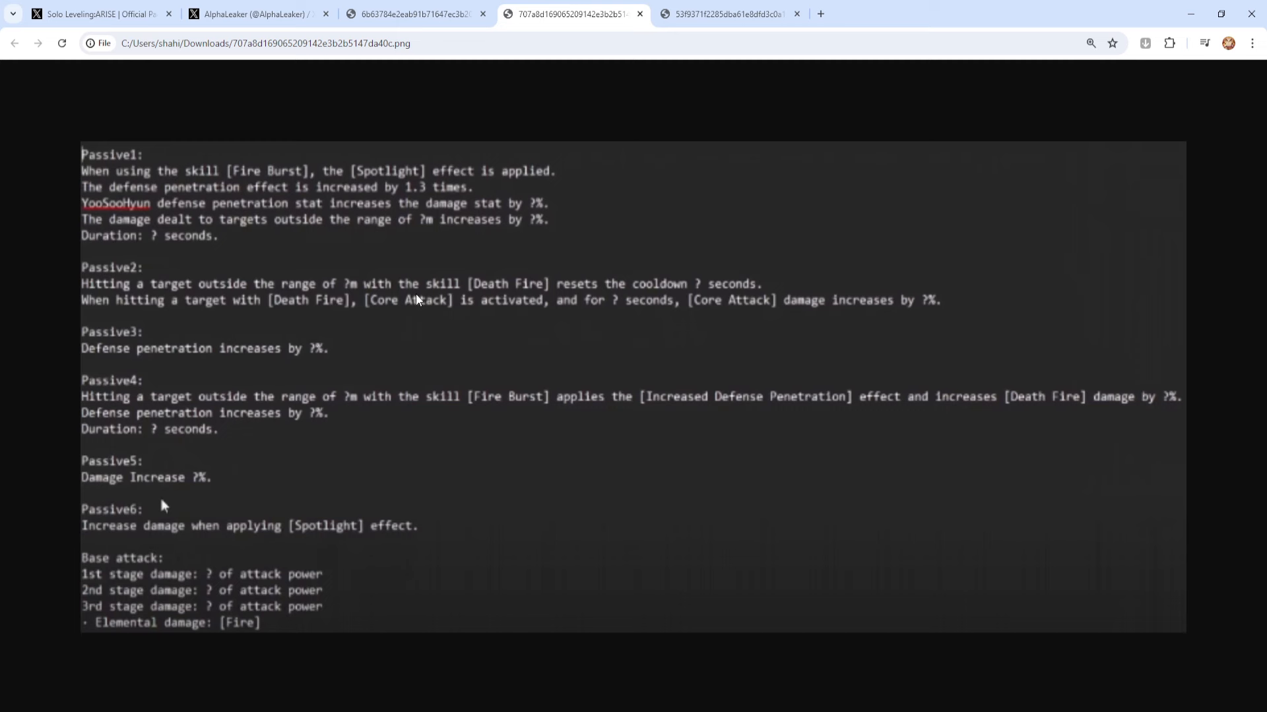
pyautogui.moveTo(657, 308)
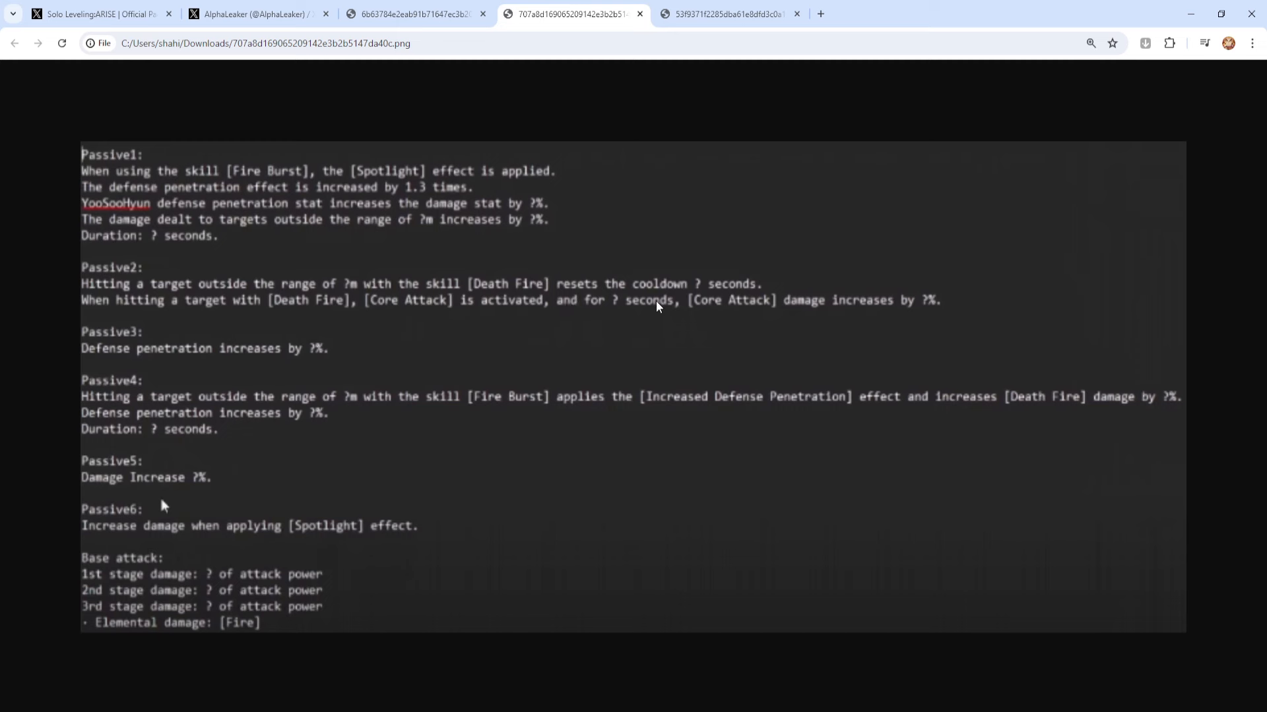
pyautogui.moveTo(150, 329)
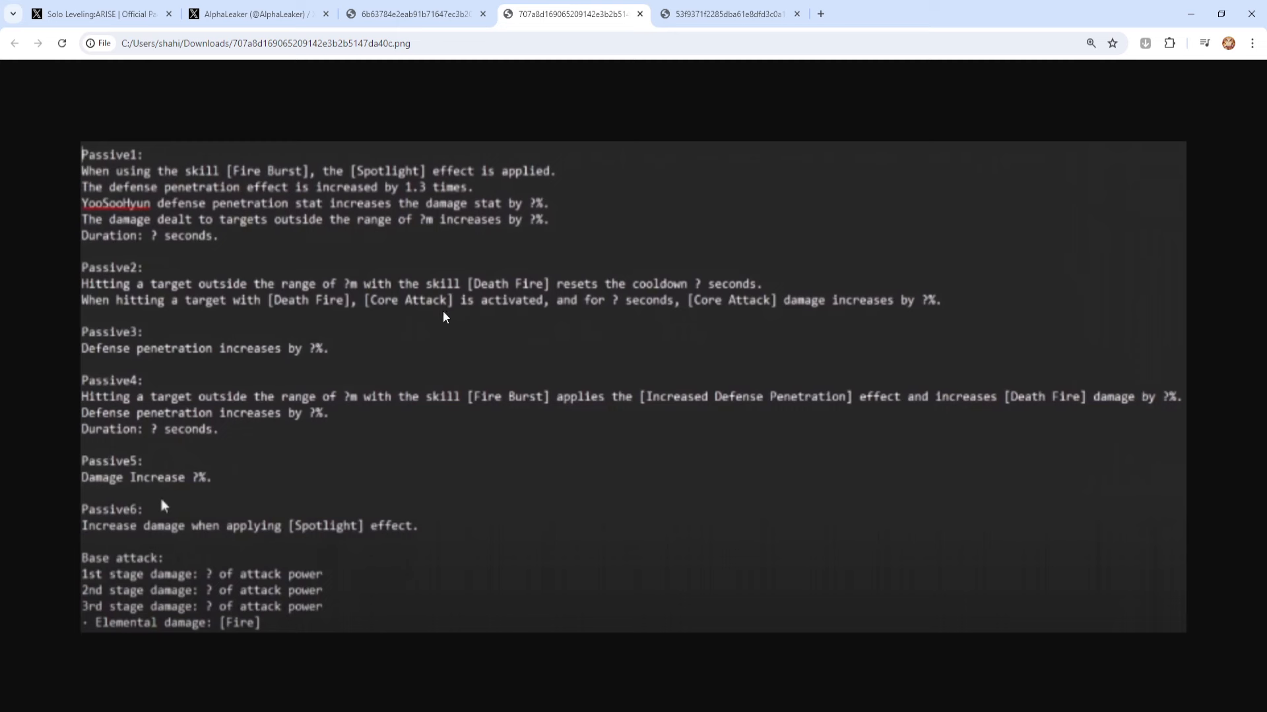
pyautogui.moveTo(734, 322)
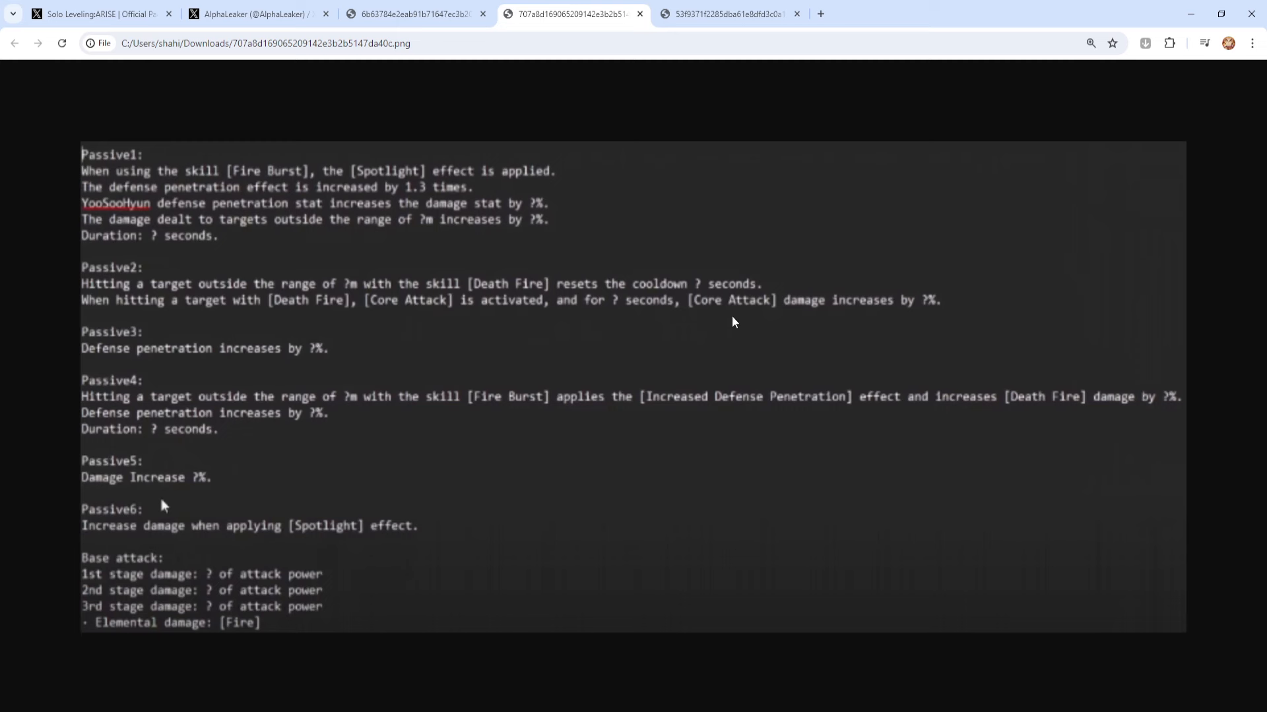
pyautogui.moveTo(917, 314)
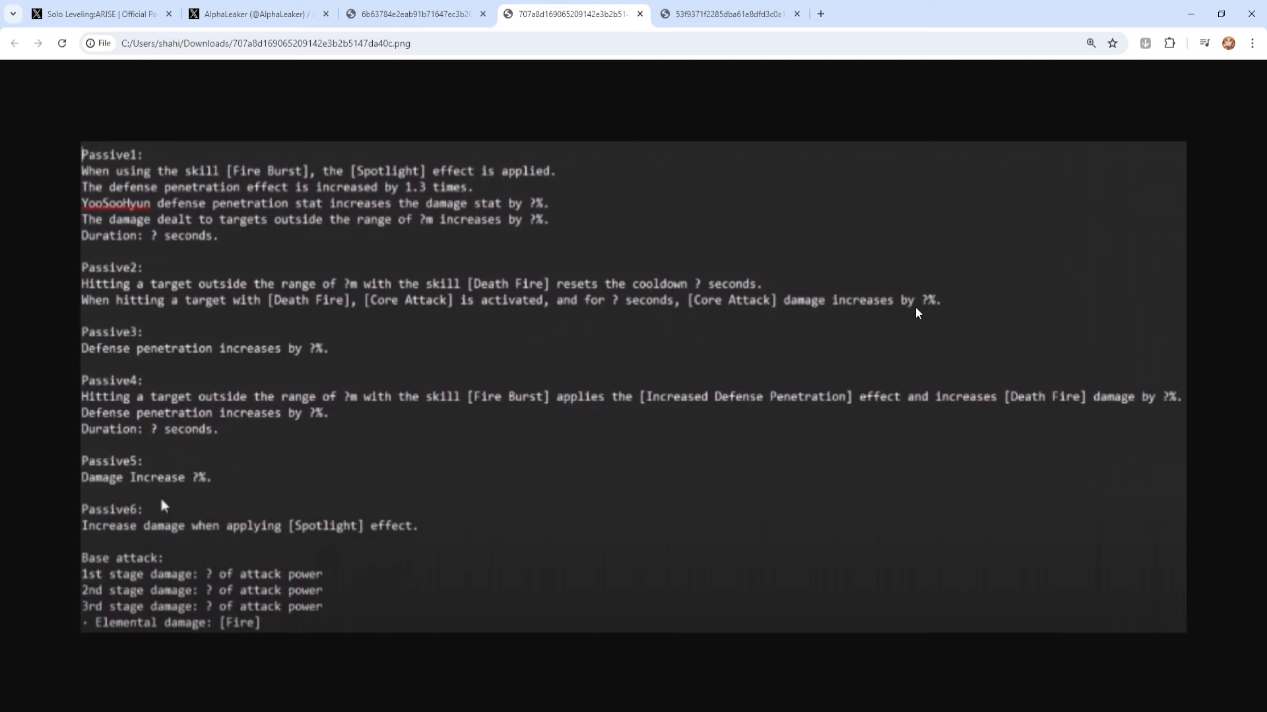
pyautogui.moveTo(859, 258)
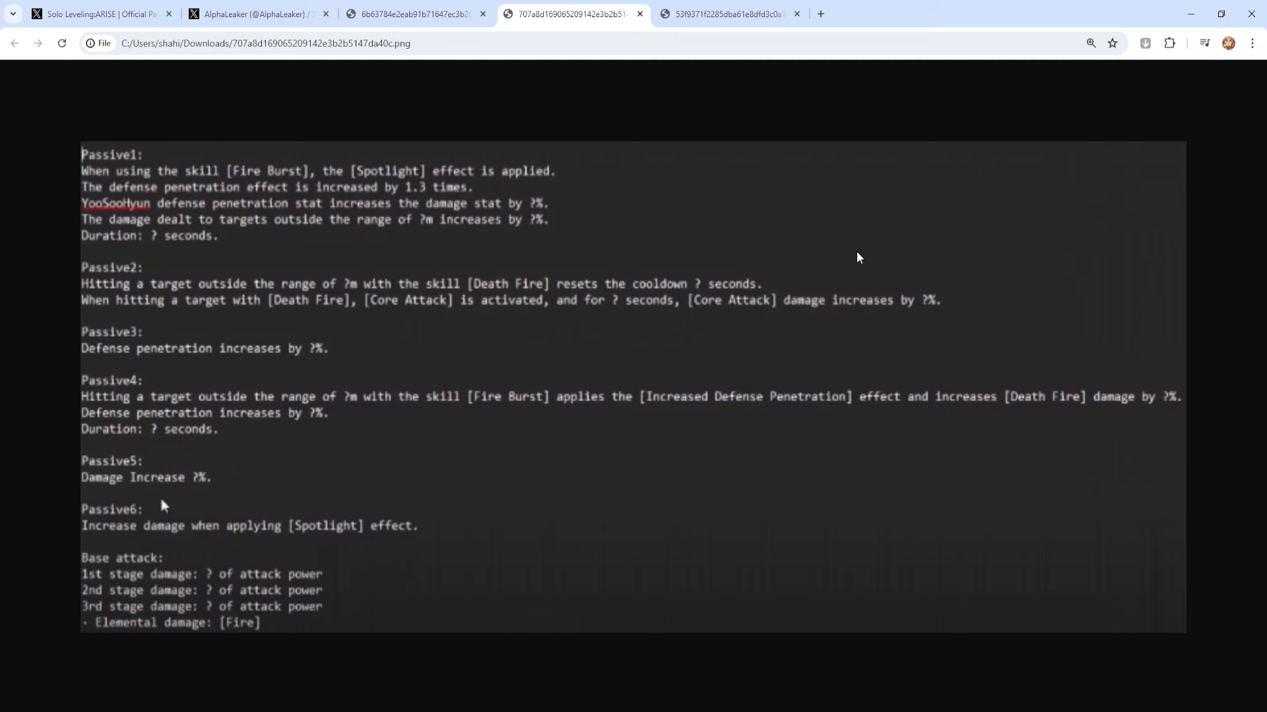
pyautogui.moveTo(387, 321)
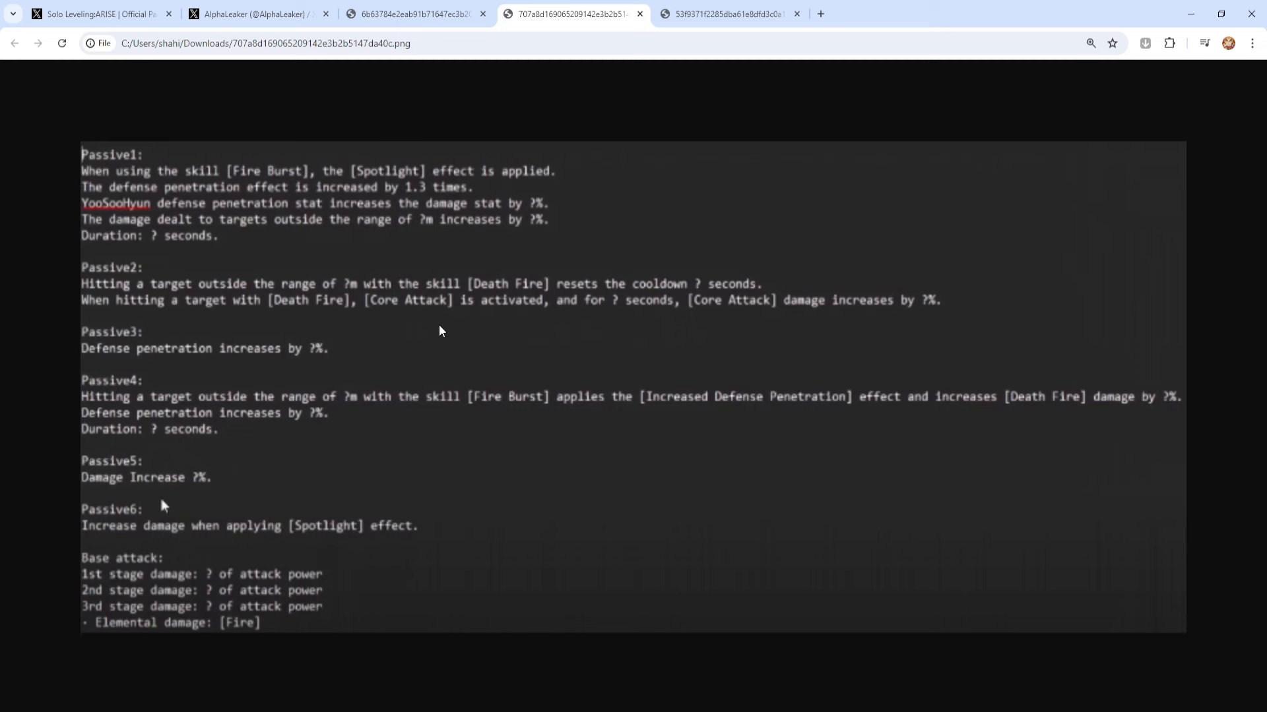
pyautogui.moveTo(741, 314)
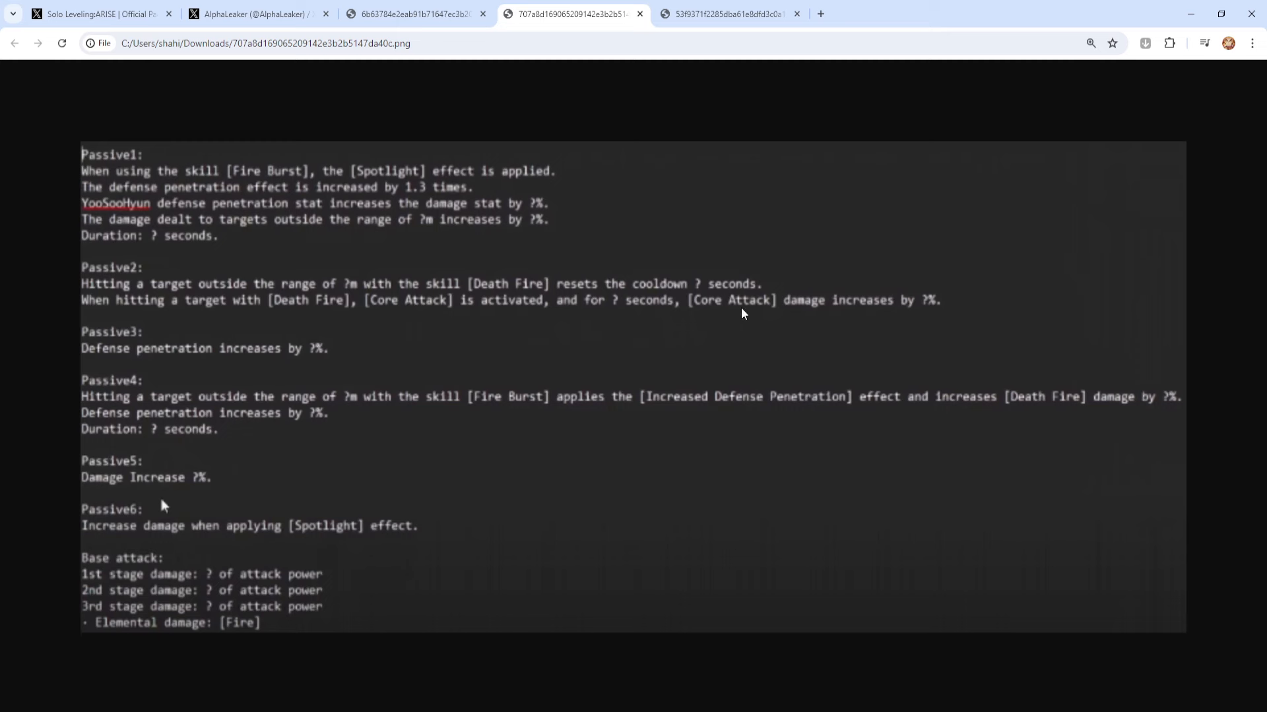
pyautogui.moveTo(120, 368)
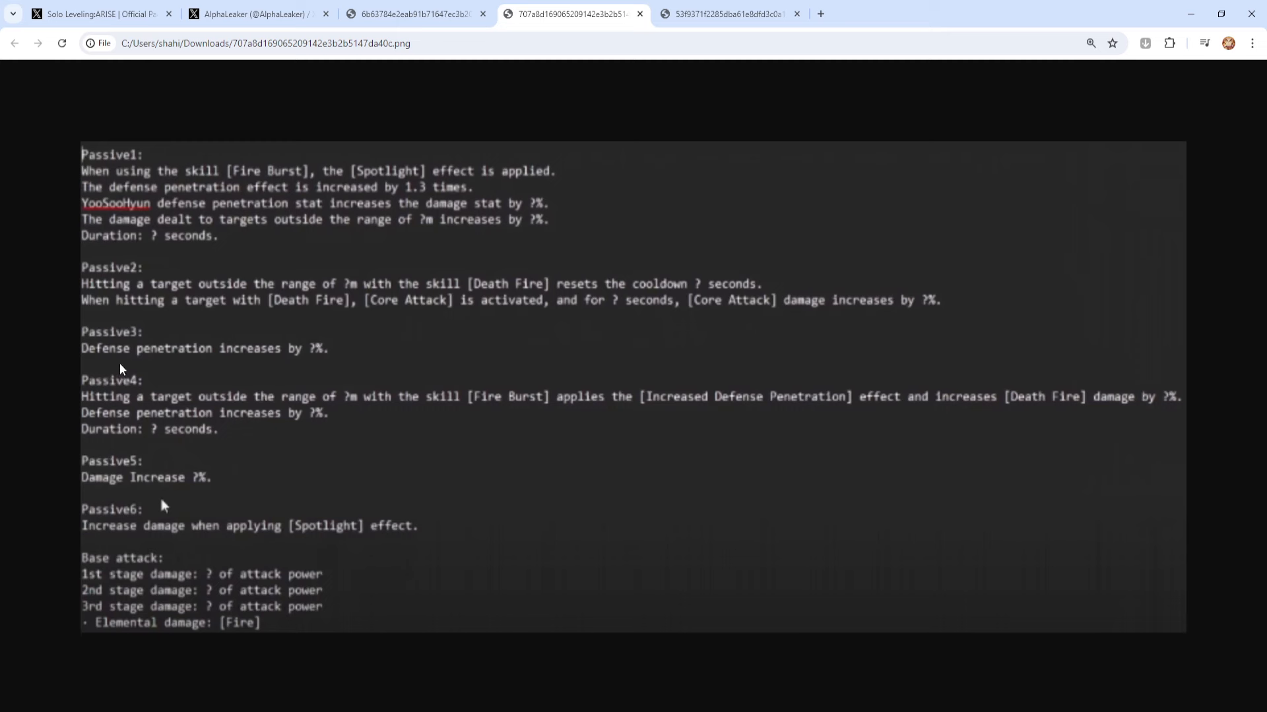
pyautogui.moveTo(384, 388)
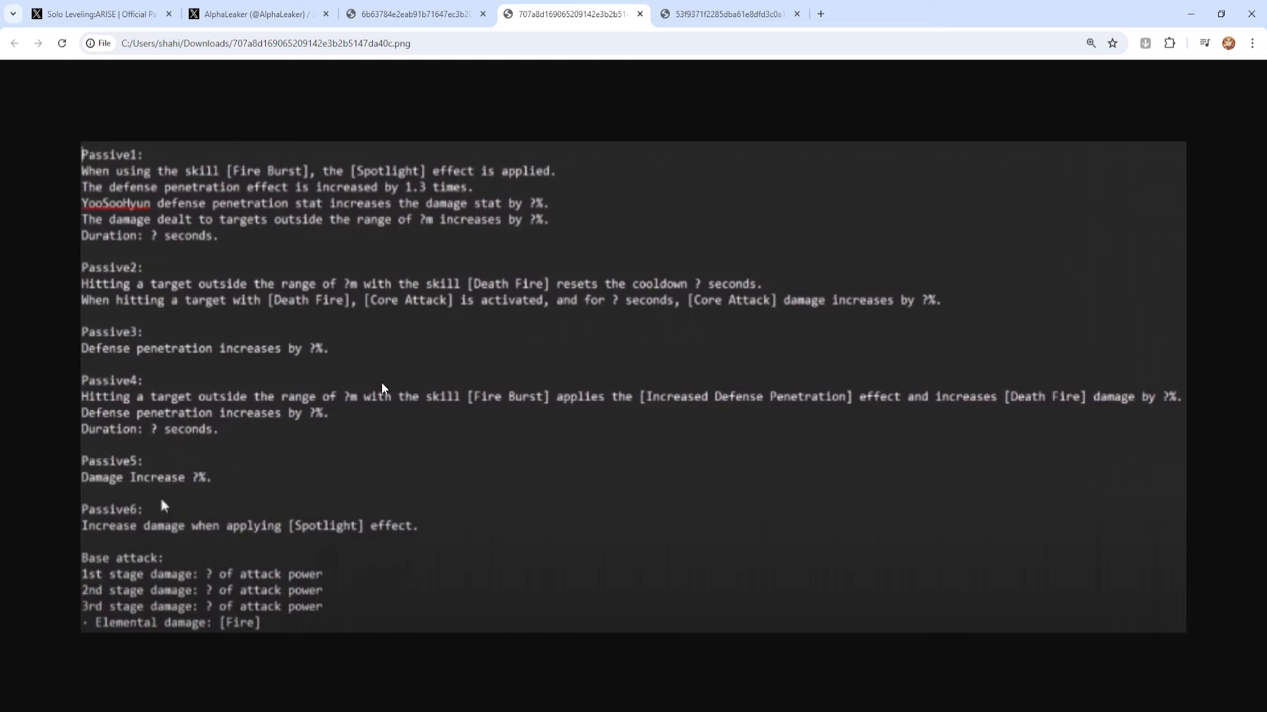
pyautogui.moveTo(192, 384)
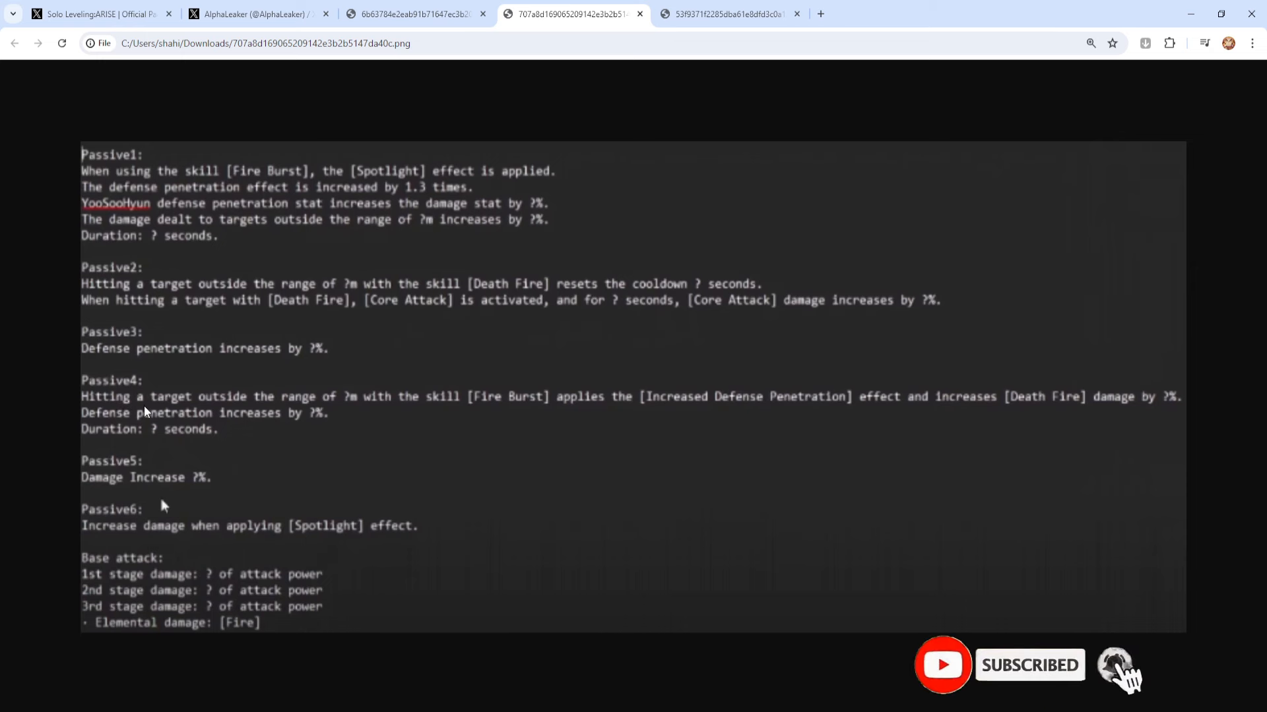
pyautogui.moveTo(265, 412)
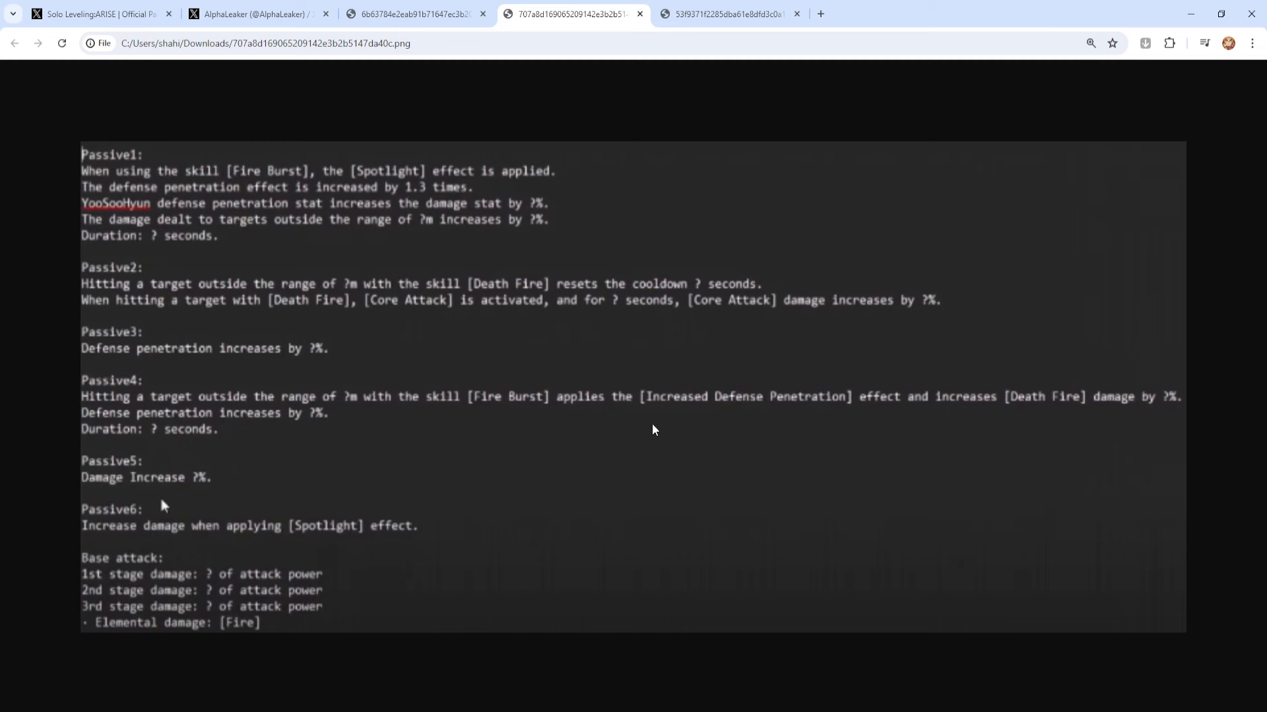
pyautogui.moveTo(962, 414)
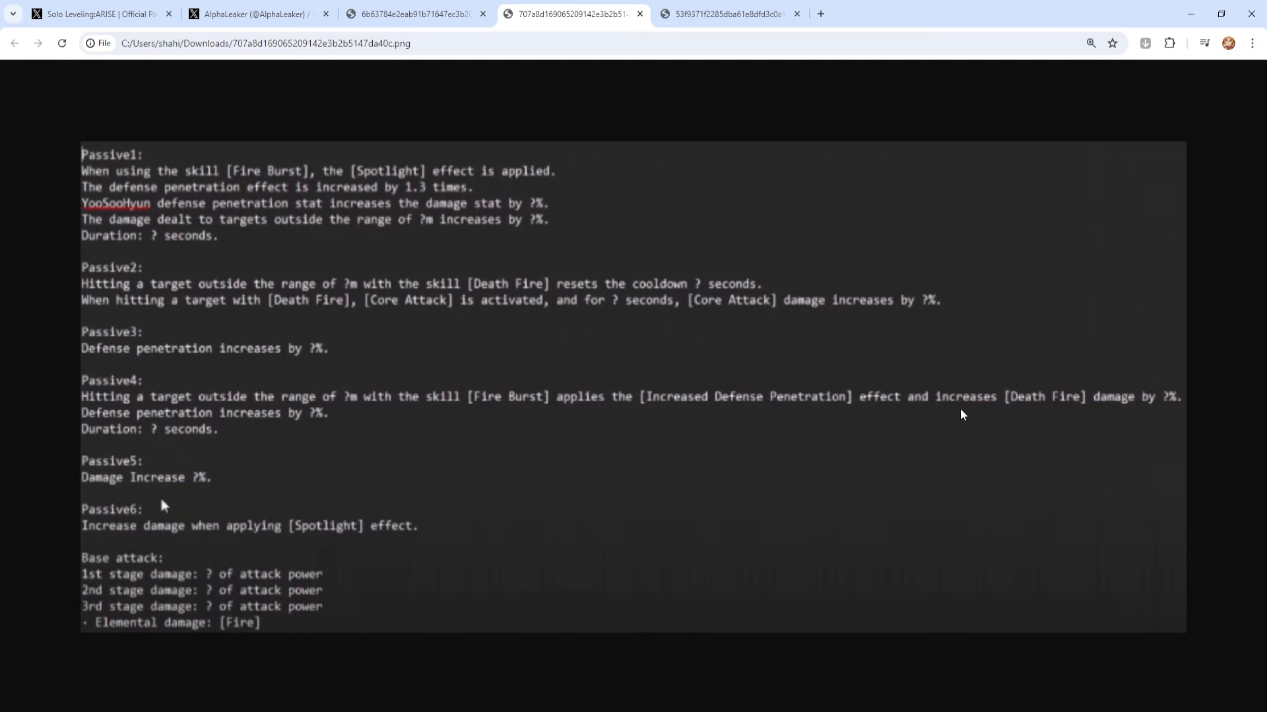
pyautogui.moveTo(1137, 418)
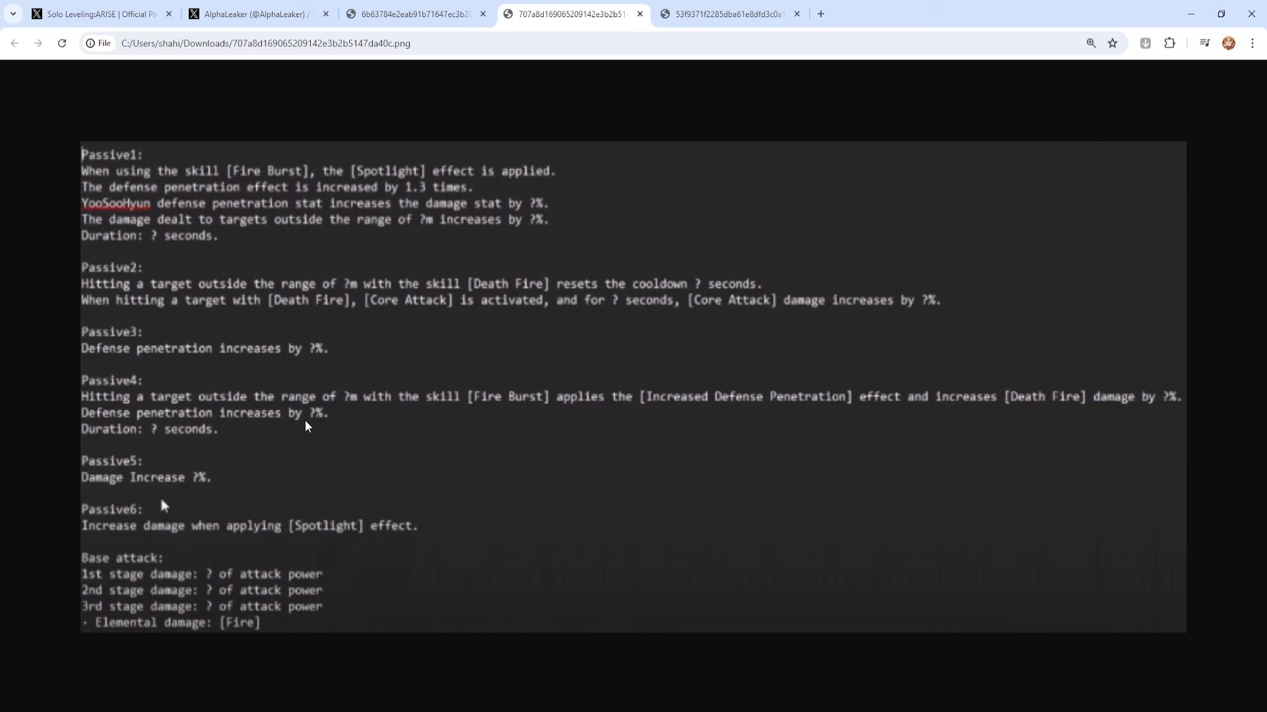
pyautogui.moveTo(562, 438)
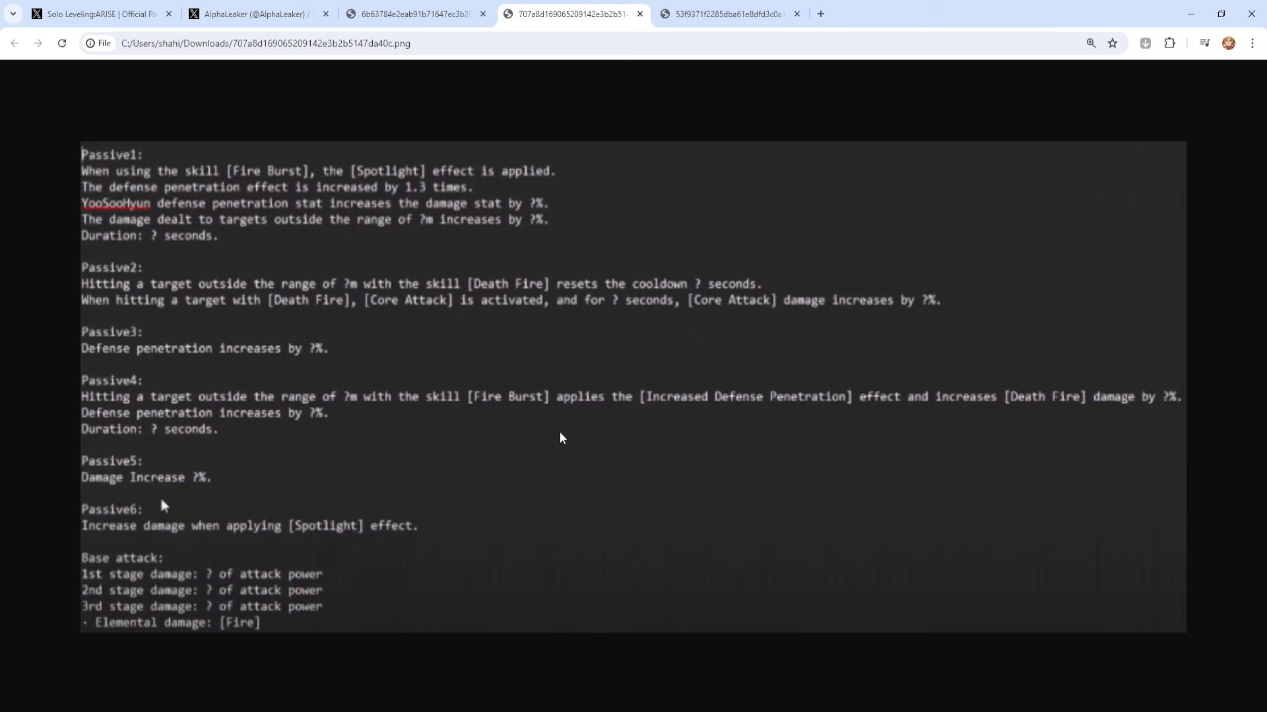
pyautogui.moveTo(607, 463)
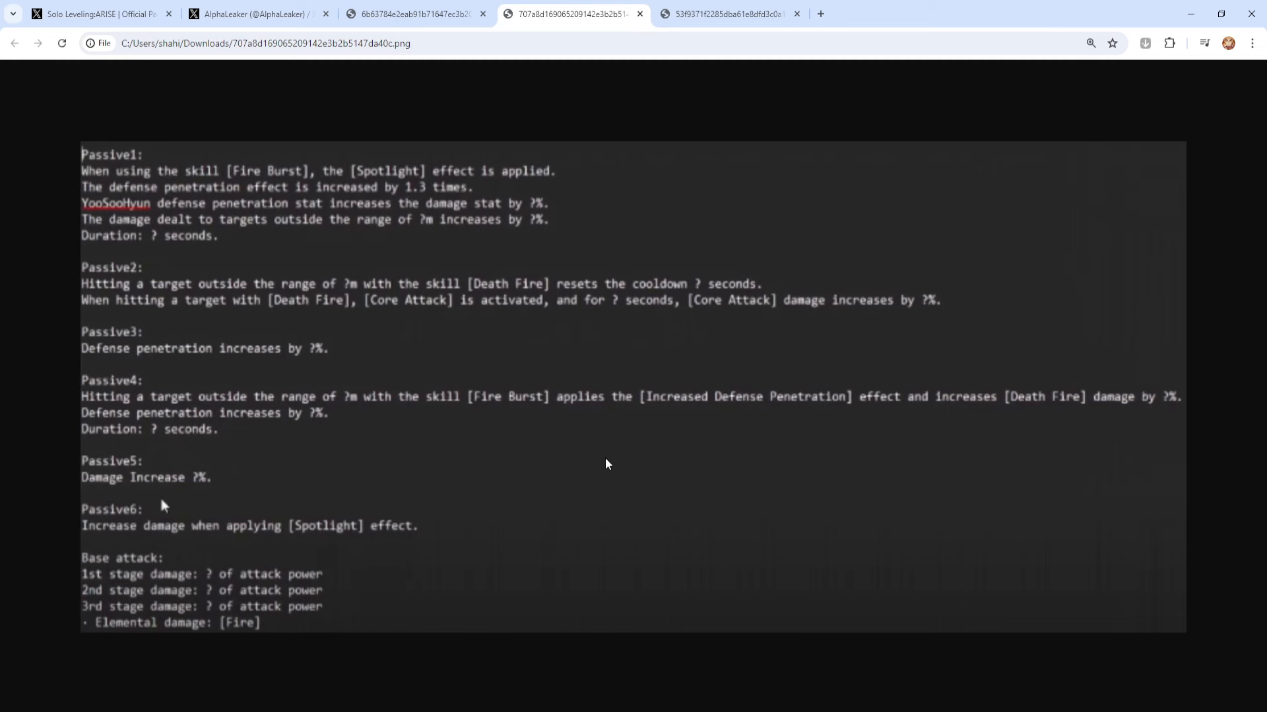
pyautogui.moveTo(166, 488)
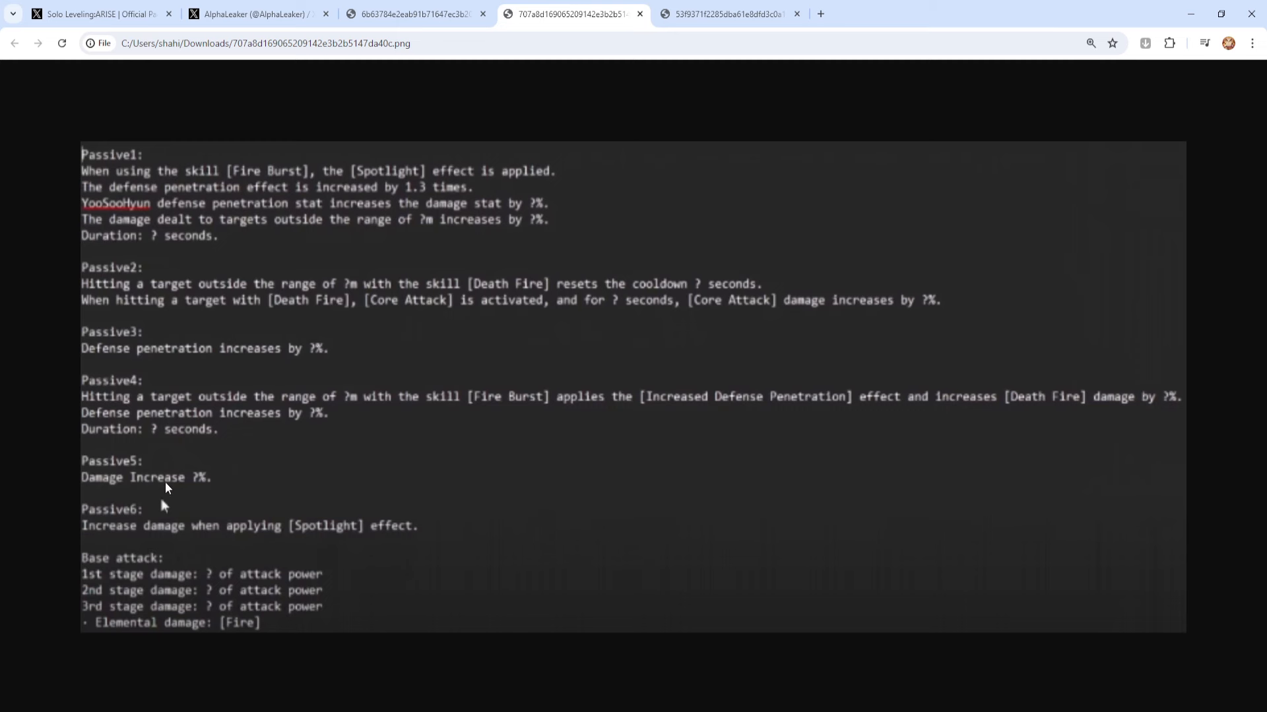
pyautogui.moveTo(188, 491)
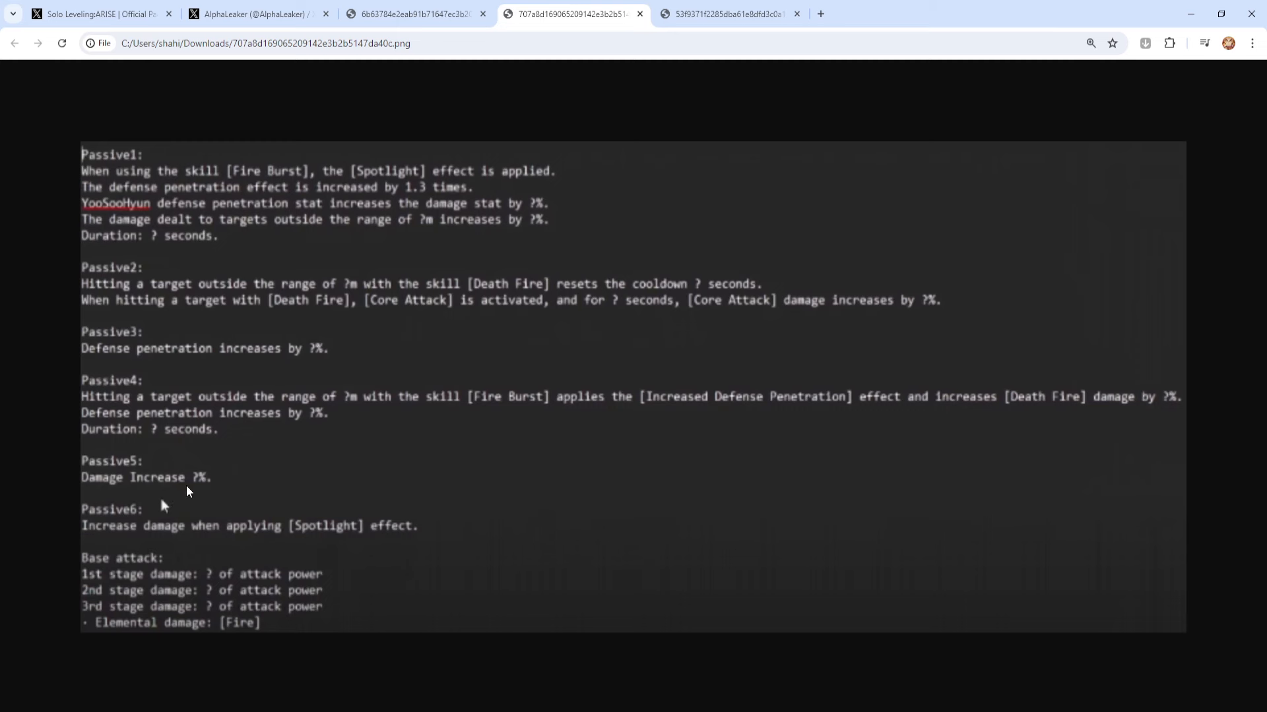
pyautogui.moveTo(202, 484)
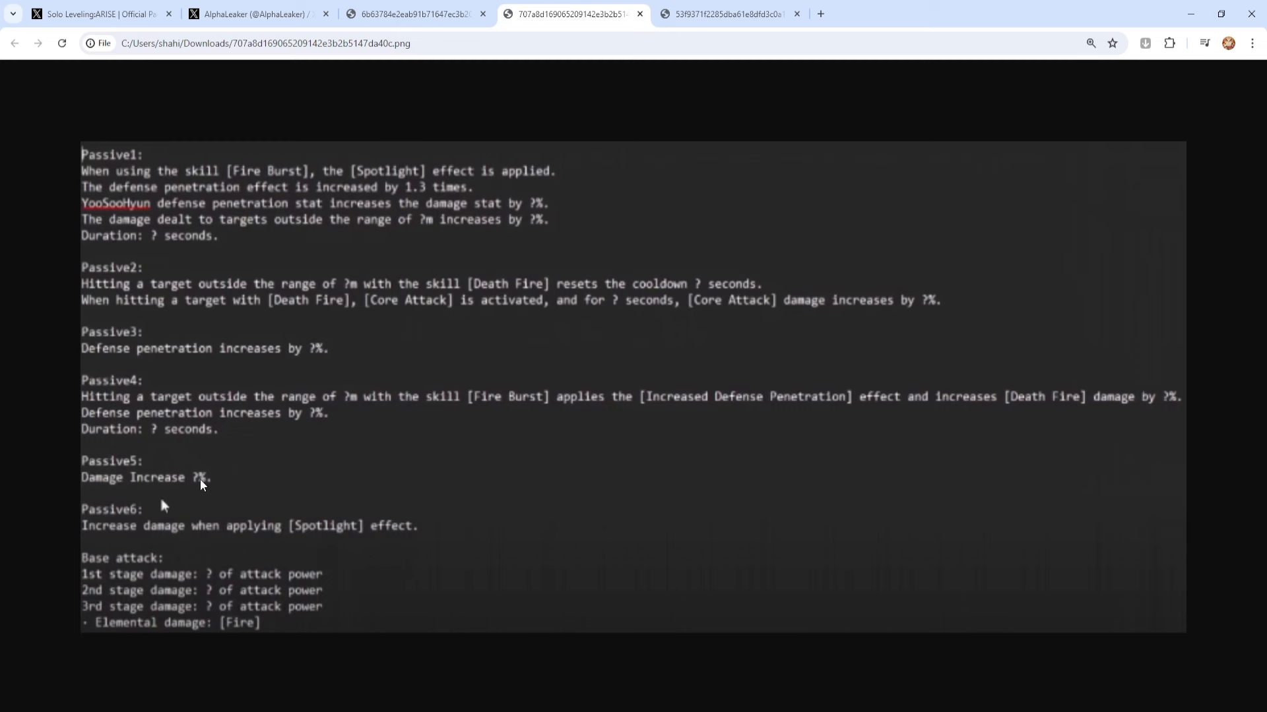
pyautogui.moveTo(187, 481)
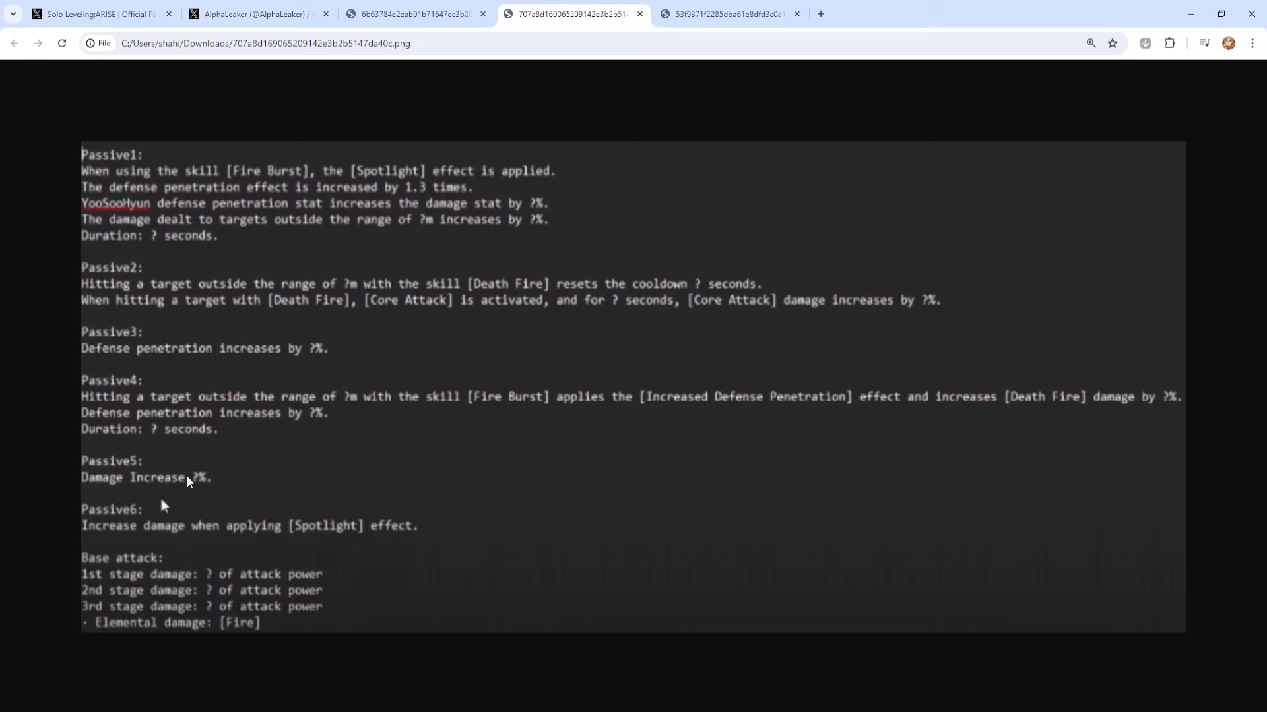
pyautogui.moveTo(136, 546)
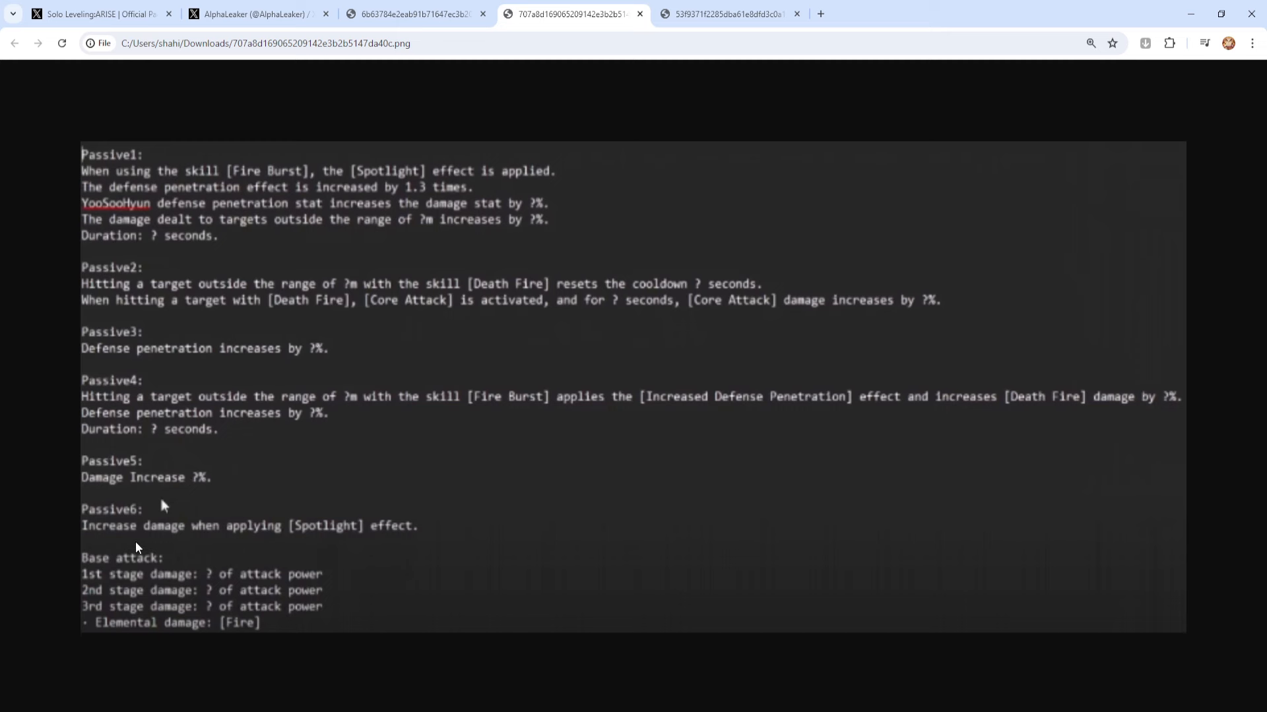
pyautogui.moveTo(209, 545)
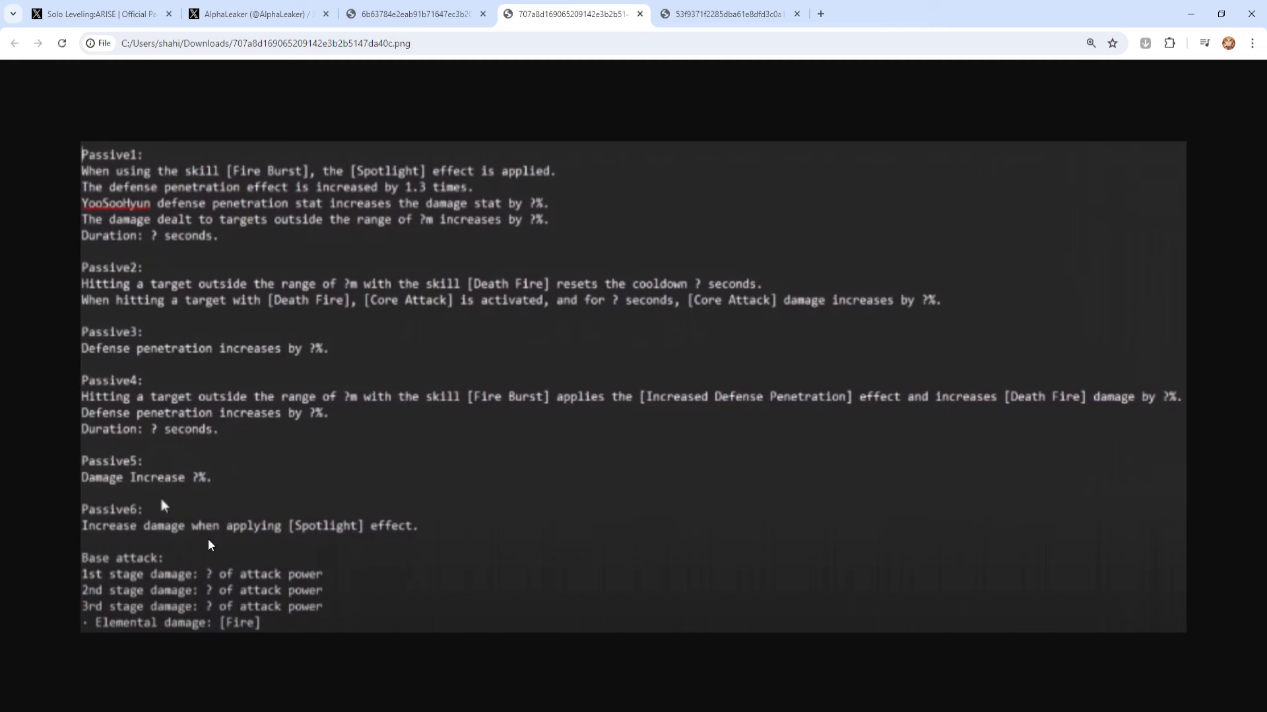
pyautogui.moveTo(380, 465)
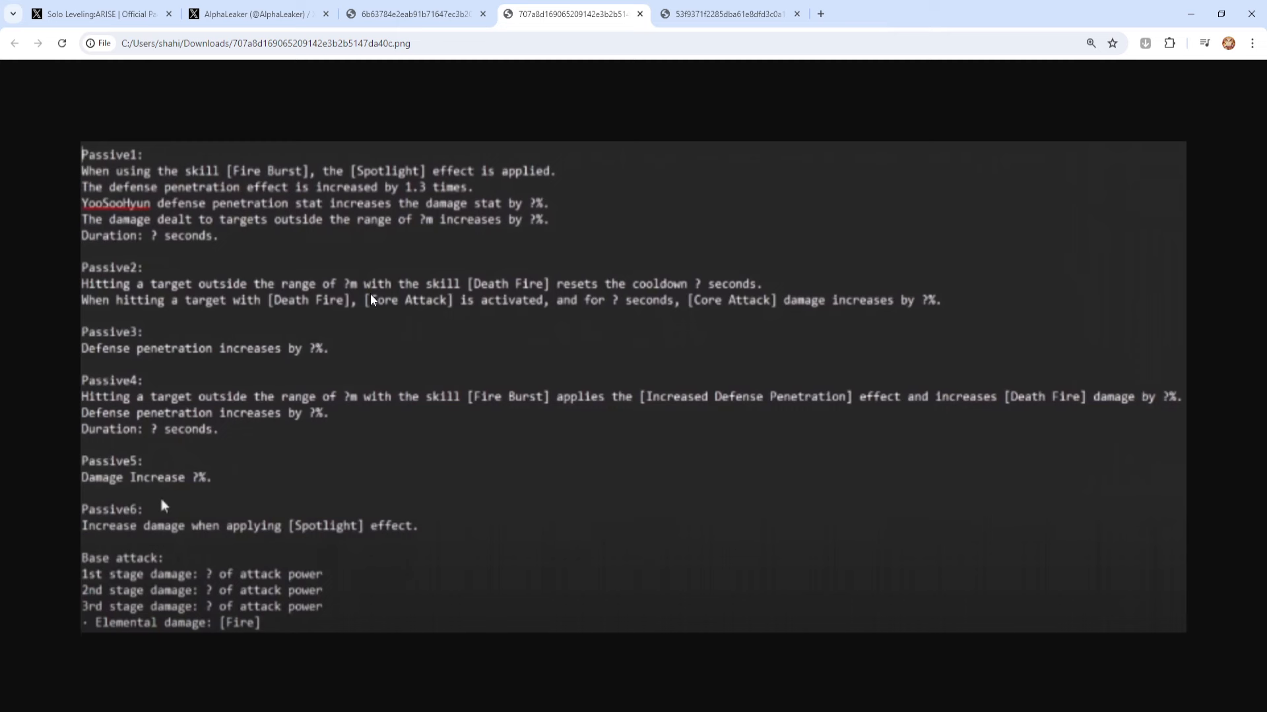
pyautogui.moveTo(351, 289)
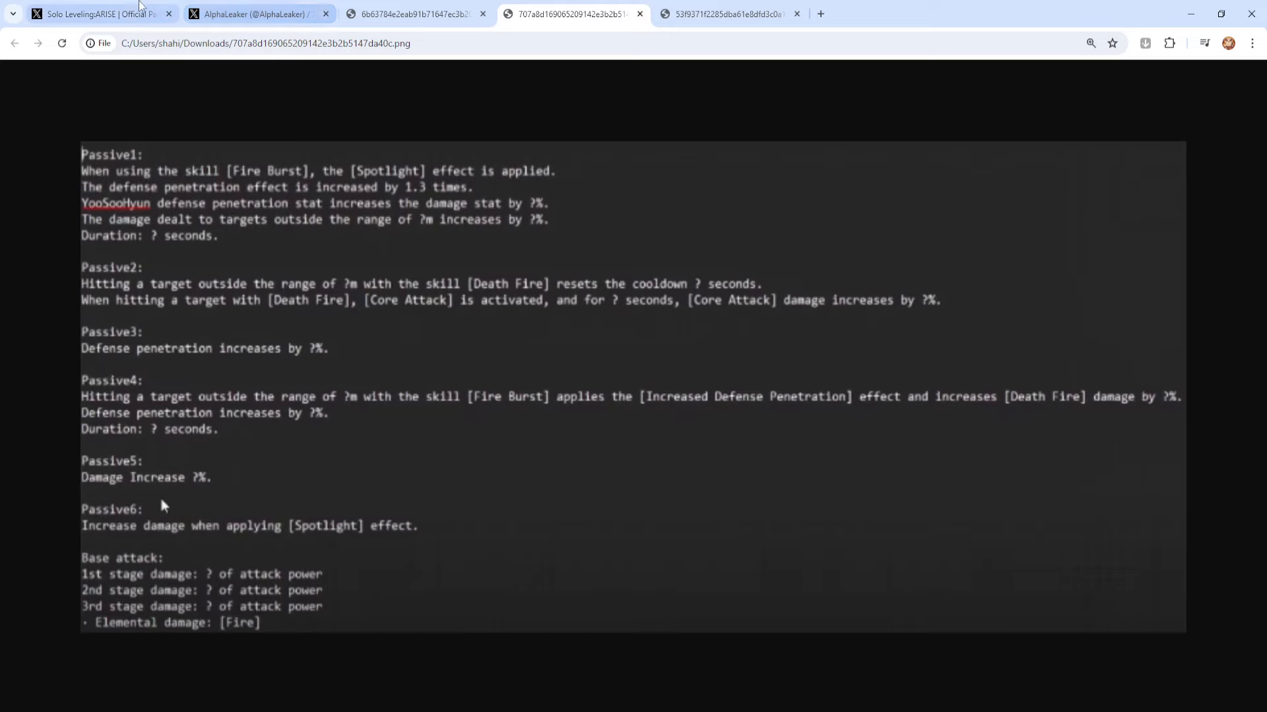
# Revisit the livestream announcement post, then return to the hunter's passives image
pyautogui.click(101, 13)
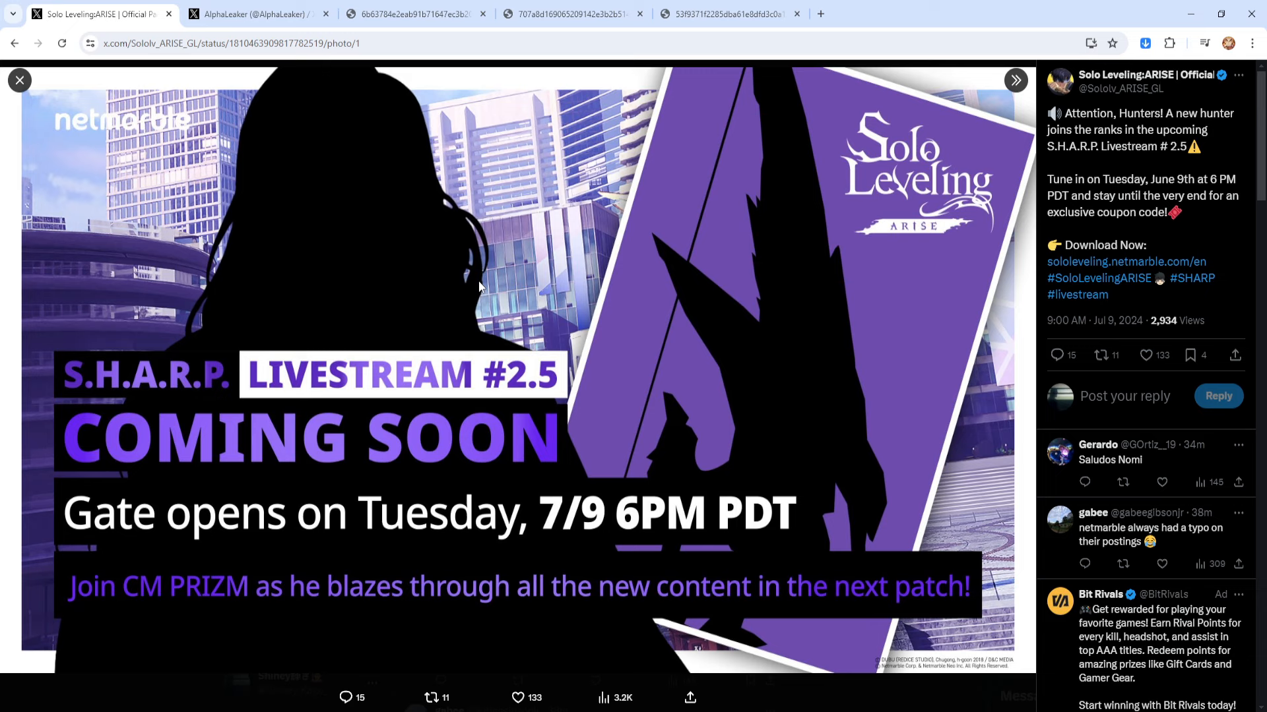
pyautogui.moveTo(215, 293)
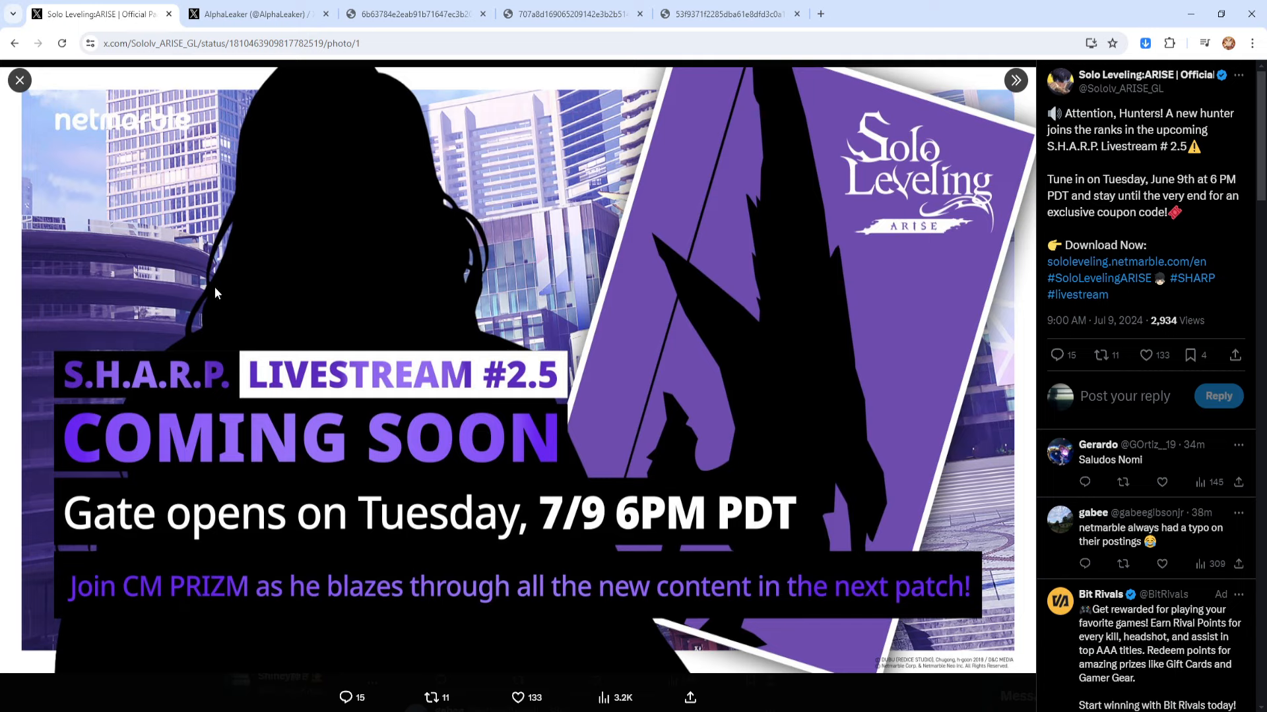
pyautogui.moveTo(542, 297)
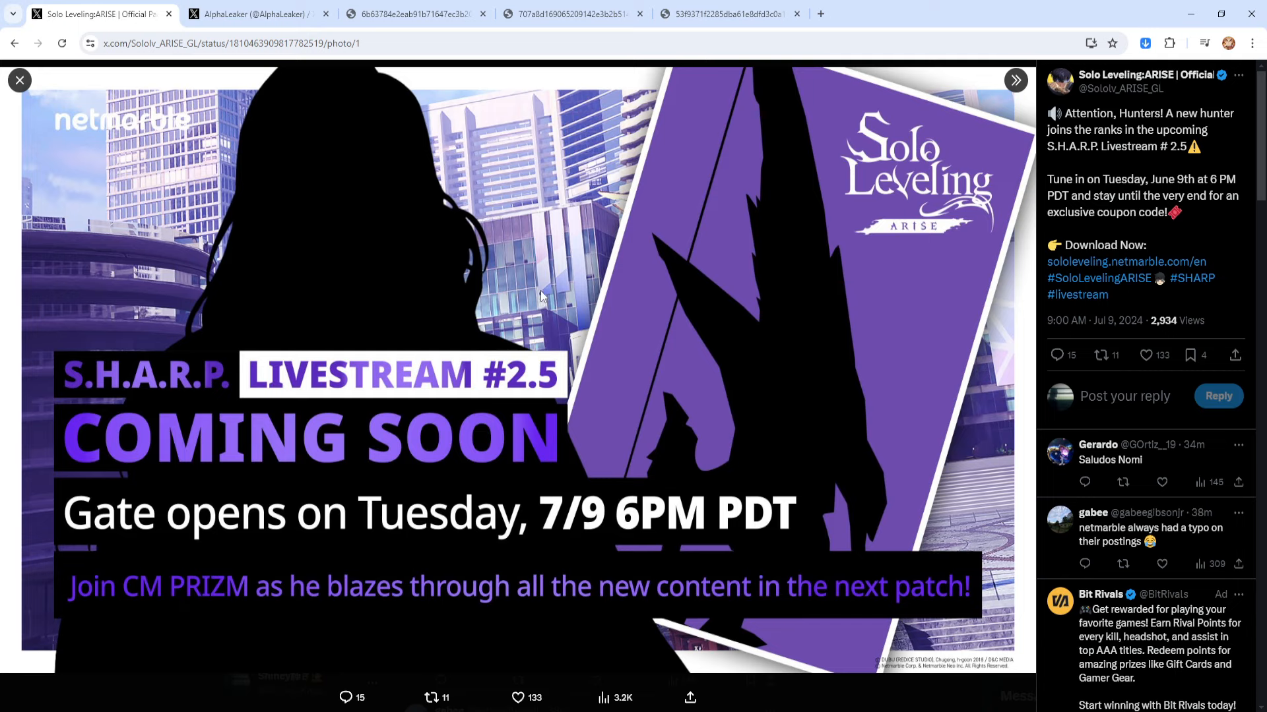
pyautogui.click(571, 14)
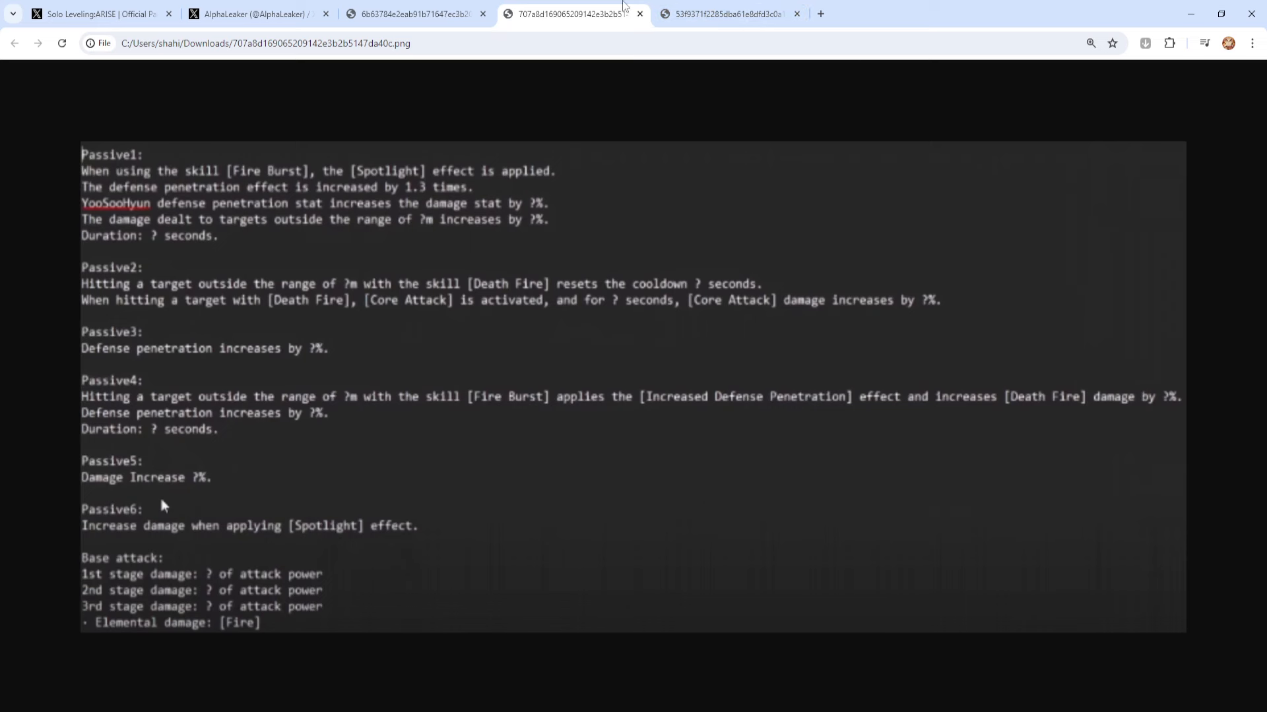
pyautogui.moveTo(338, 235)
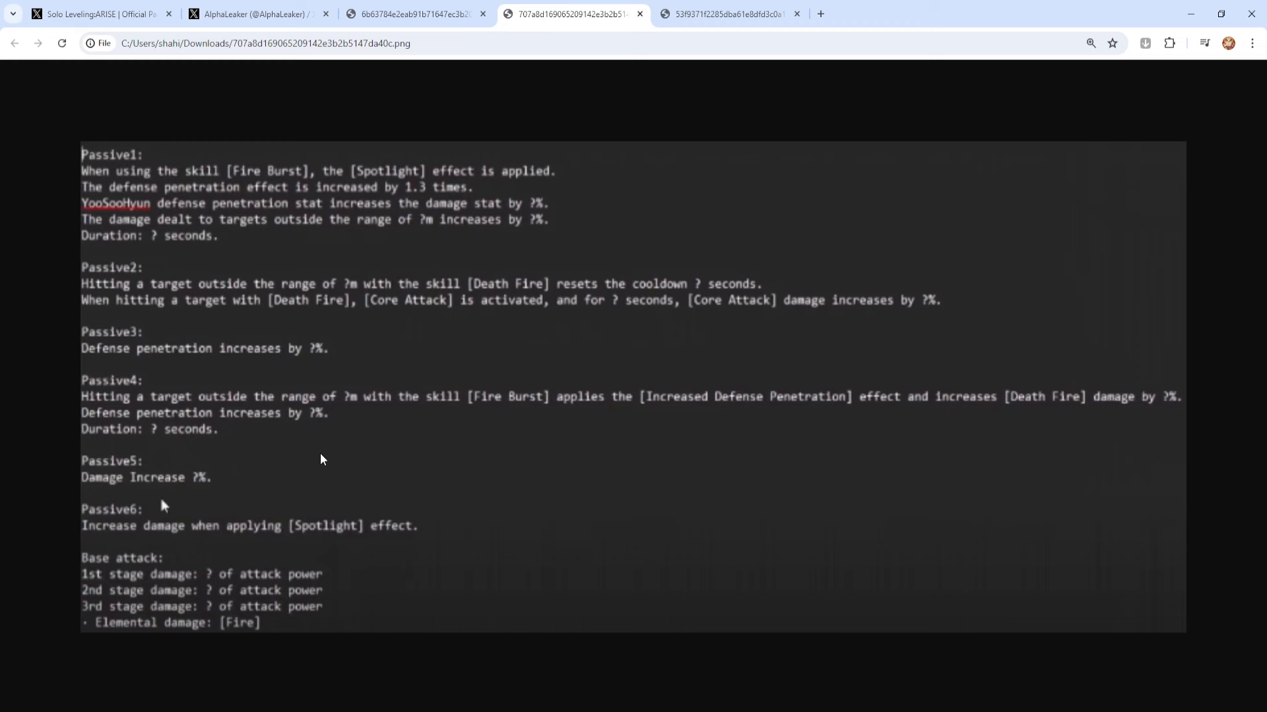
pyautogui.moveTo(232, 308)
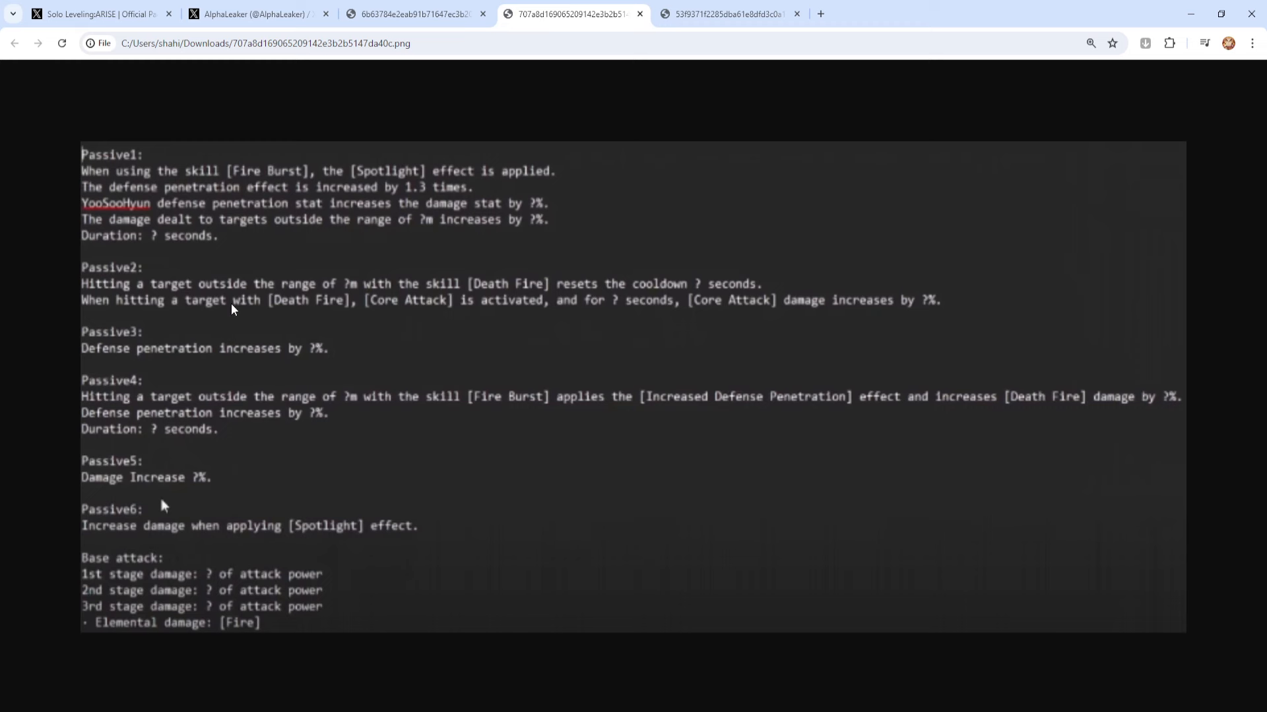
pyautogui.moveTo(192, 307)
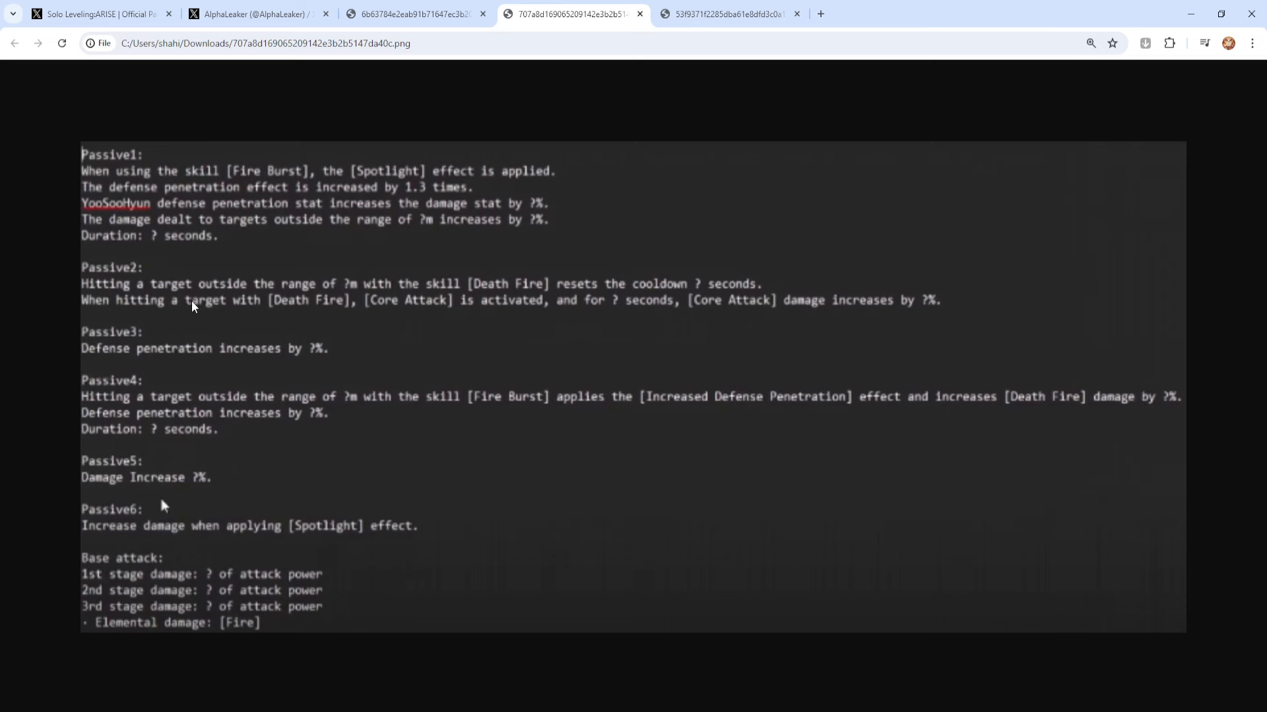
# Switch to the image with the Fire core attack, Skill01, Skill02 and QTE drones text
pyautogui.click(724, 13)
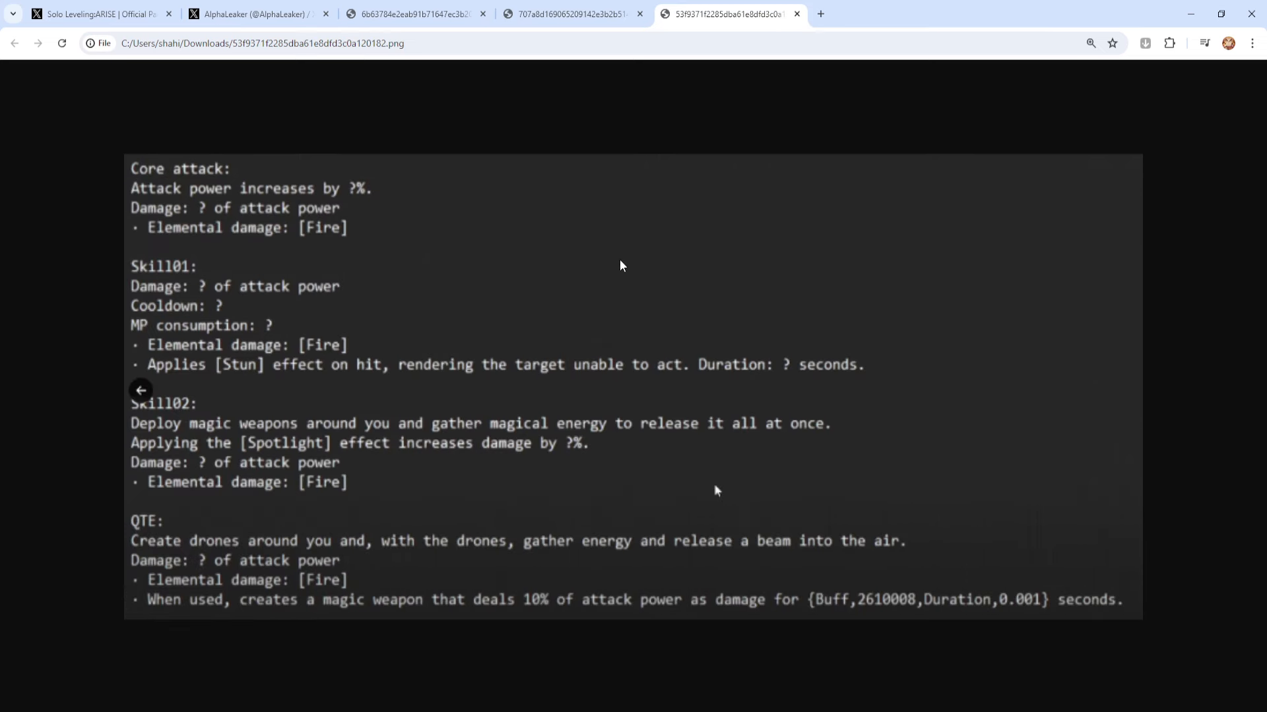
pyautogui.moveTo(262, 188)
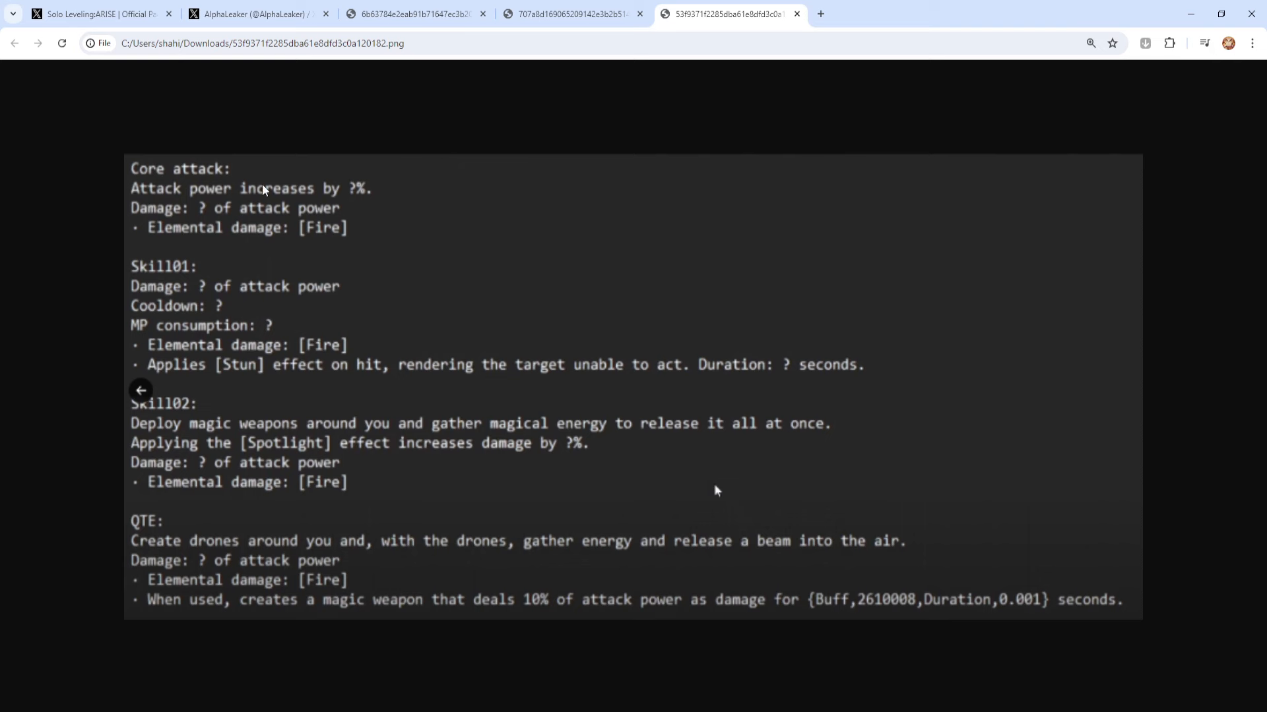
pyautogui.moveTo(428, 237)
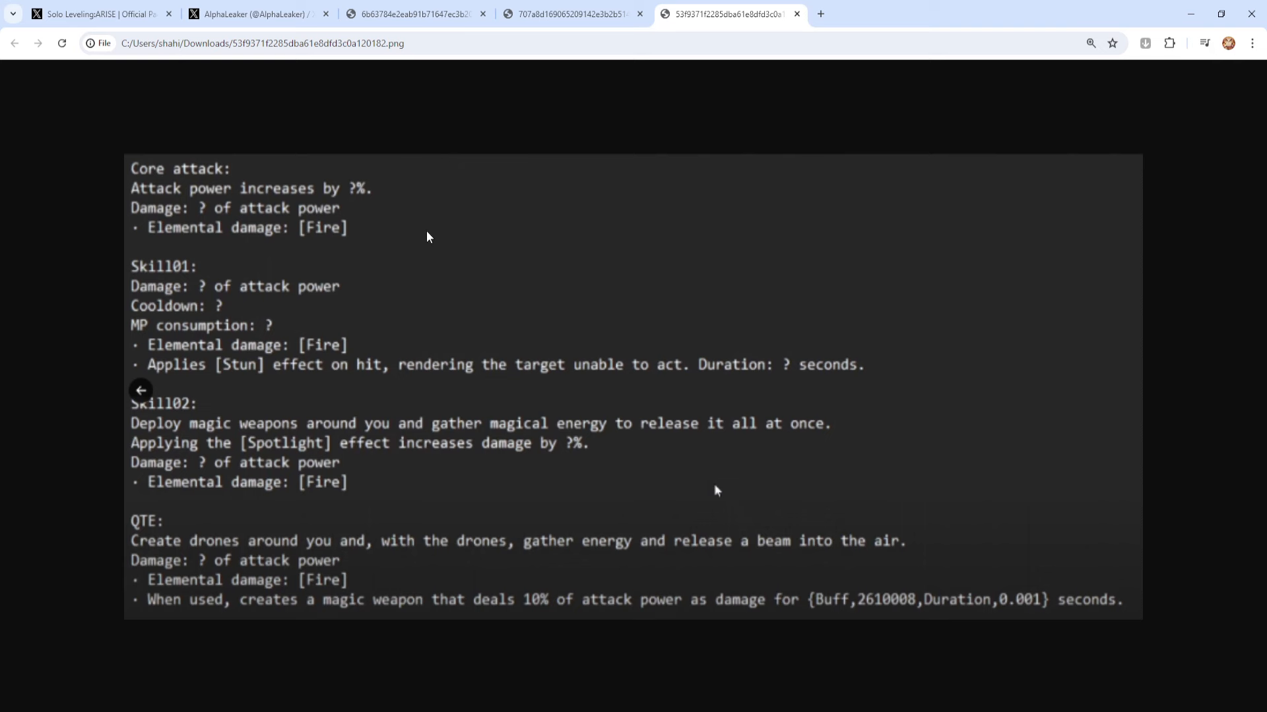
pyautogui.moveTo(196, 388)
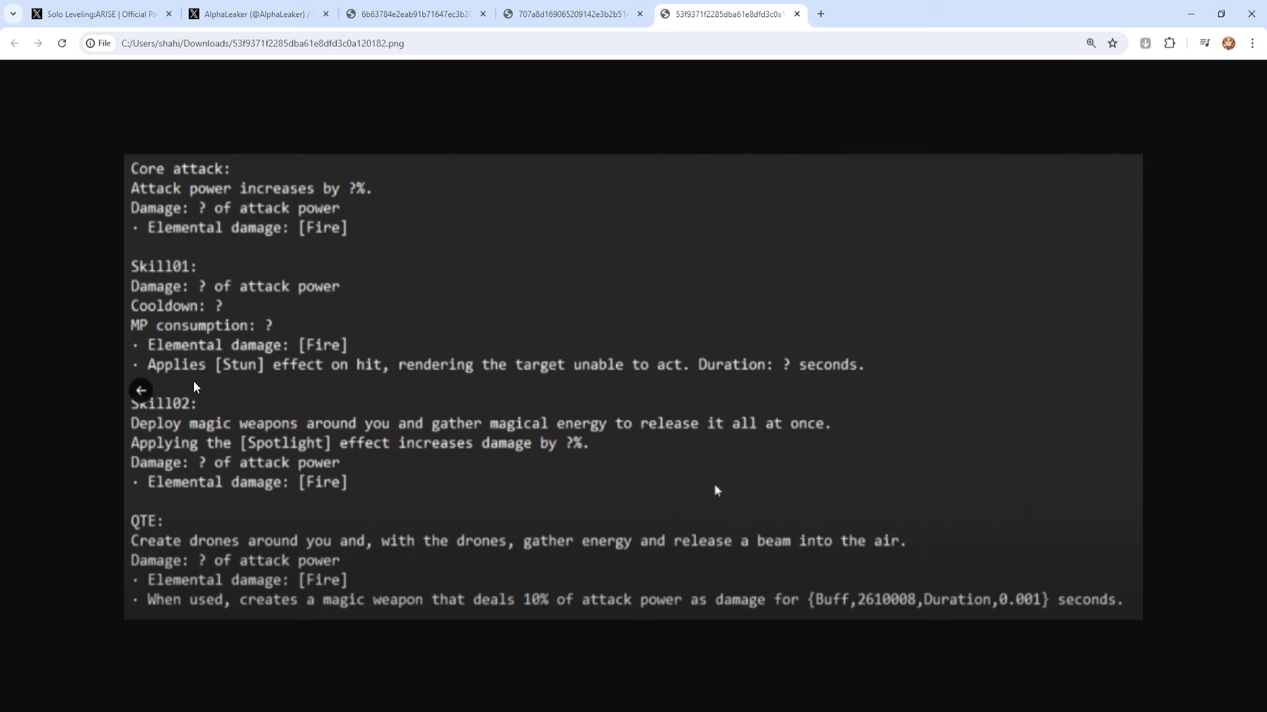
pyautogui.moveTo(391, 403)
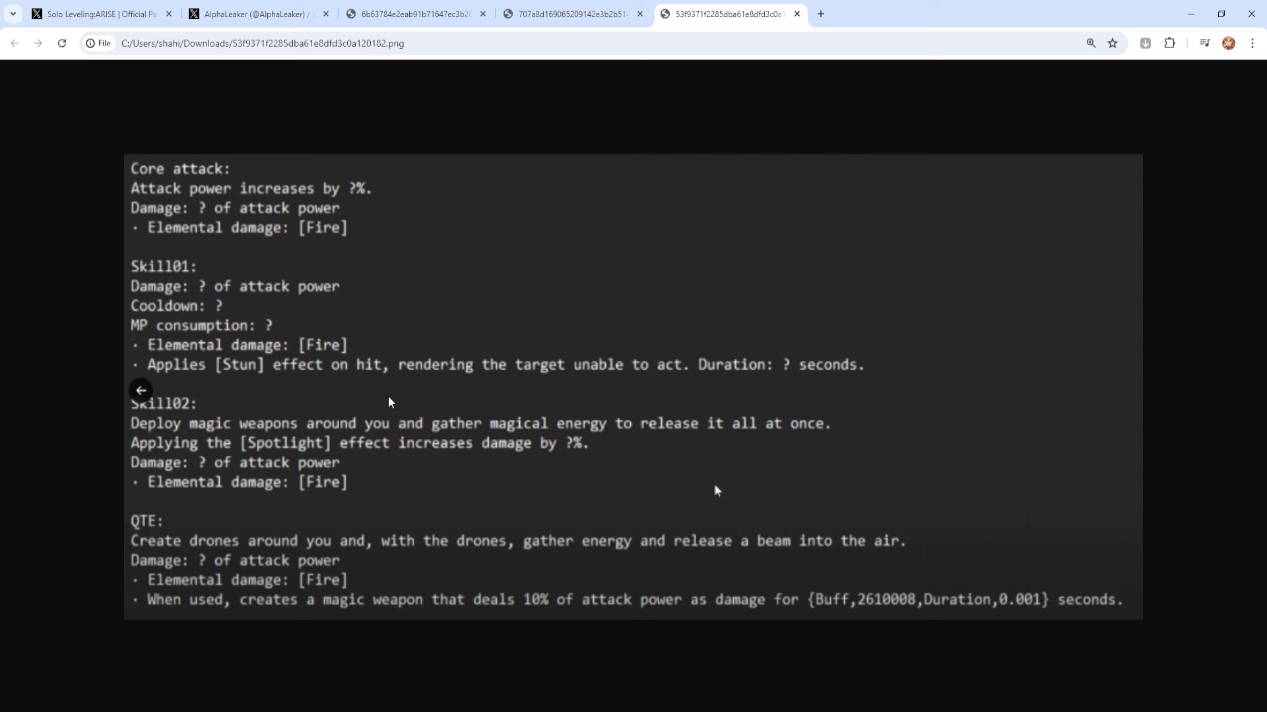
pyautogui.moveTo(232, 273)
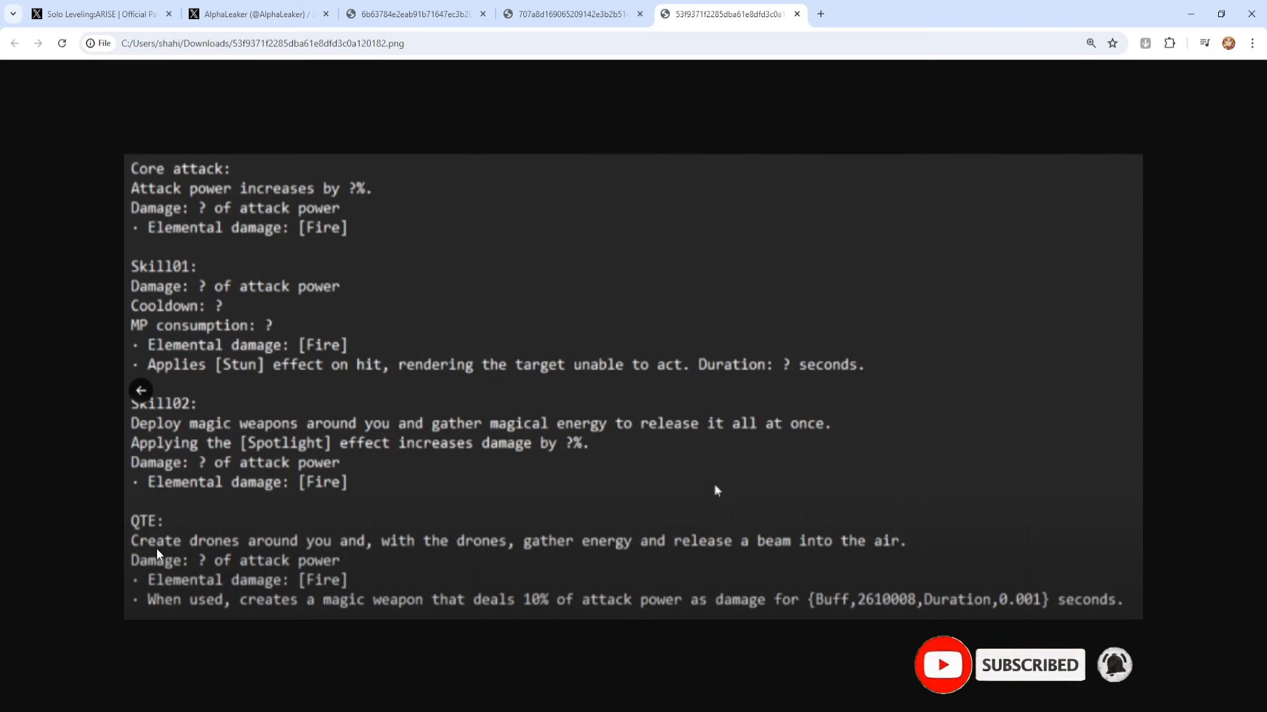
# Glance at the support skills image, then go back to the six passives image
pyautogui.click(412, 14)
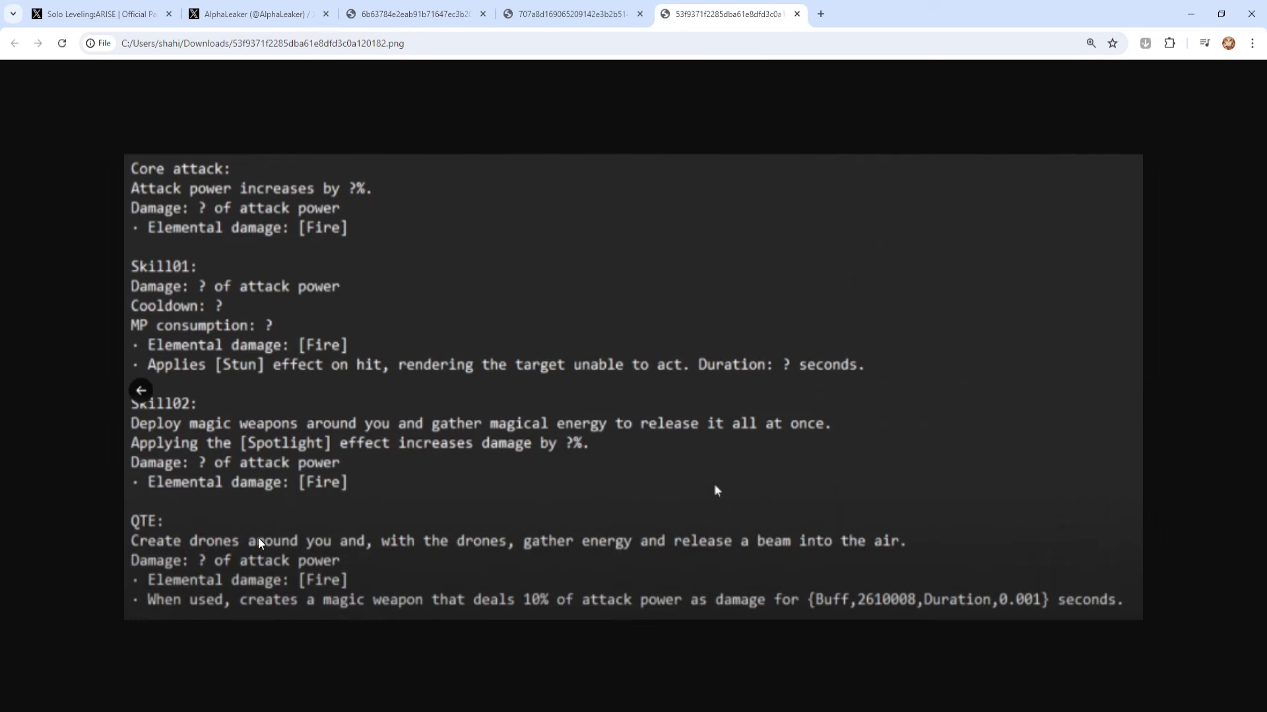
pyautogui.moveTo(189, 620)
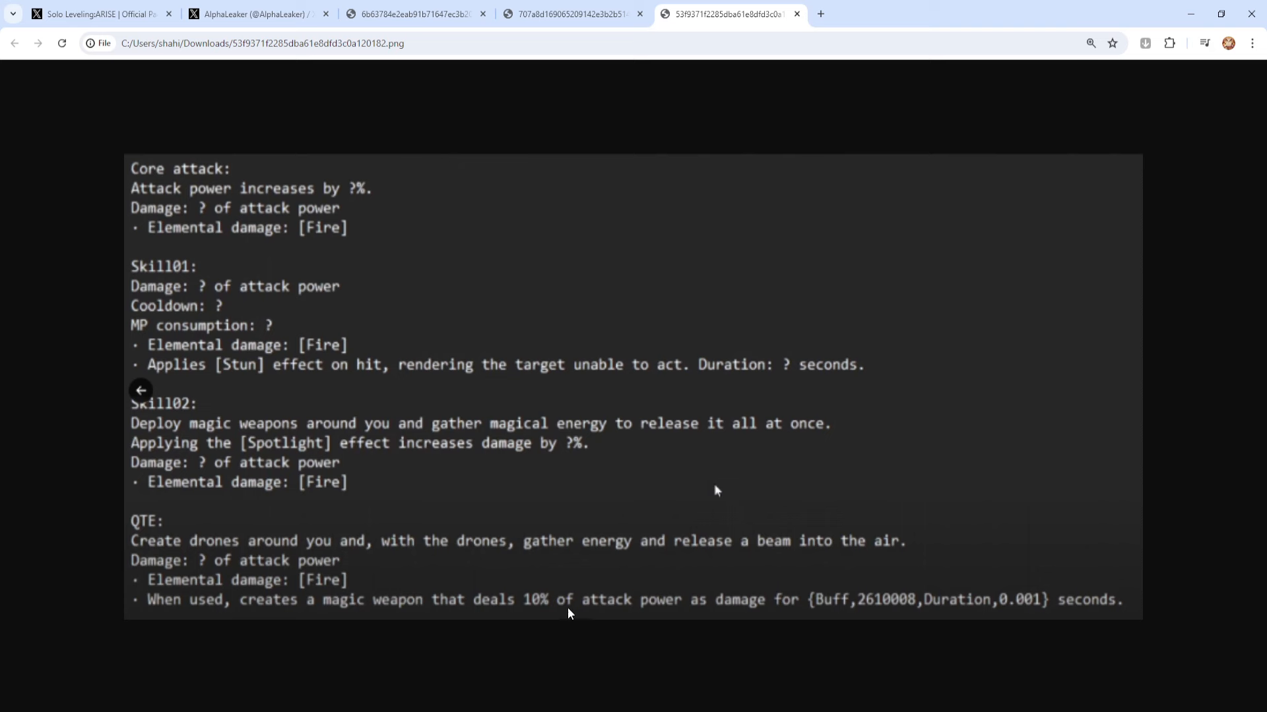
pyautogui.moveTo(783, 626)
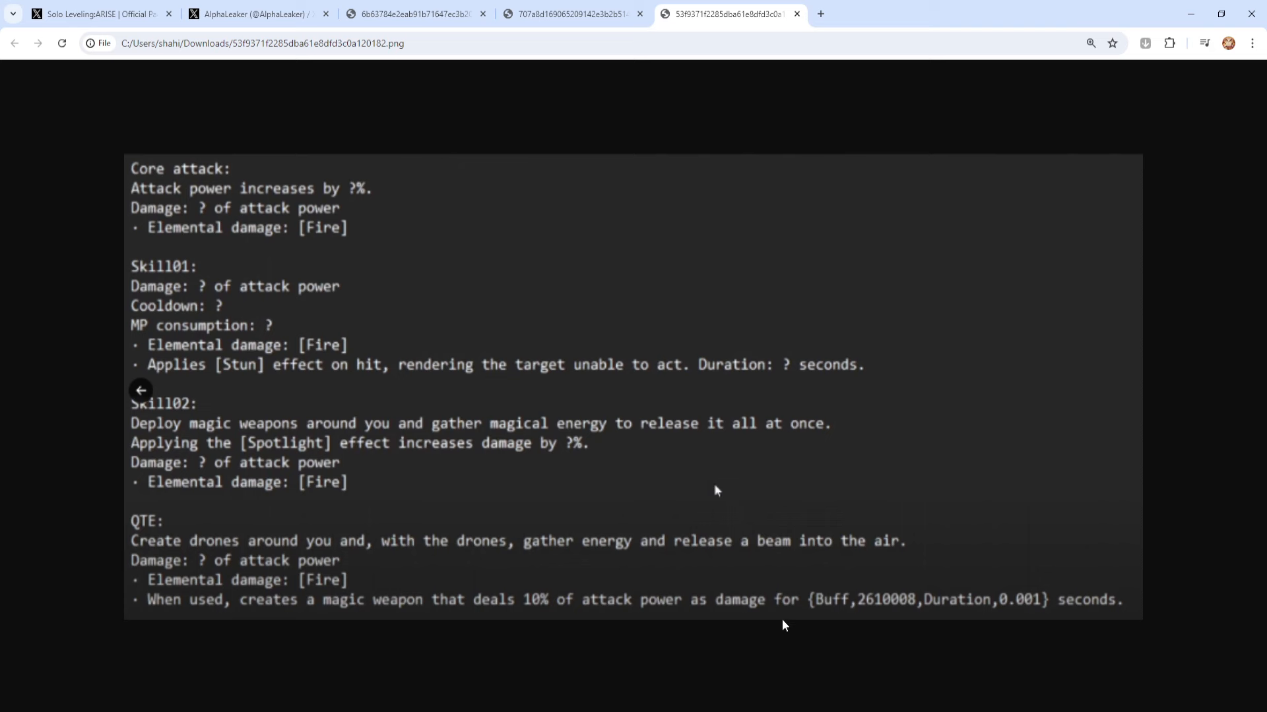
pyautogui.moveTo(802, 599)
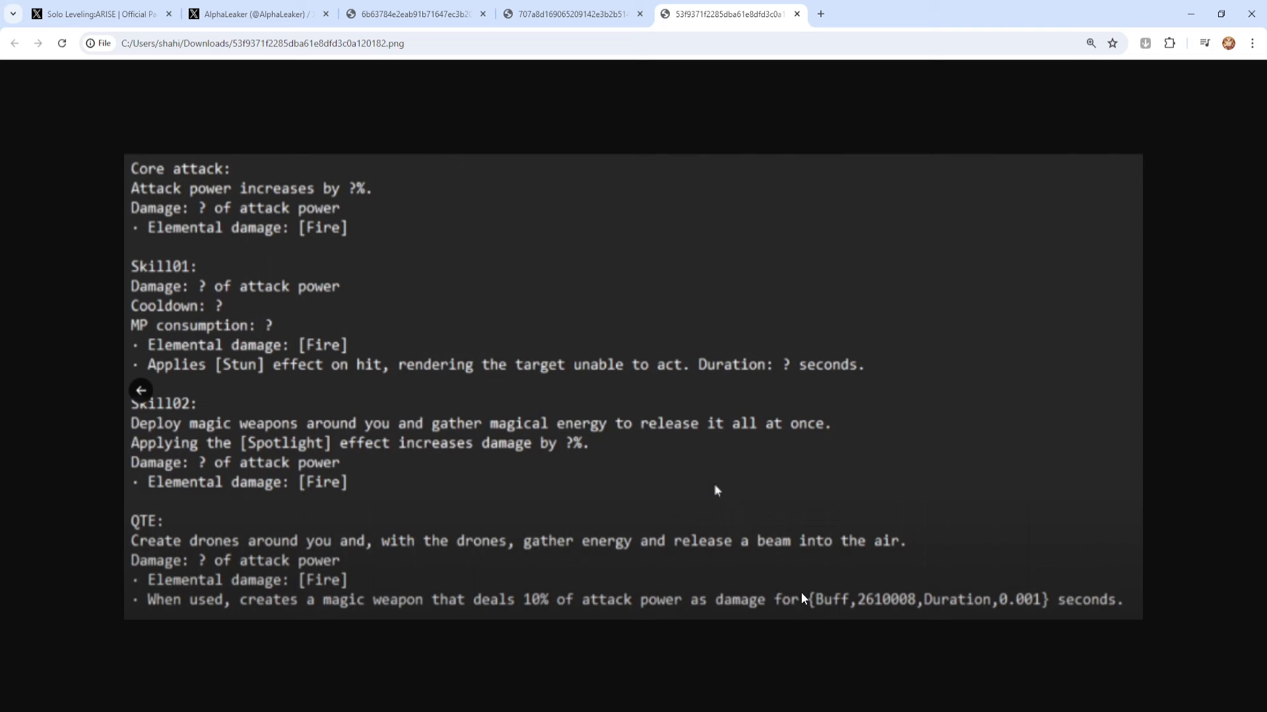
pyautogui.moveTo(802, 599)
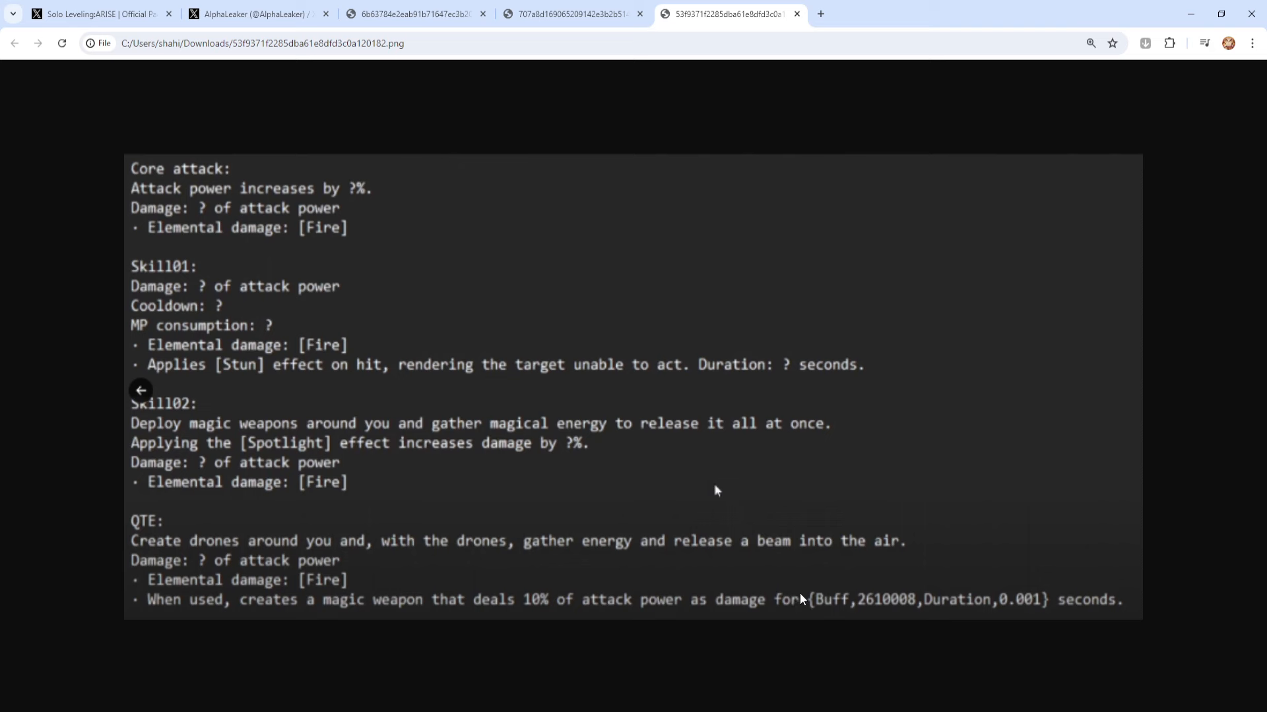
pyautogui.moveTo(791, 601)
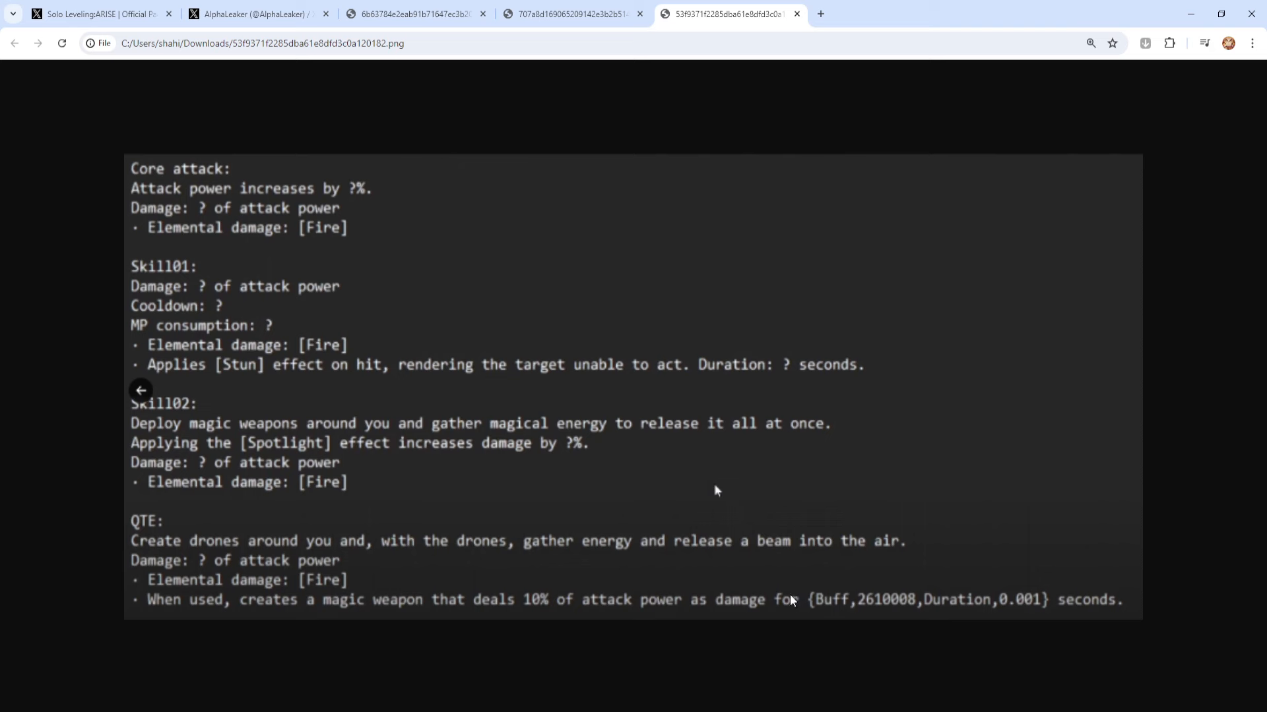
pyautogui.click(571, 13)
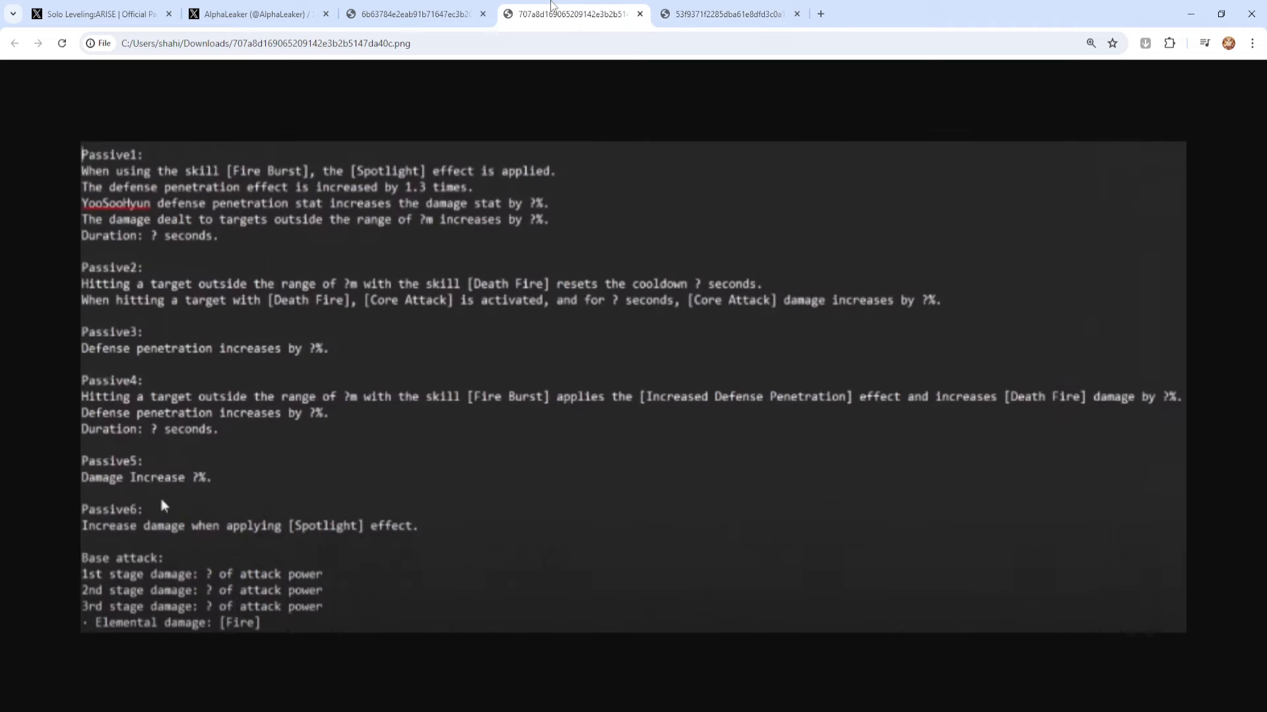
# Check the announcement post again, then show the Support beam and Ultimate skill image
pyautogui.click(256, 13)
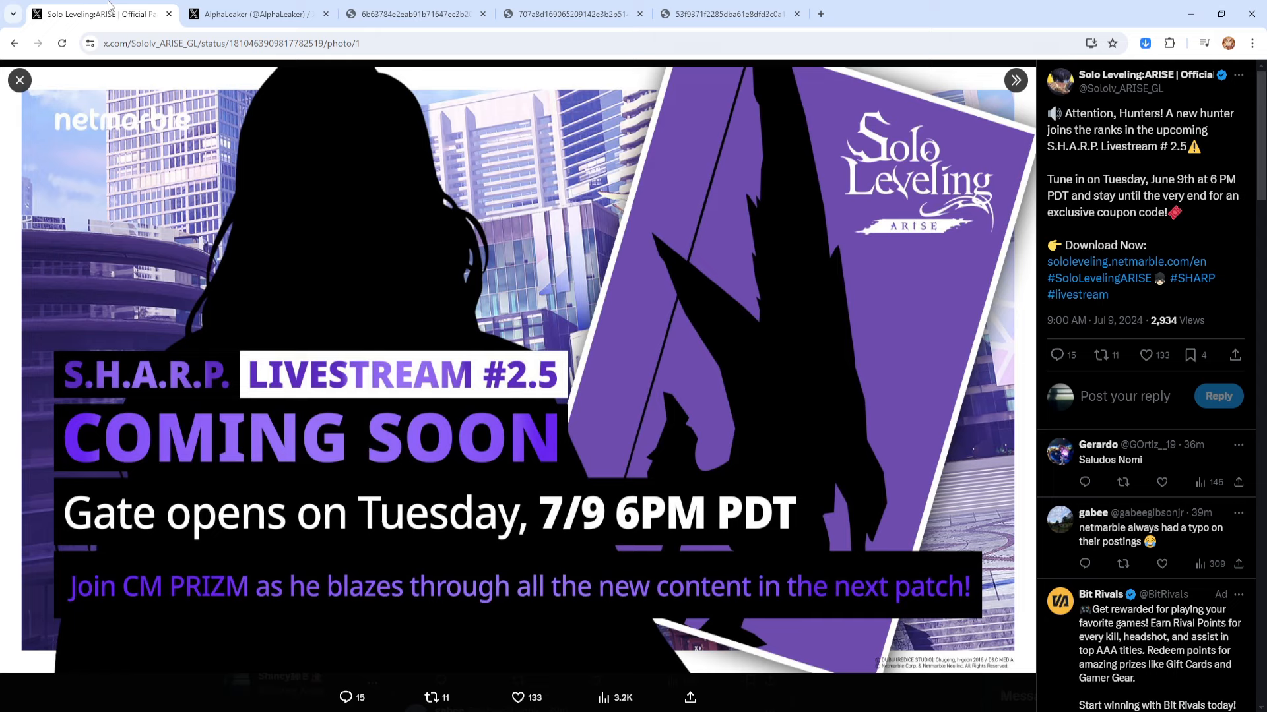
pyautogui.moveTo(314, 423)
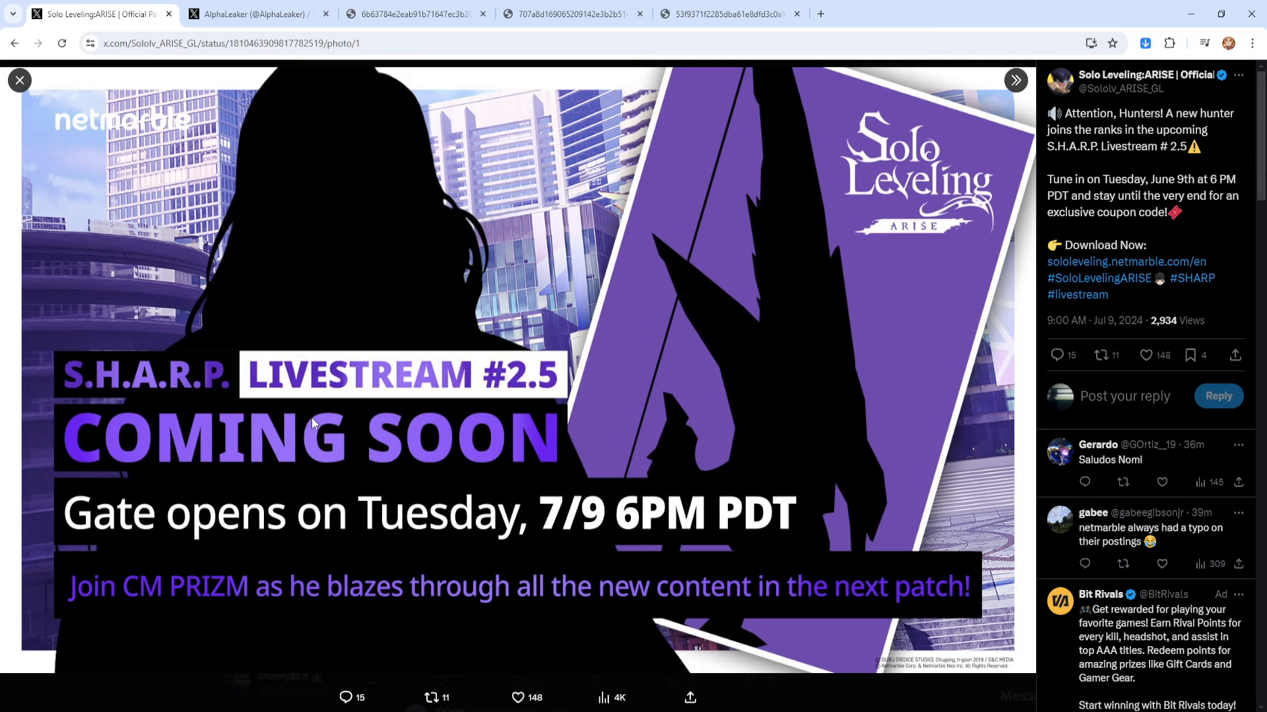
pyautogui.moveTo(460, 564)
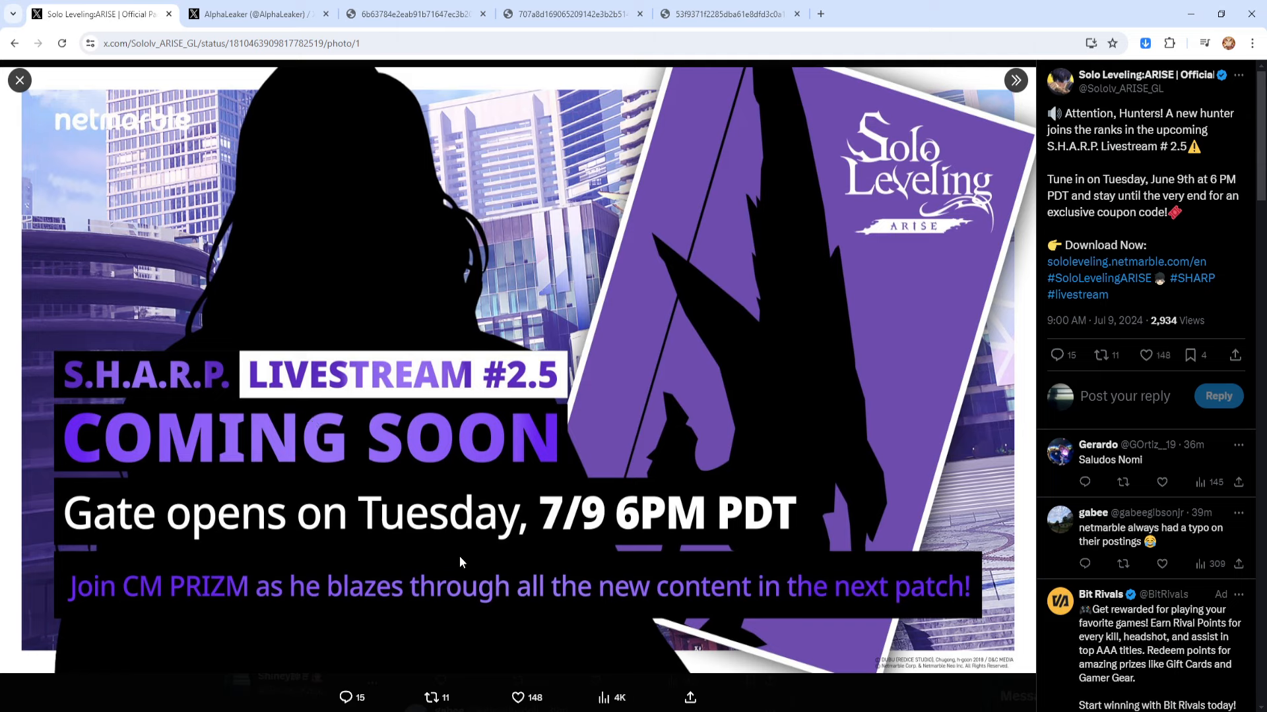
pyautogui.click(414, 14)
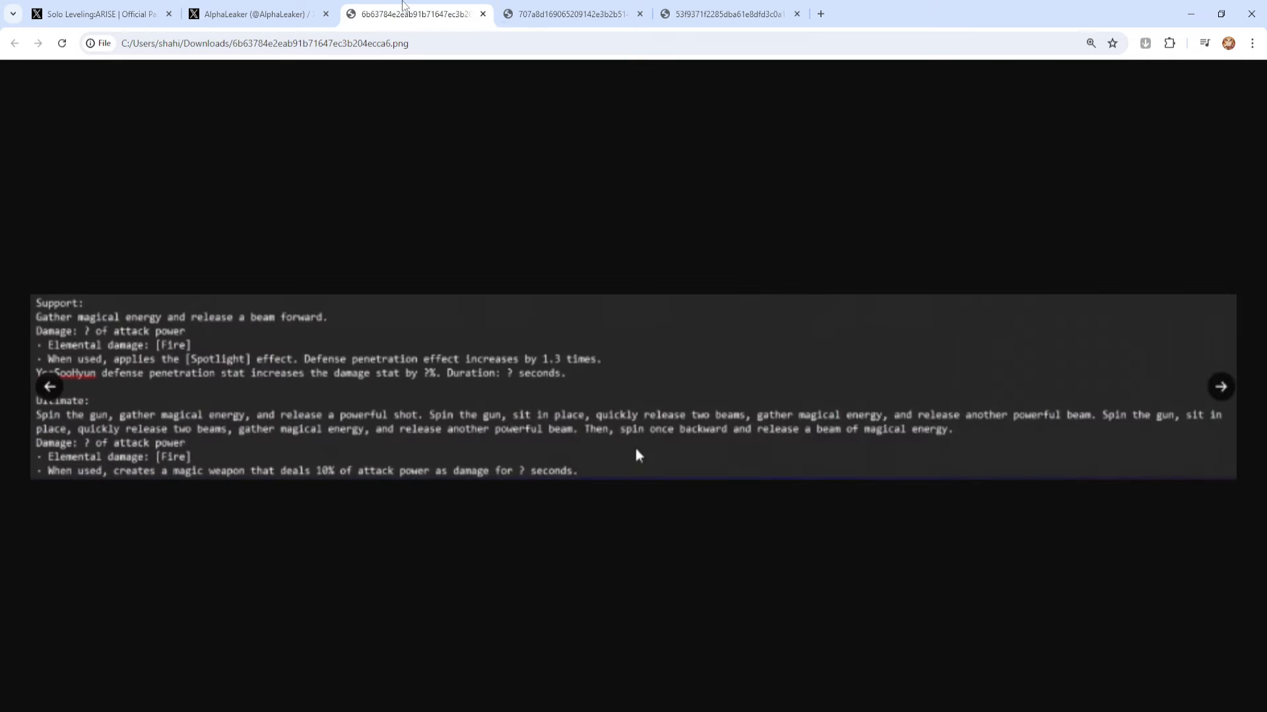
# Return from the passives image to the core attack, skills and QTE image
pyautogui.click(572, 13)
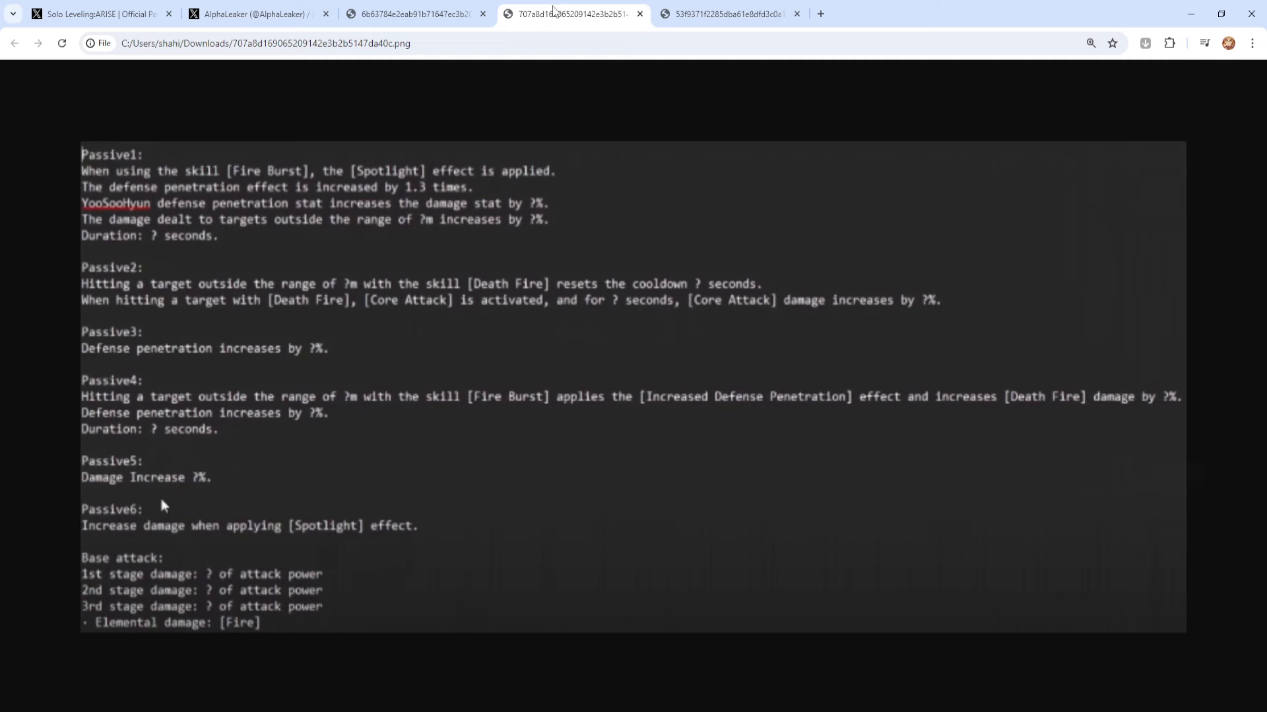
pyautogui.moveTo(404, 245)
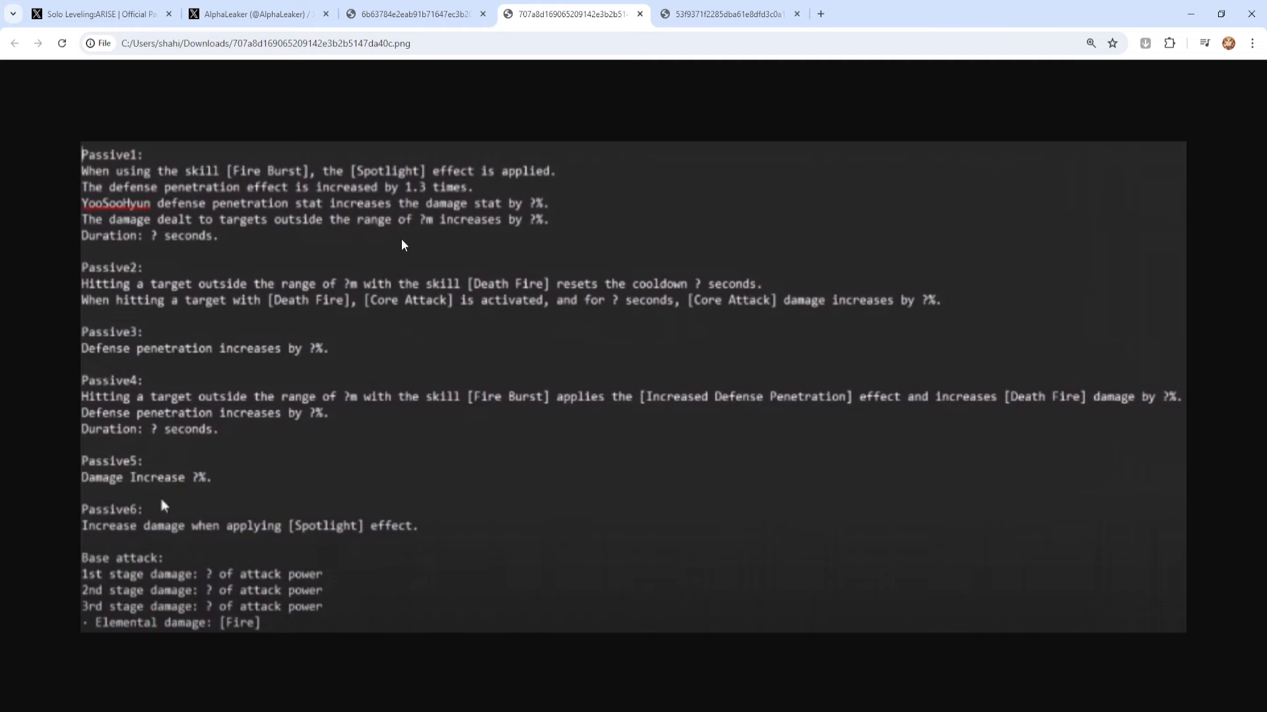
pyautogui.click(725, 14)
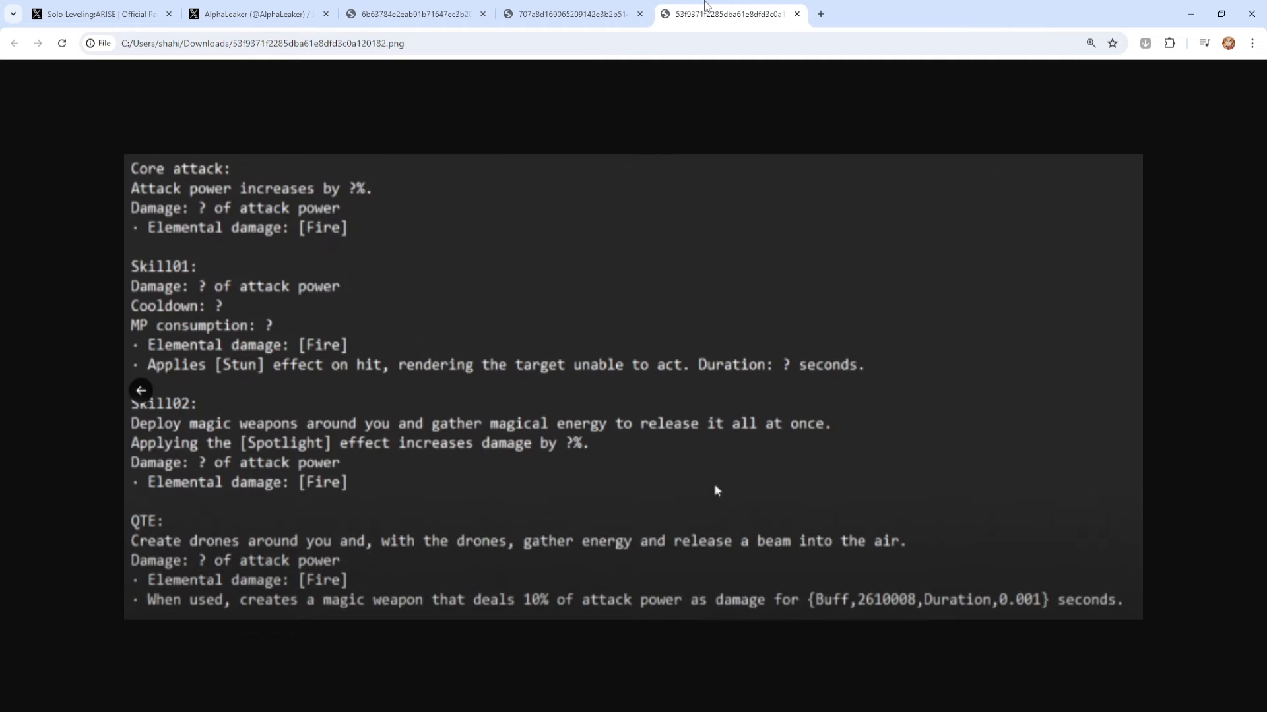